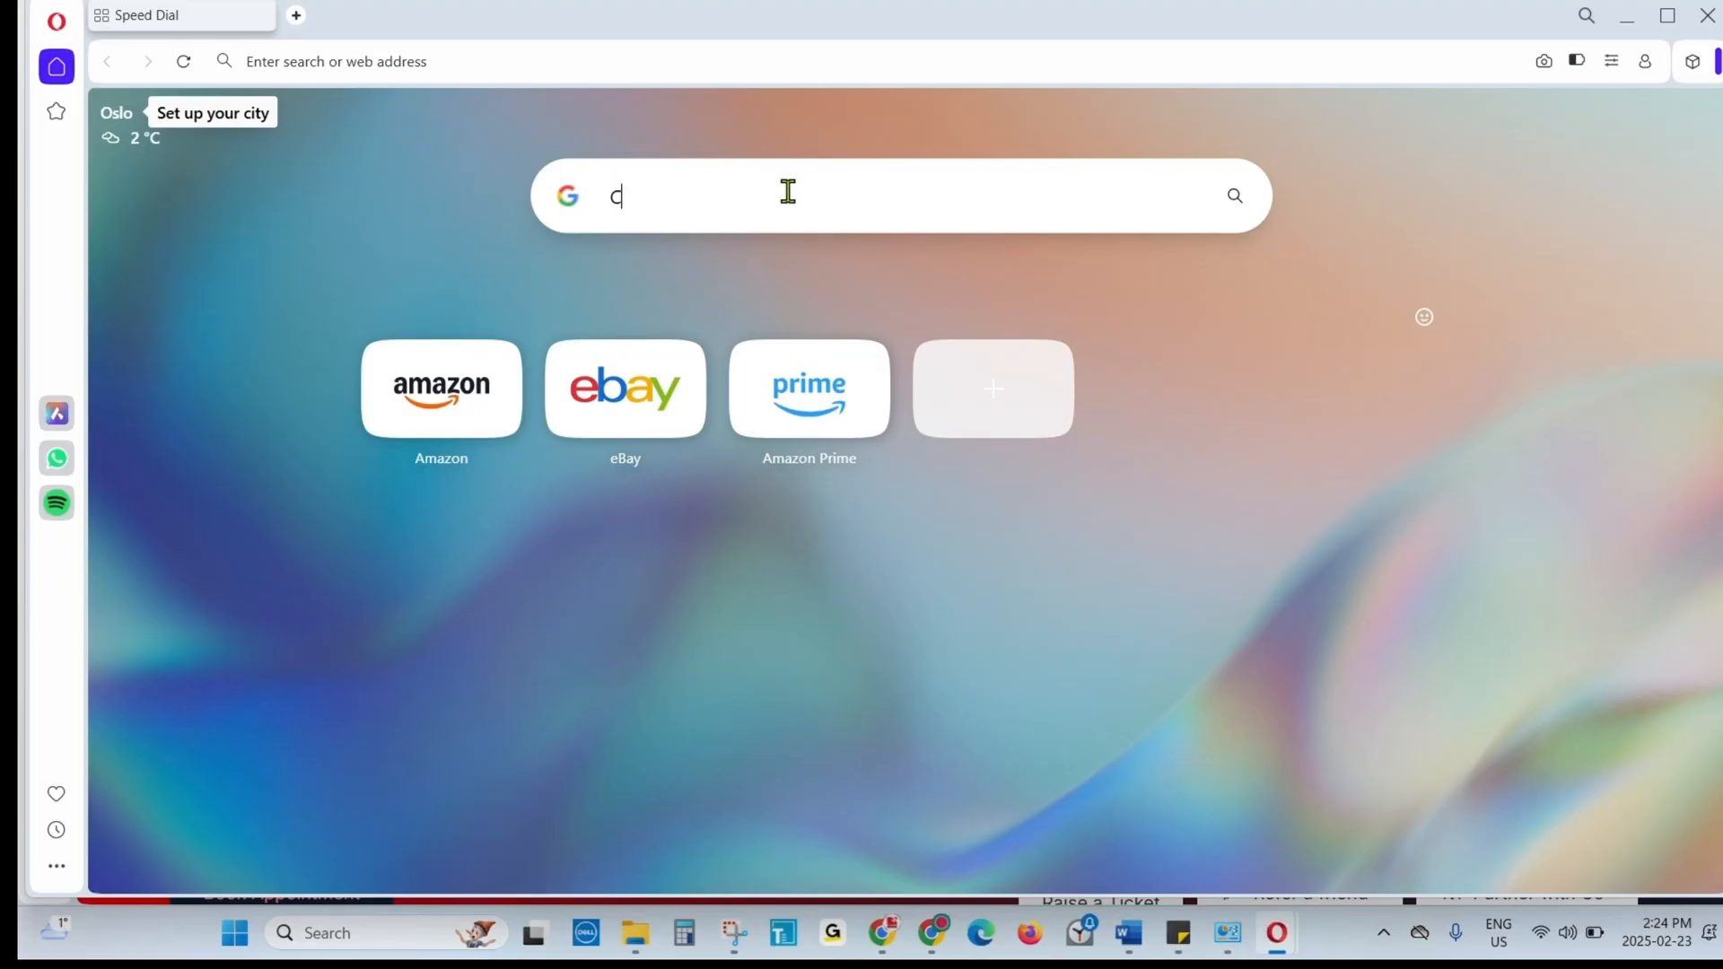
Search the web for cnote and open the C-note Tax Solutions Inc website
text(note)
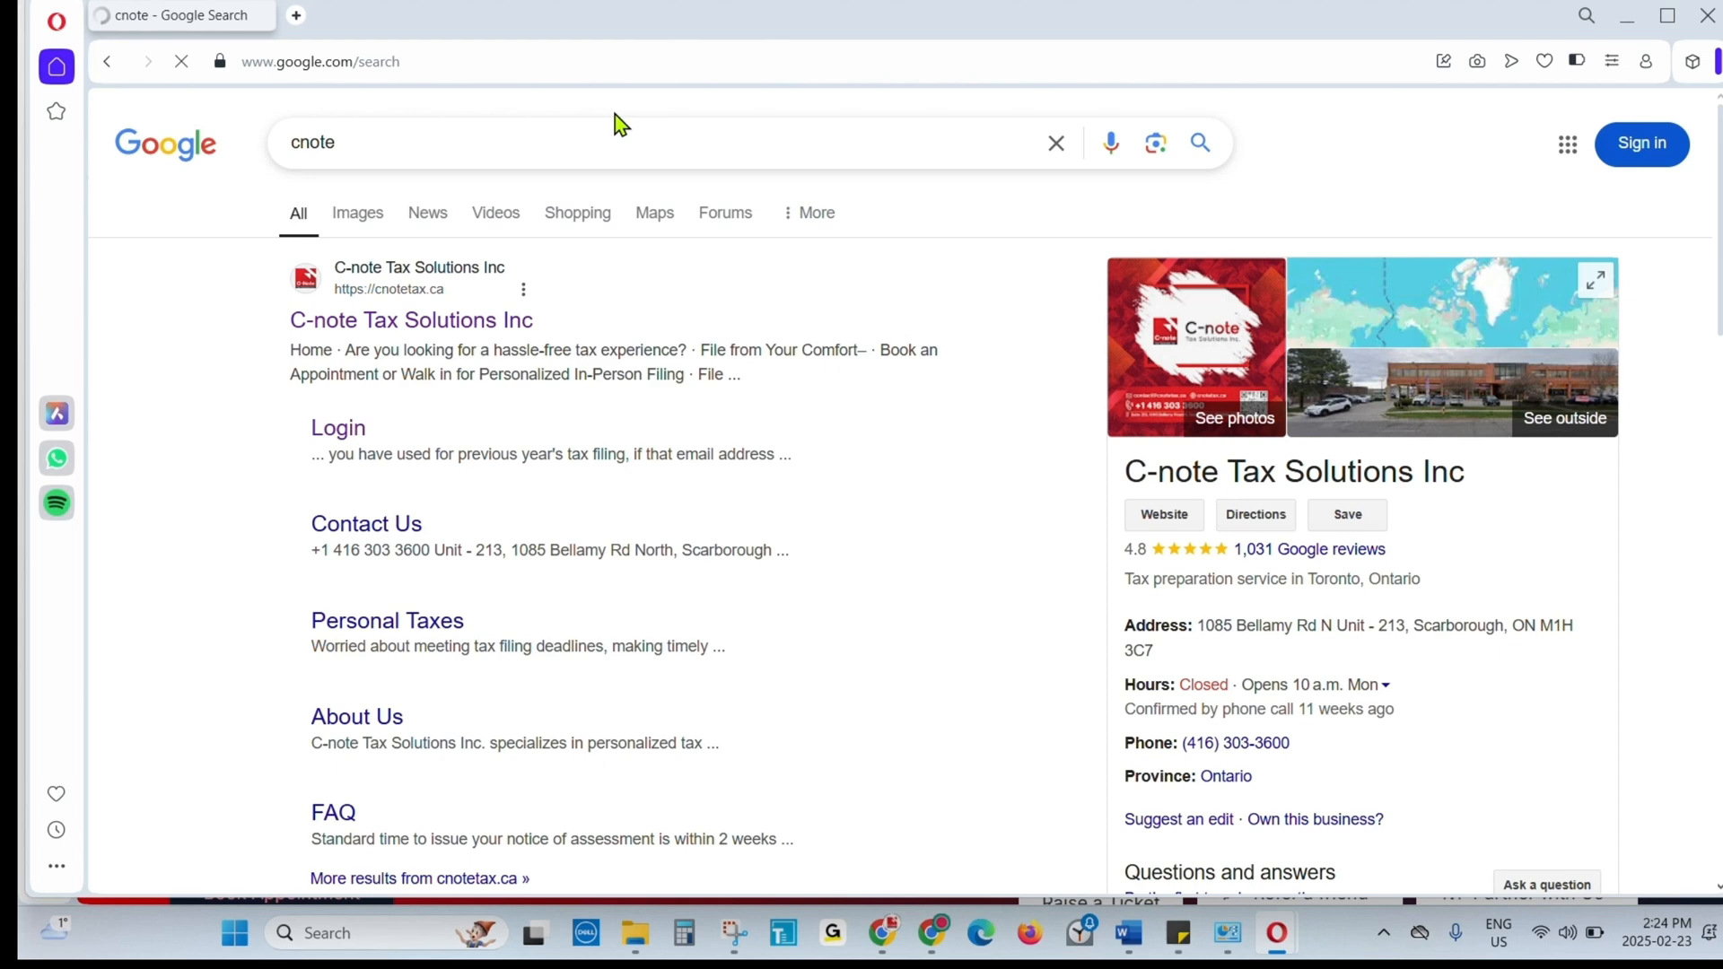
click(410, 320)
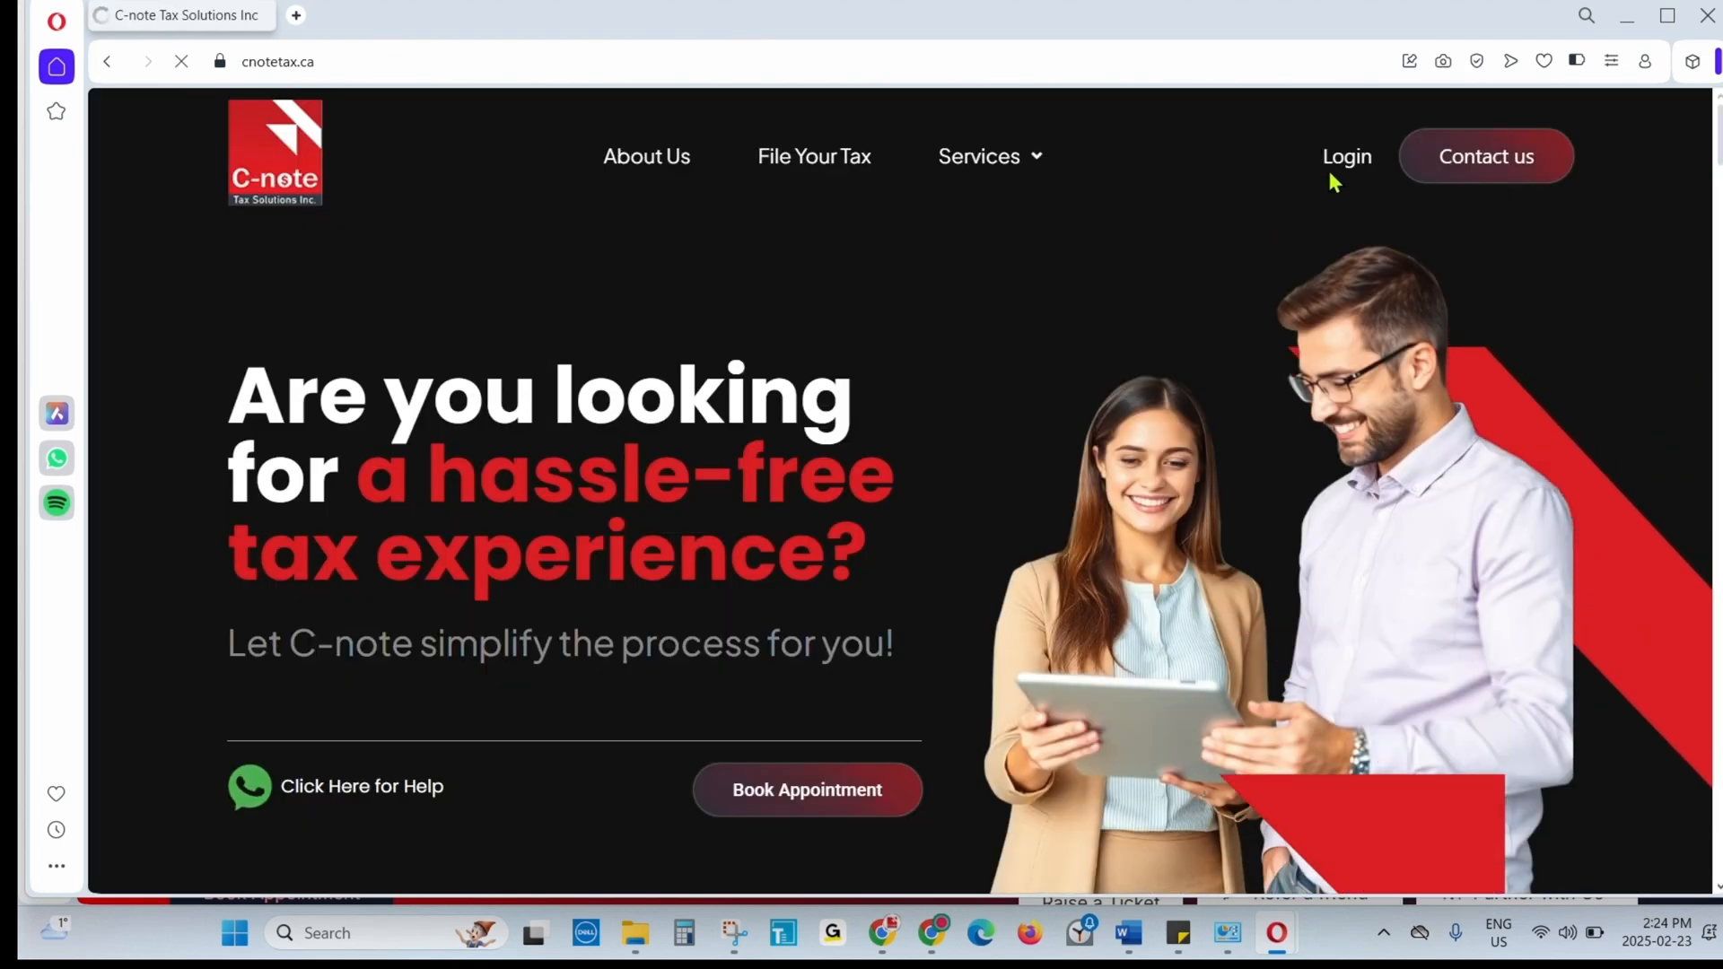
Log in with email and password, then verify the account with the emailed OTP code
click(1345, 156)
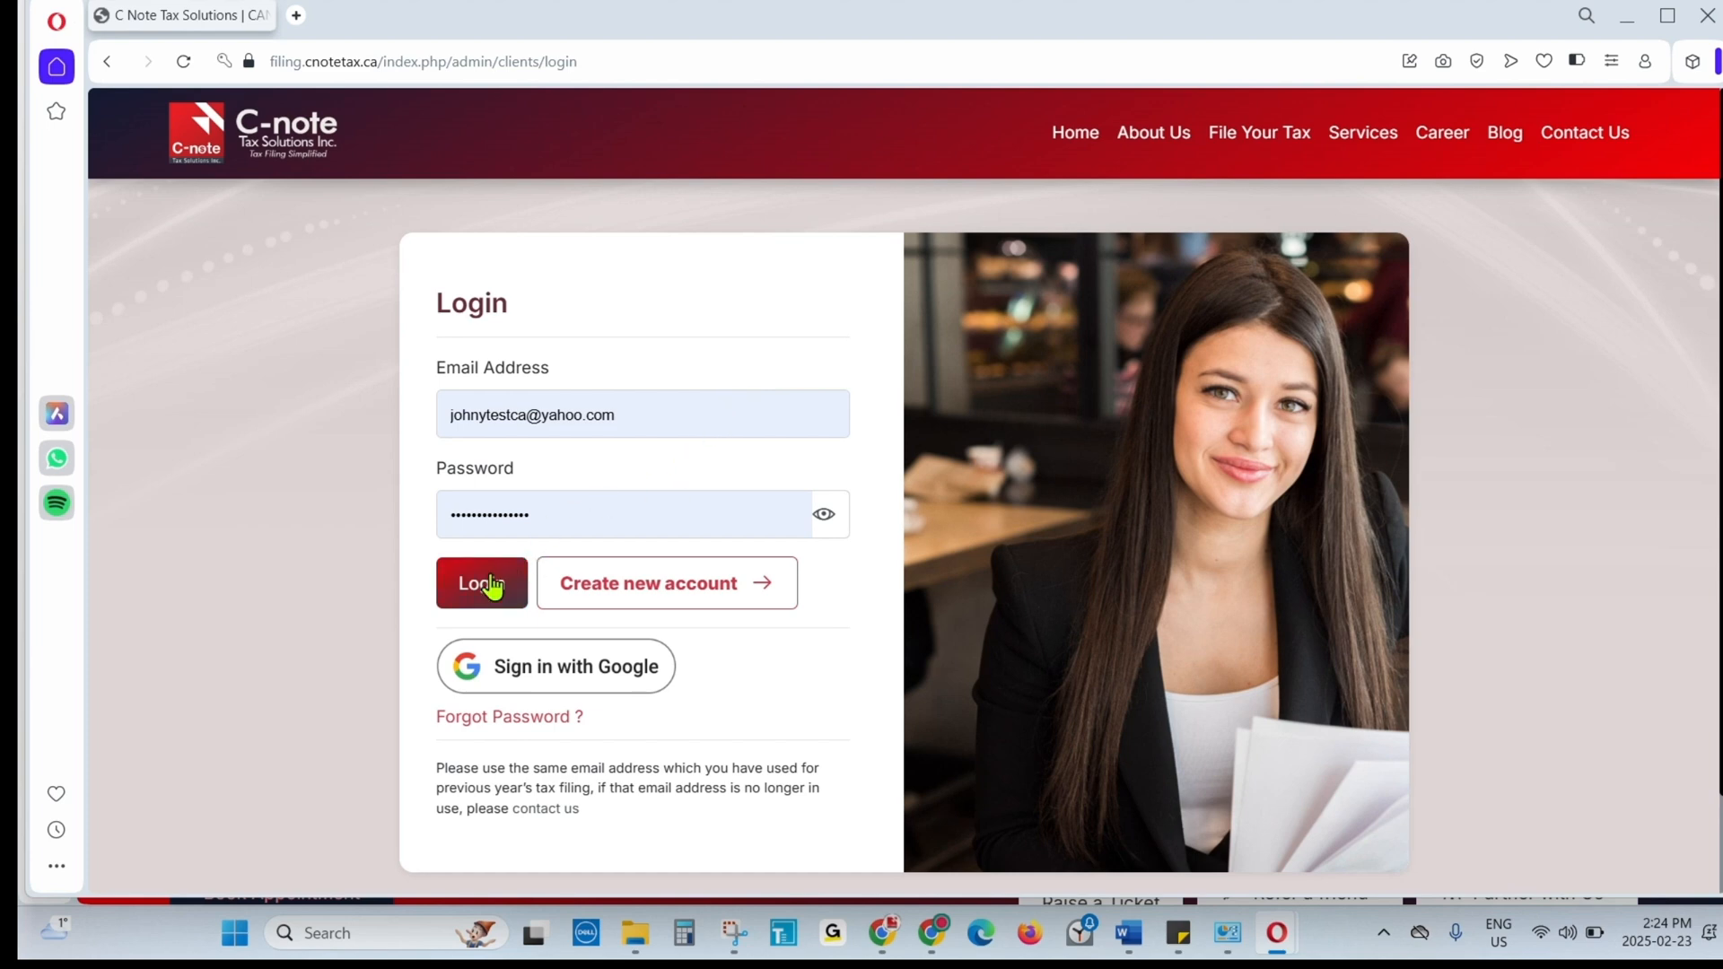
click(480, 583)
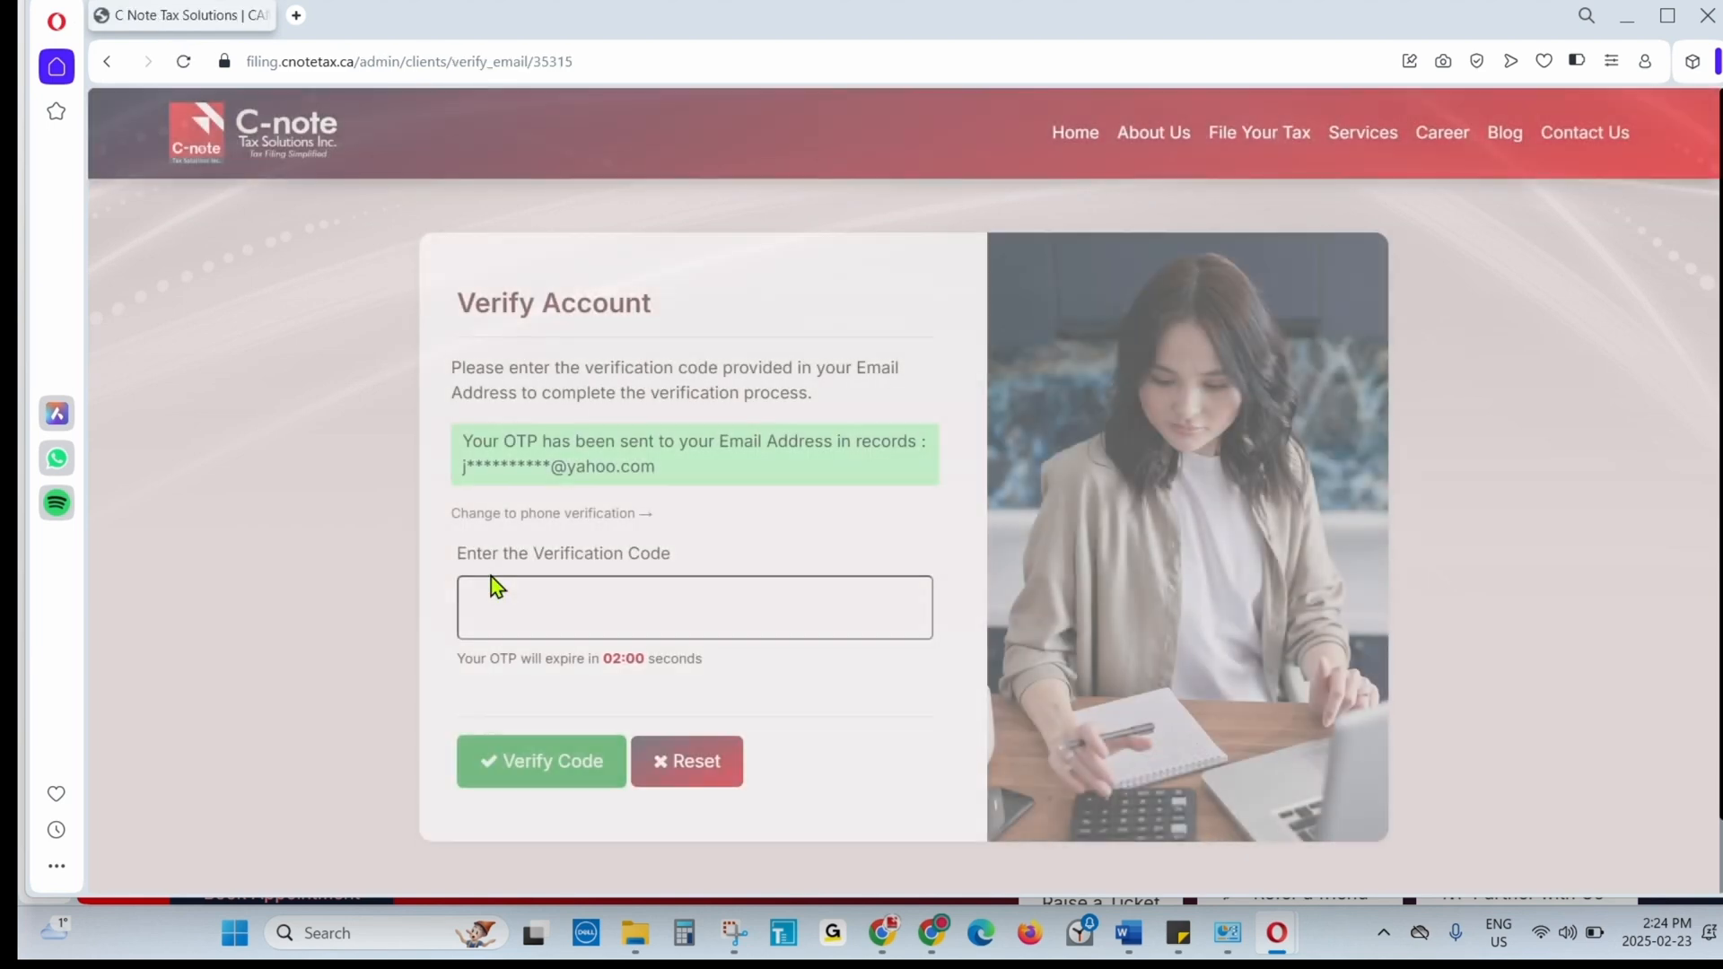
mouse_move(763, 129)
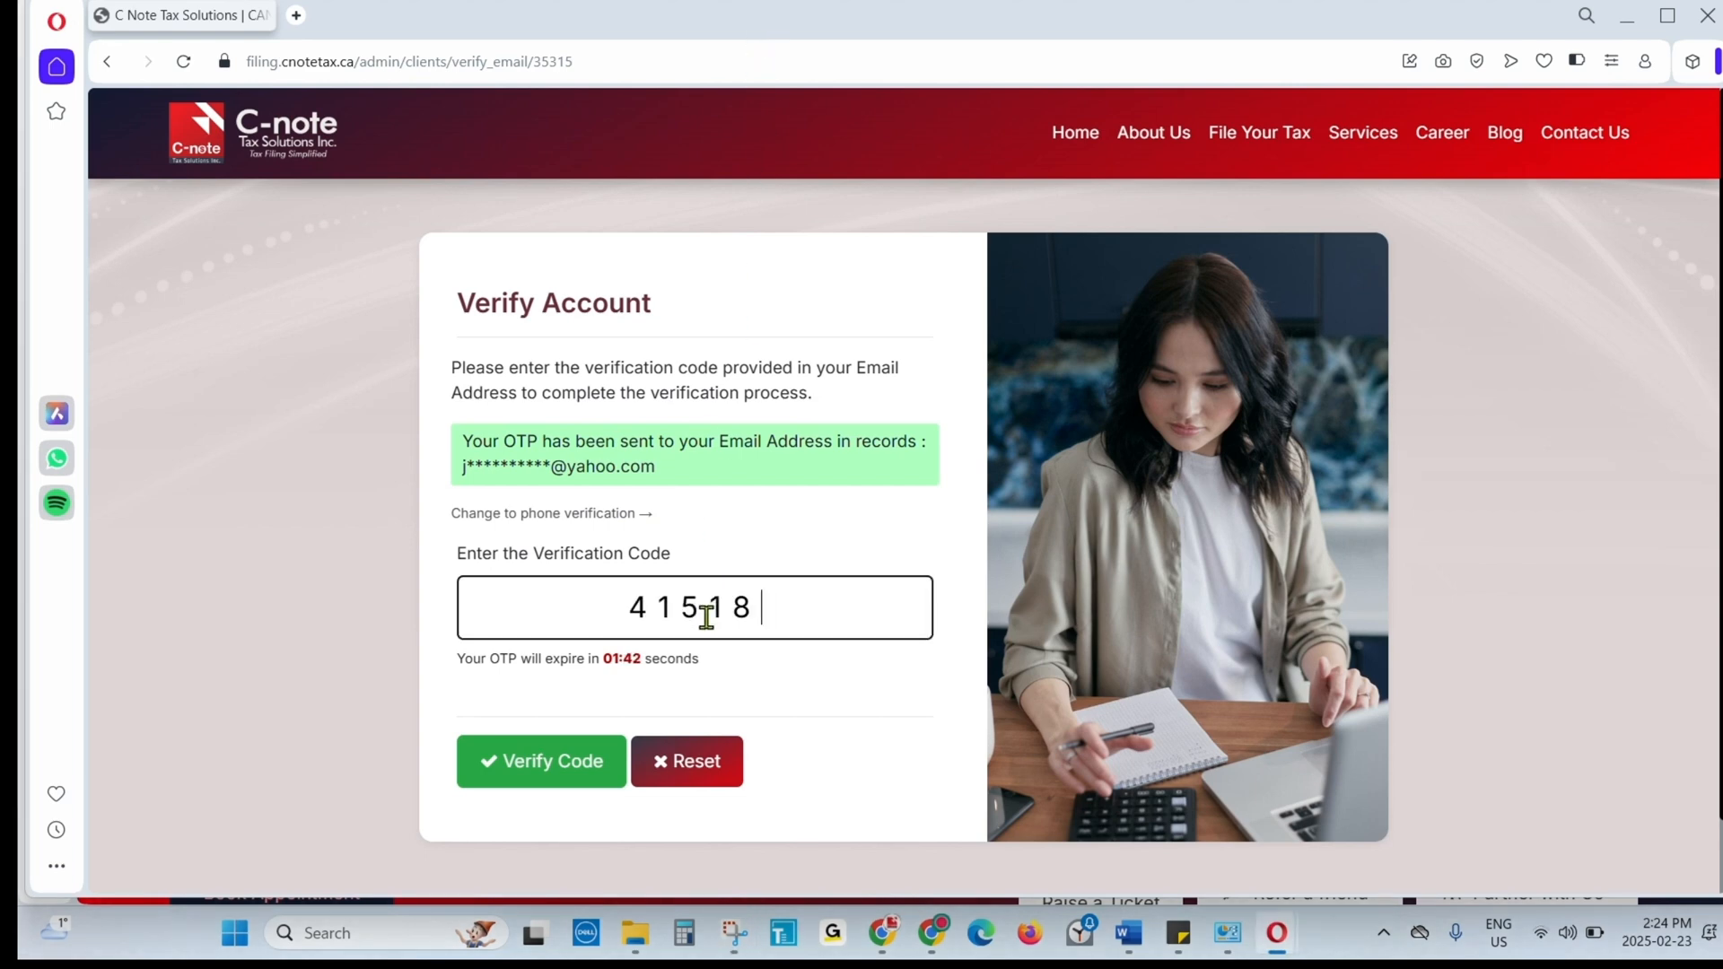
click(541, 760)
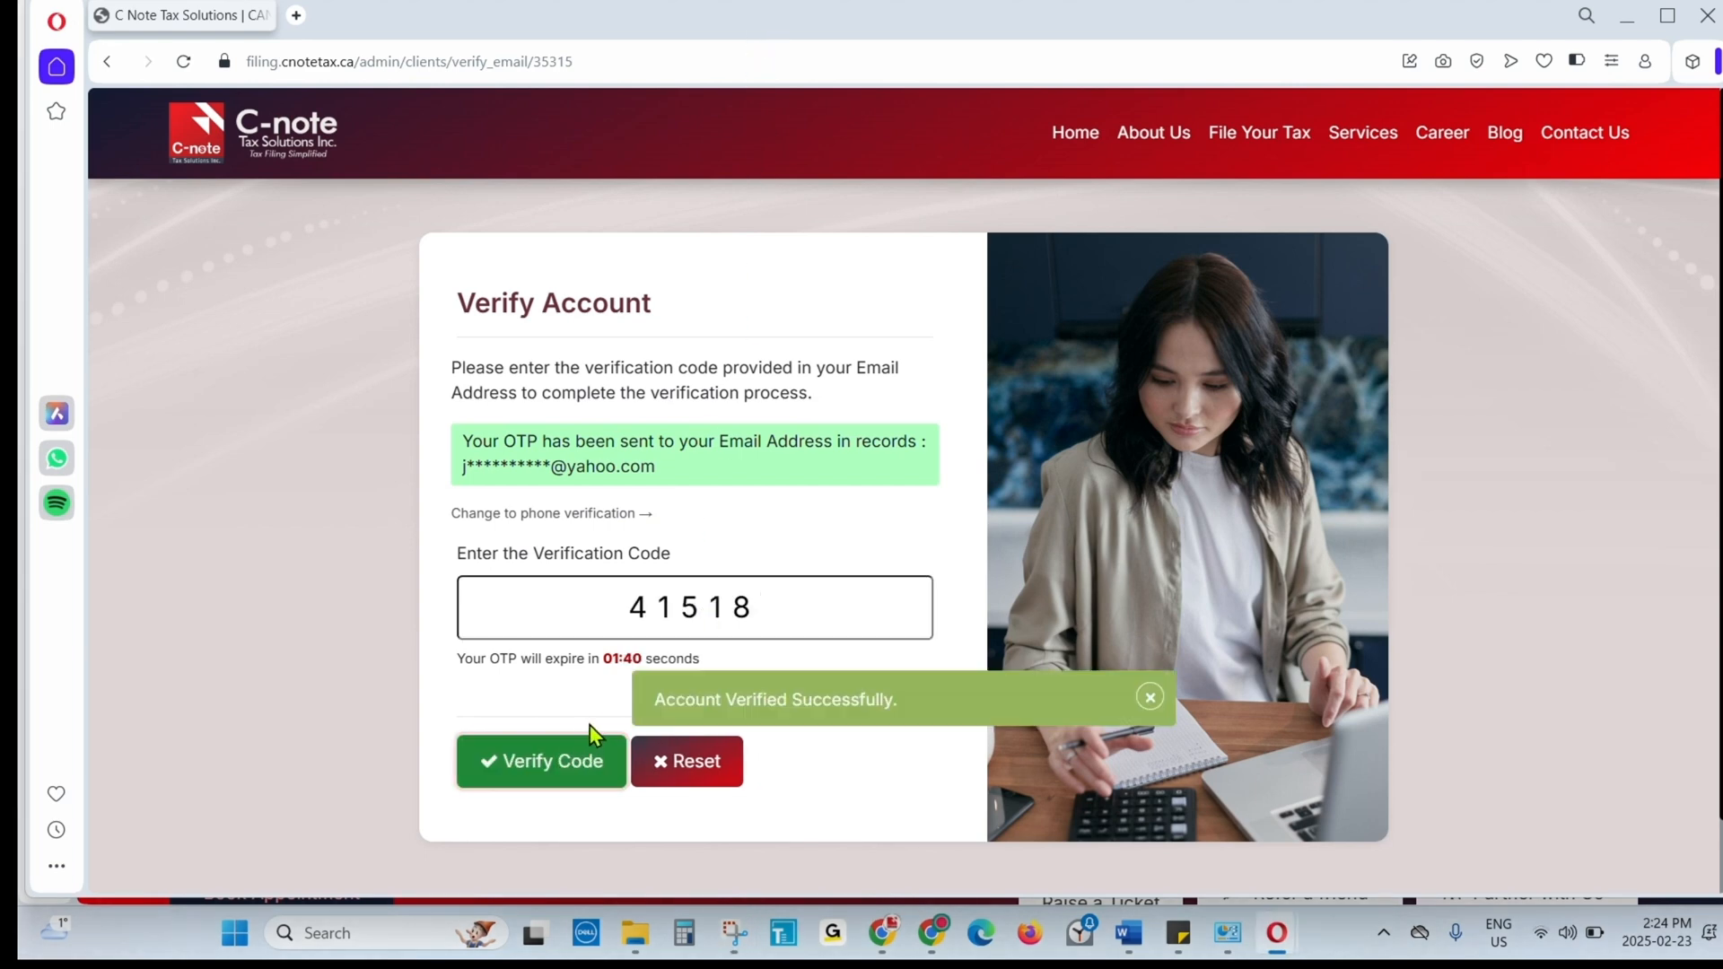
click(540, 760)
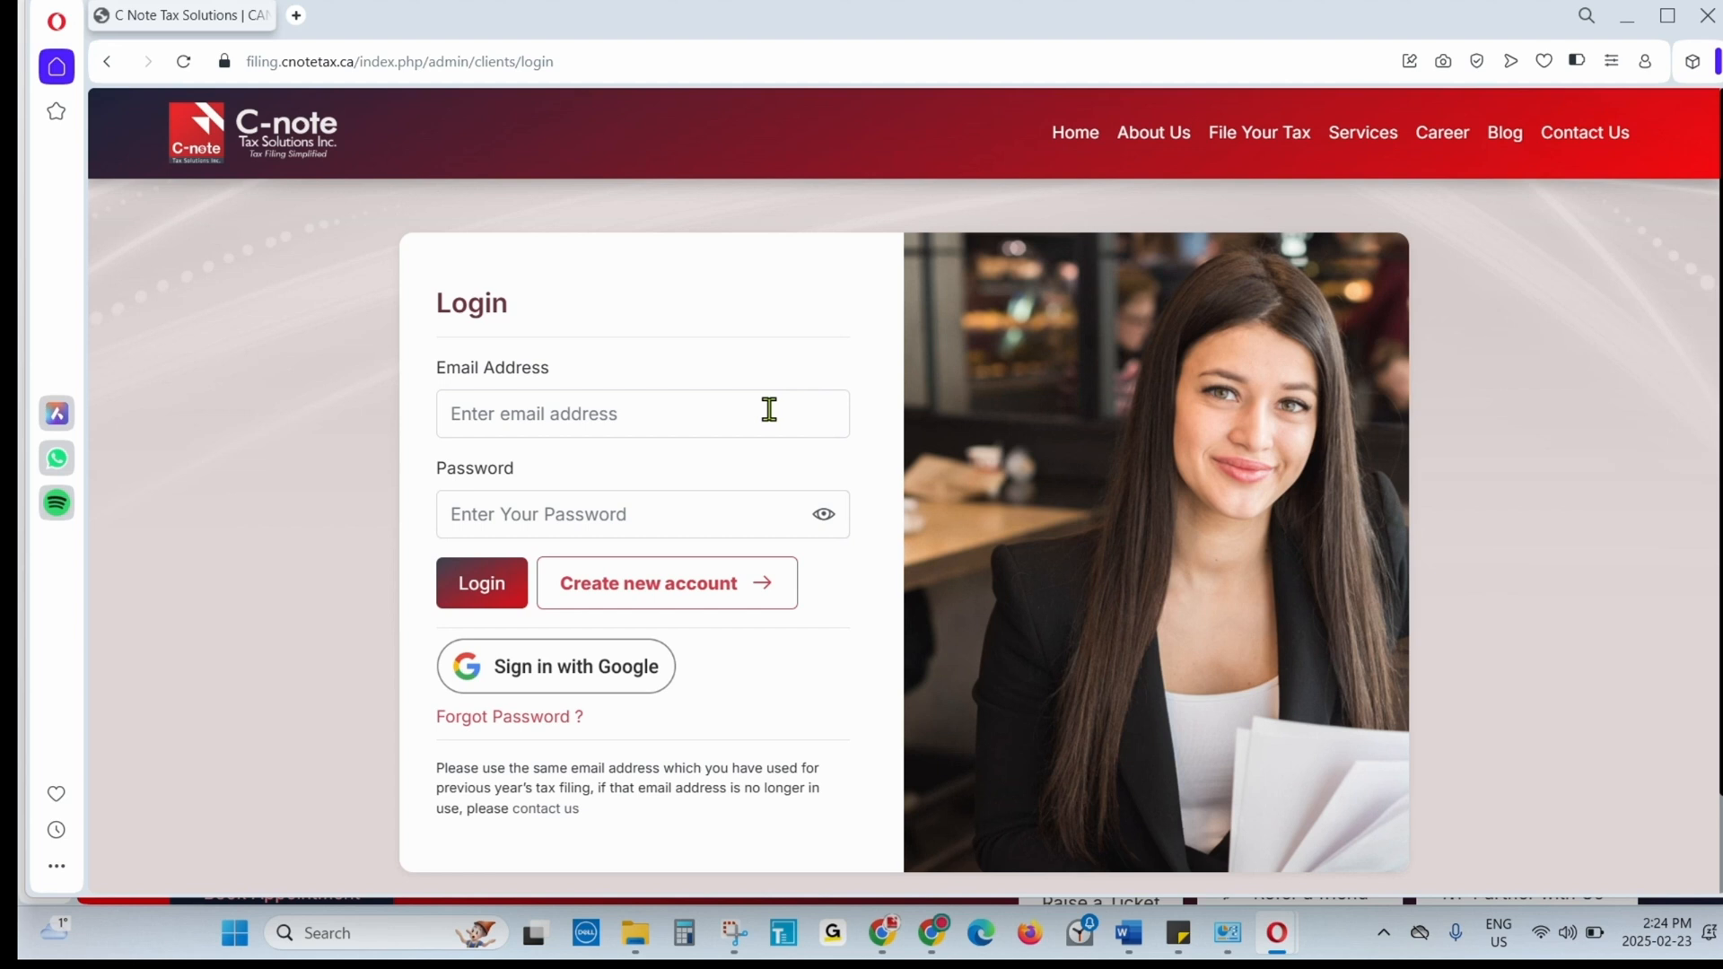
Log in to the client account to reach the Update Profile taxpayer details page
click(480, 582)
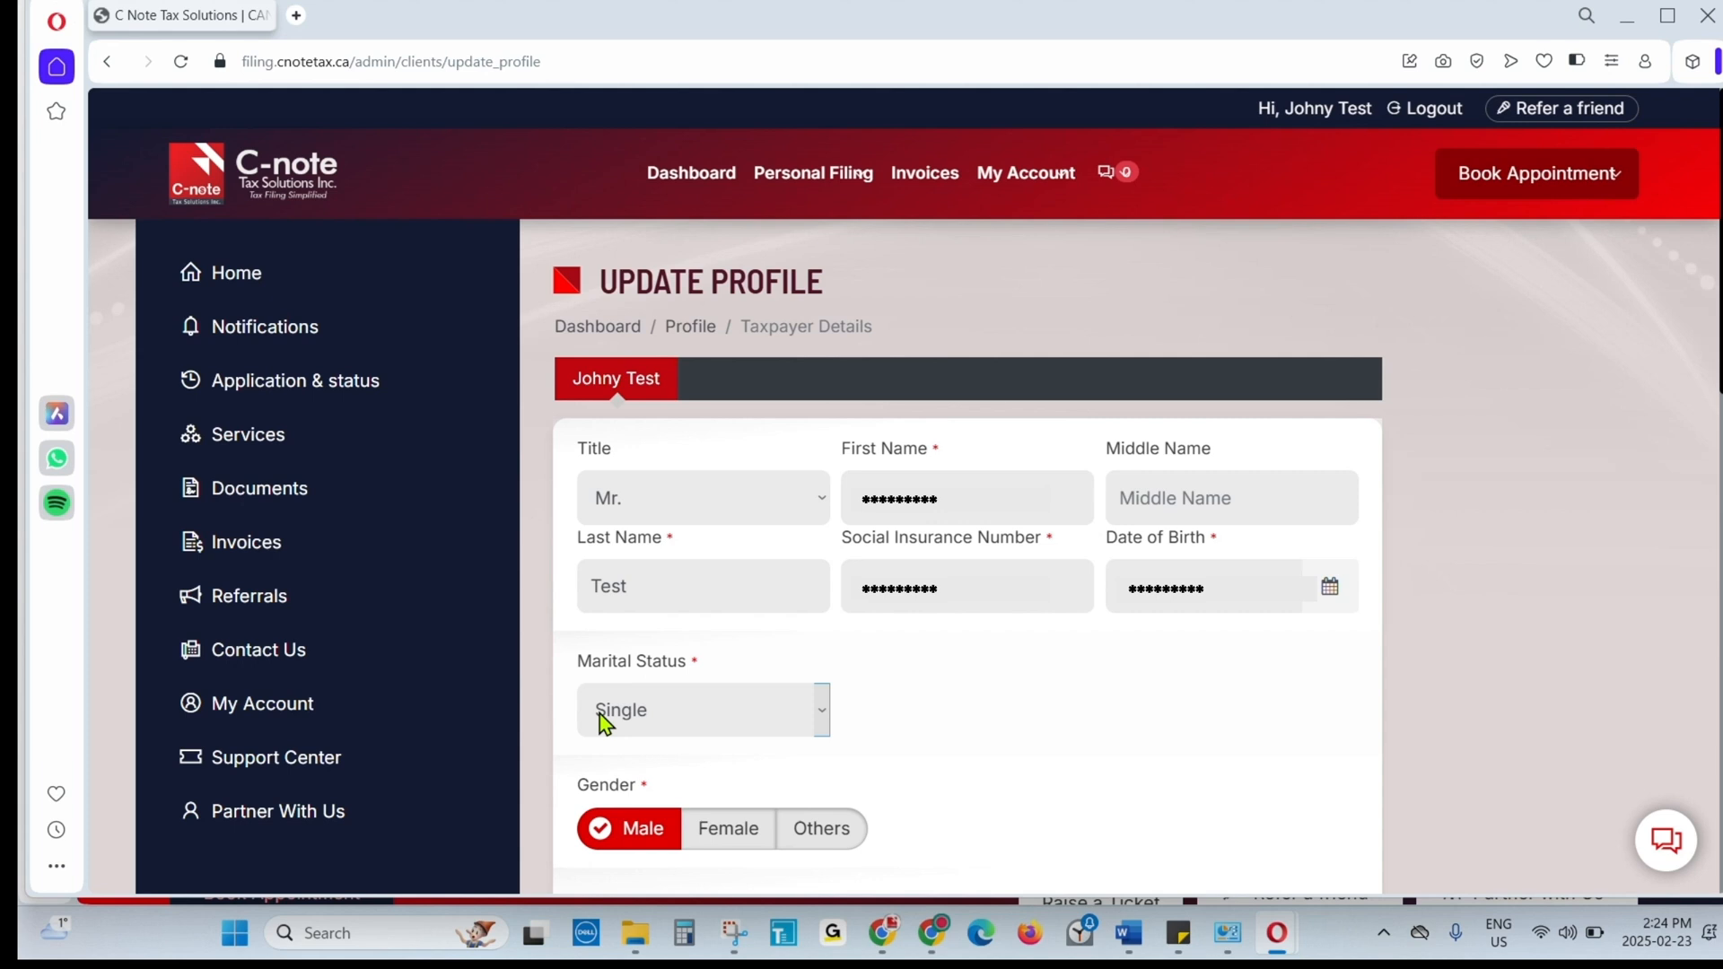
mouse_move(402, 483)
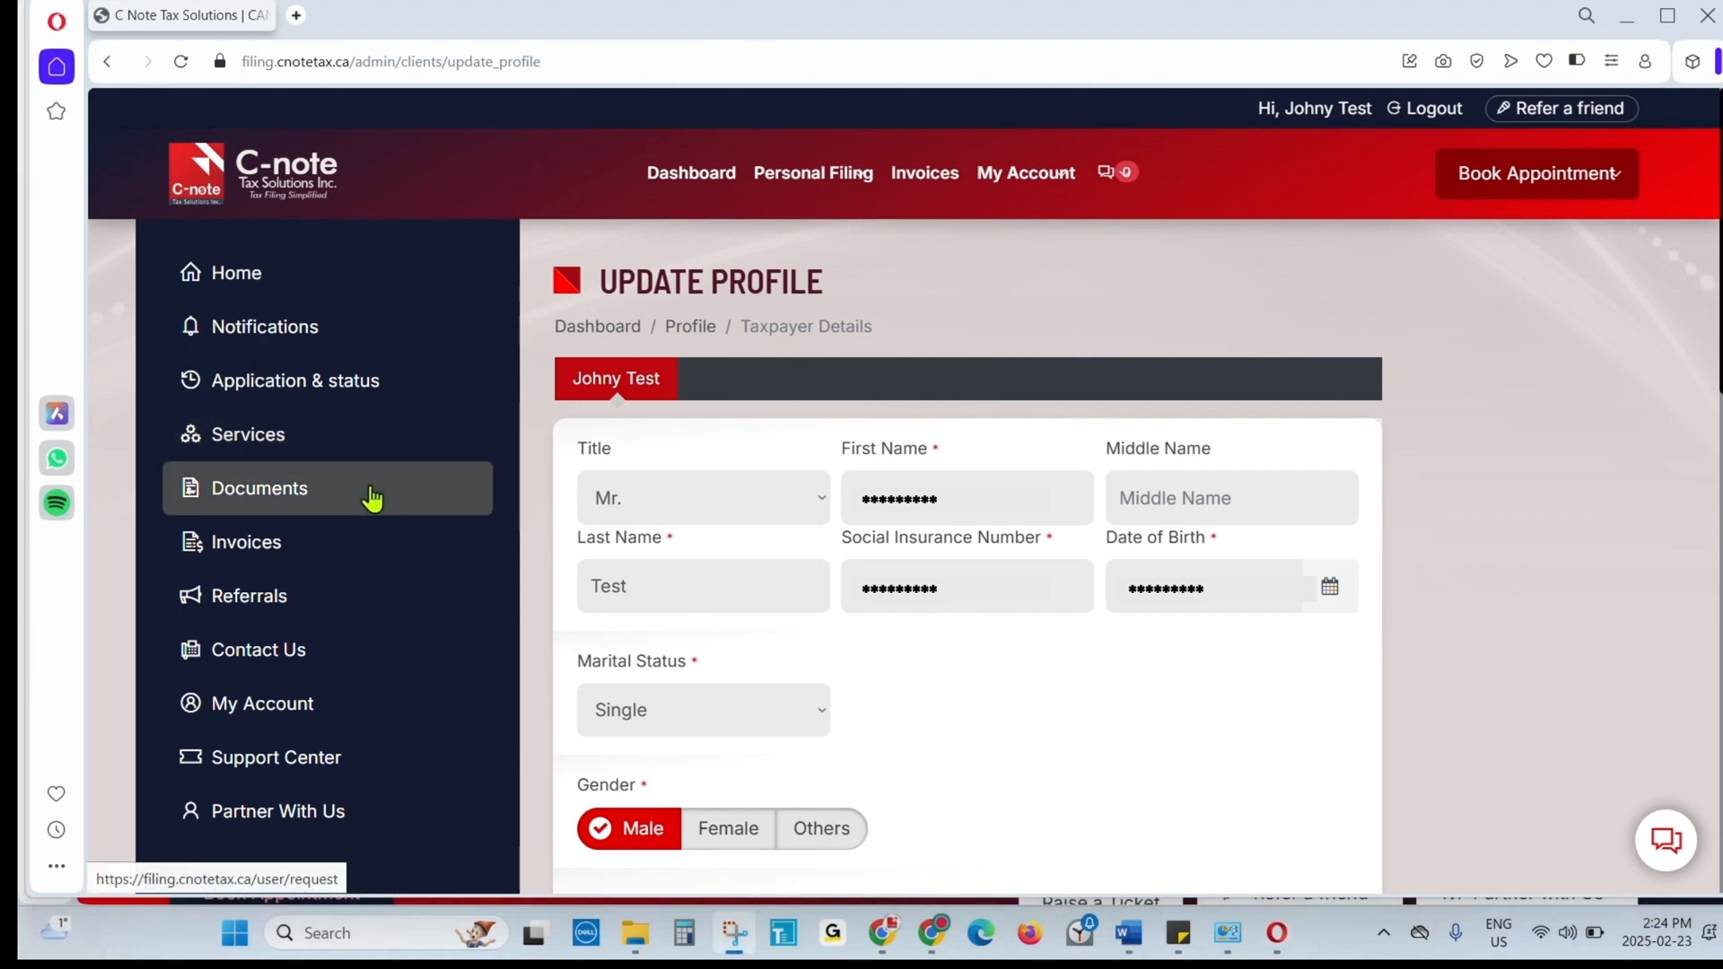
mouse_move(367, 435)
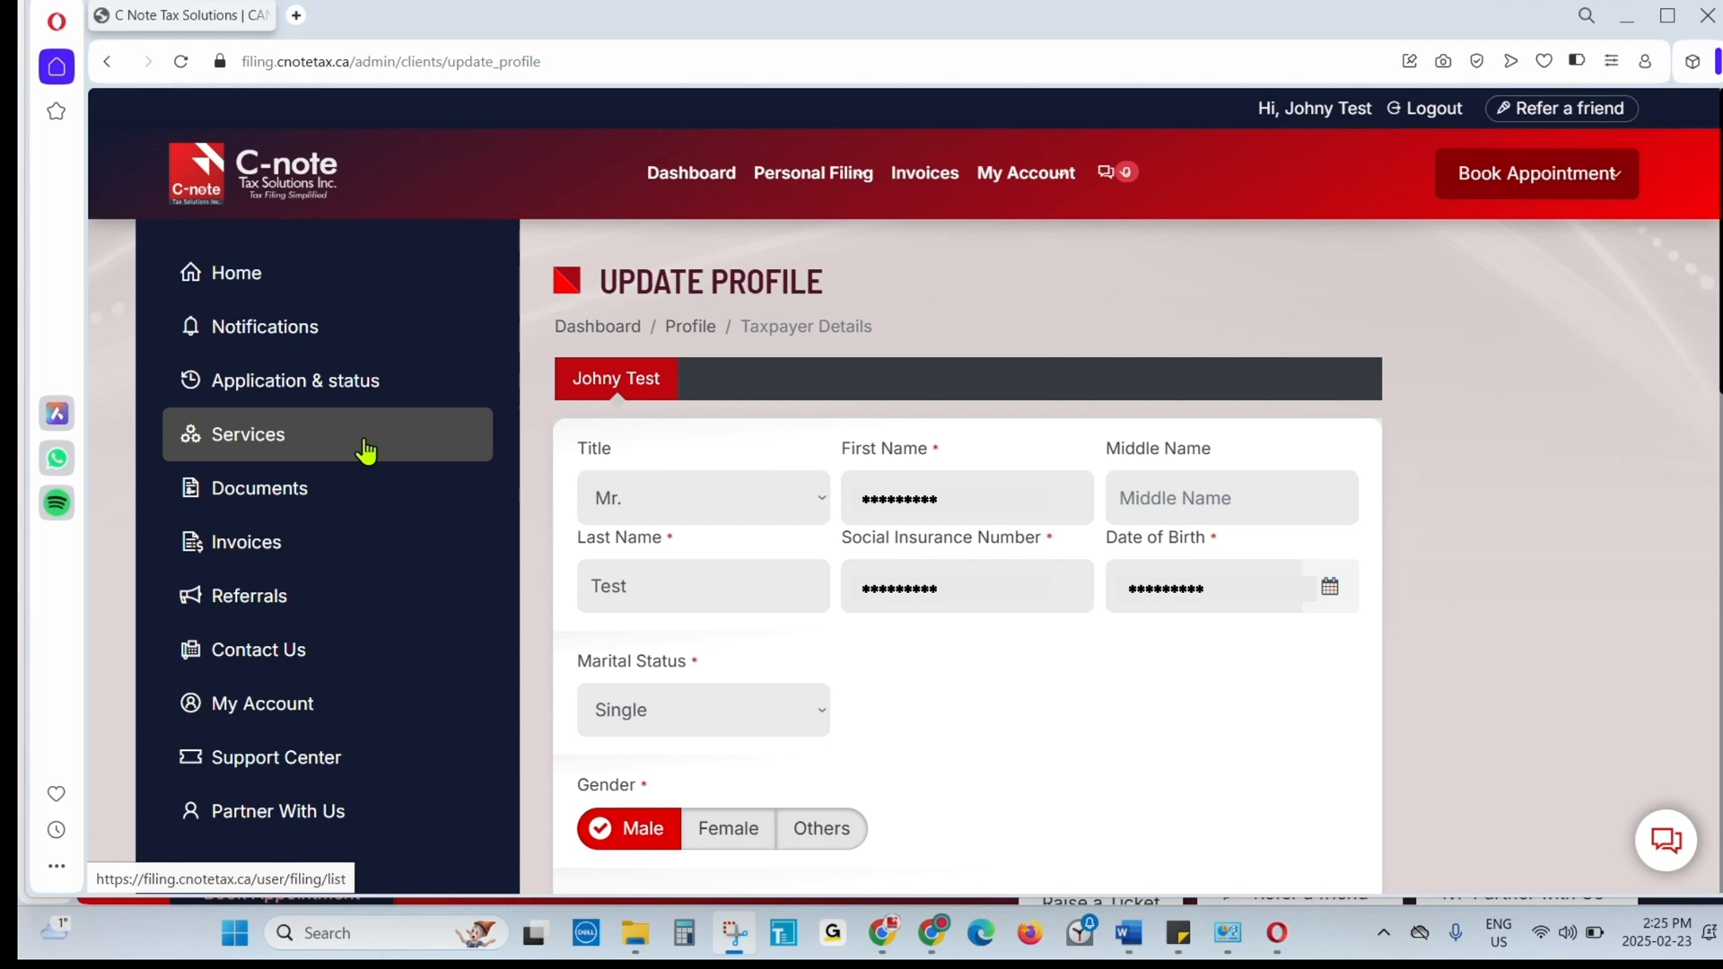
mouse_move(368, 460)
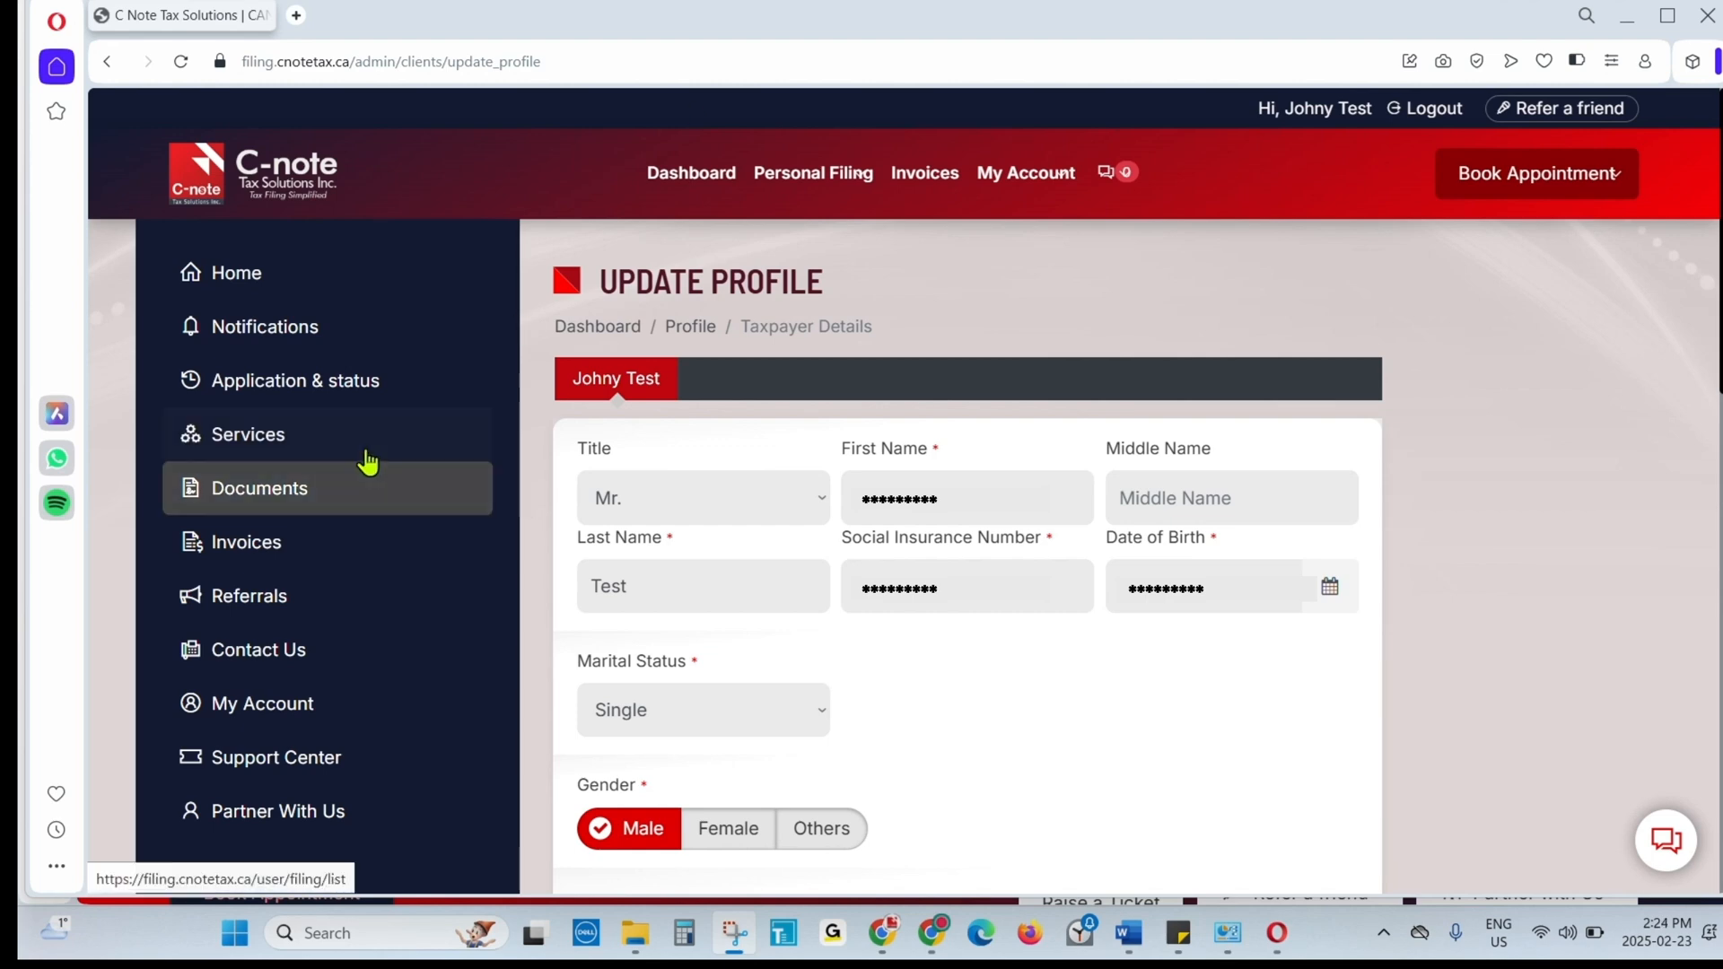
Start a 2024 filing from Services and confirm the taxpayer's name, address and marital status
click(258, 488)
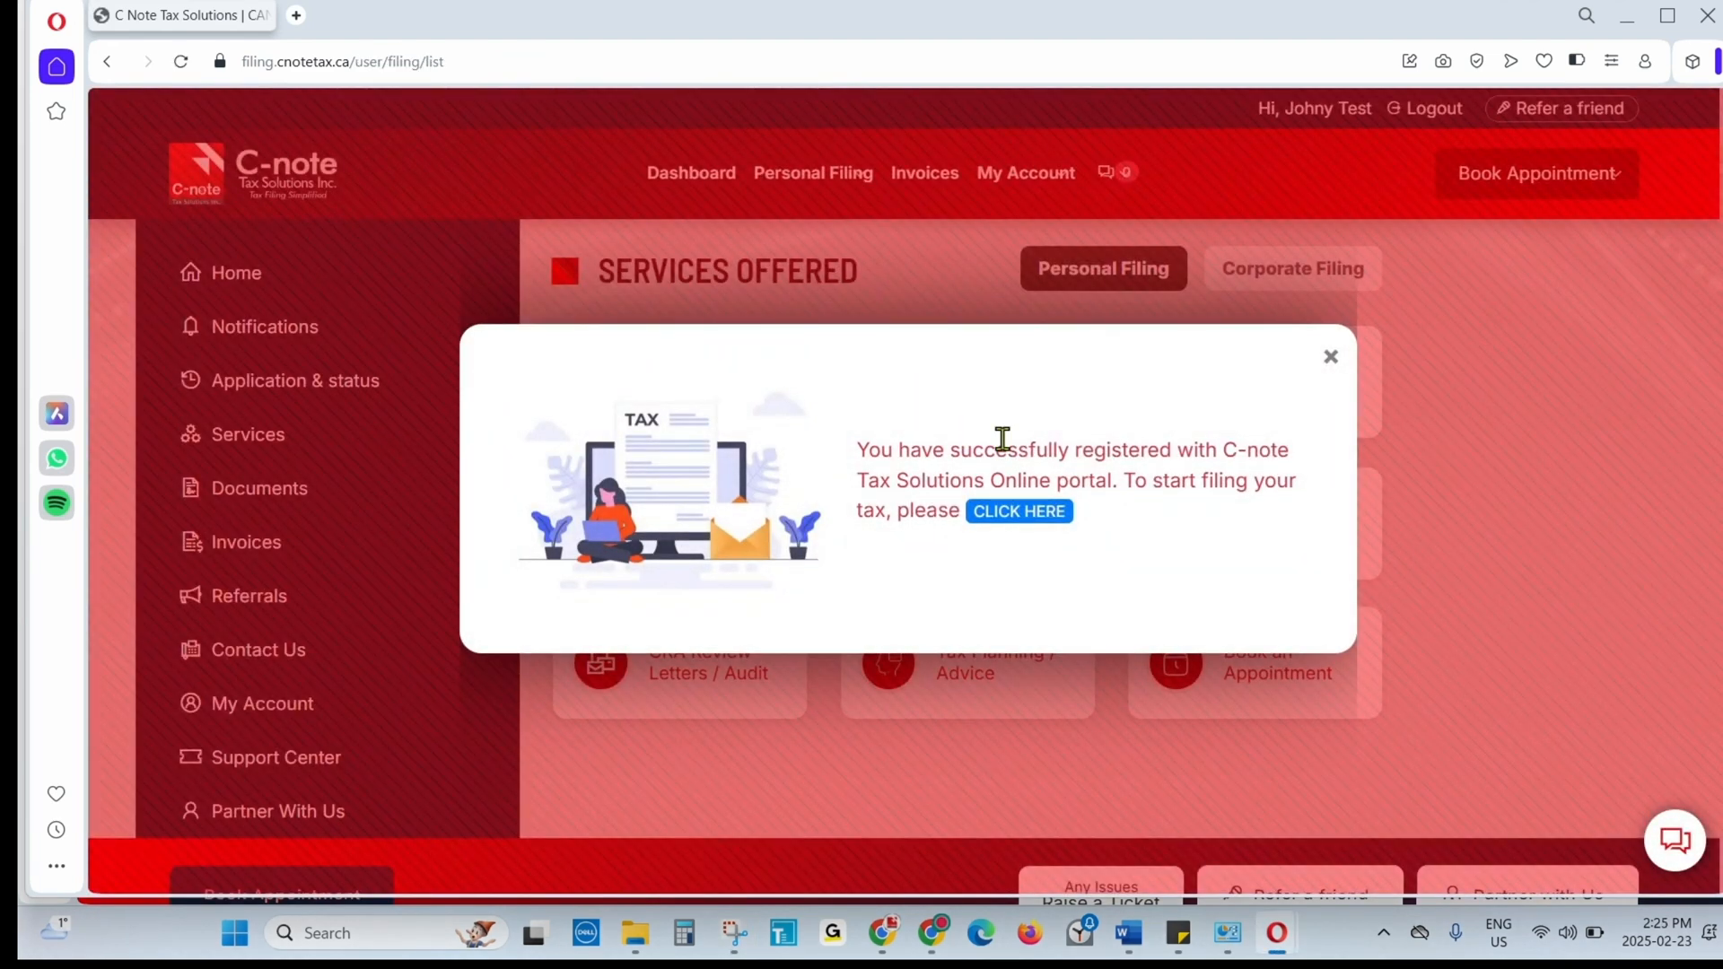
click(1017, 511)
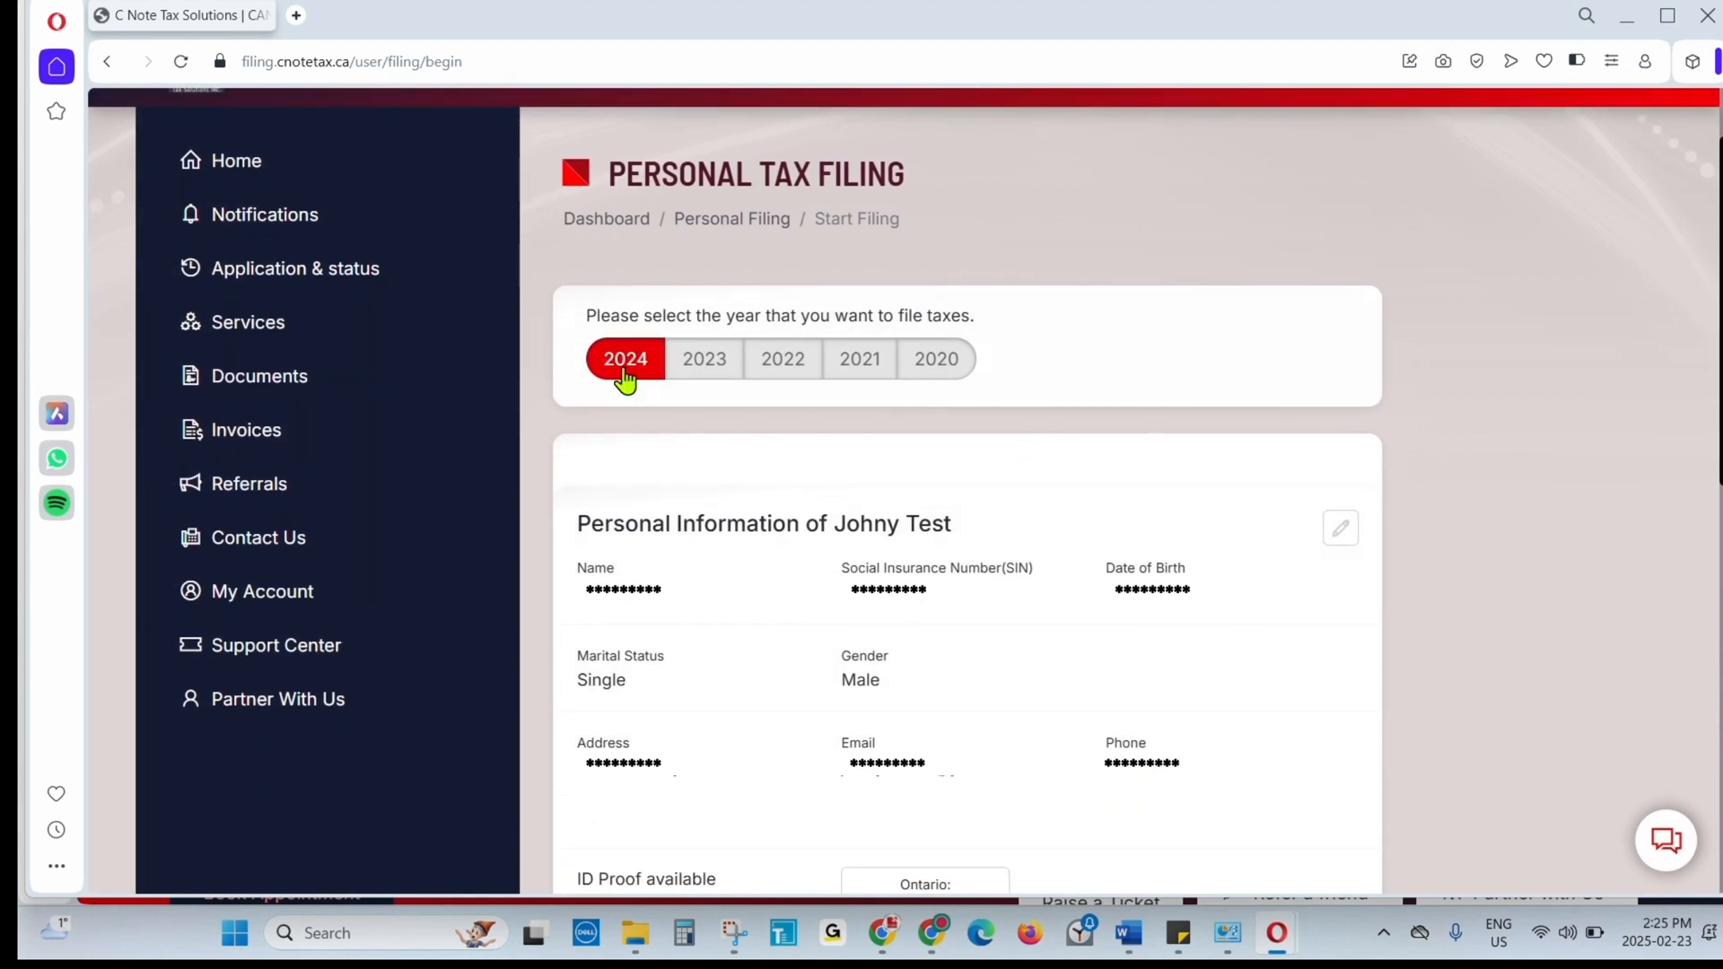
click(626, 358)
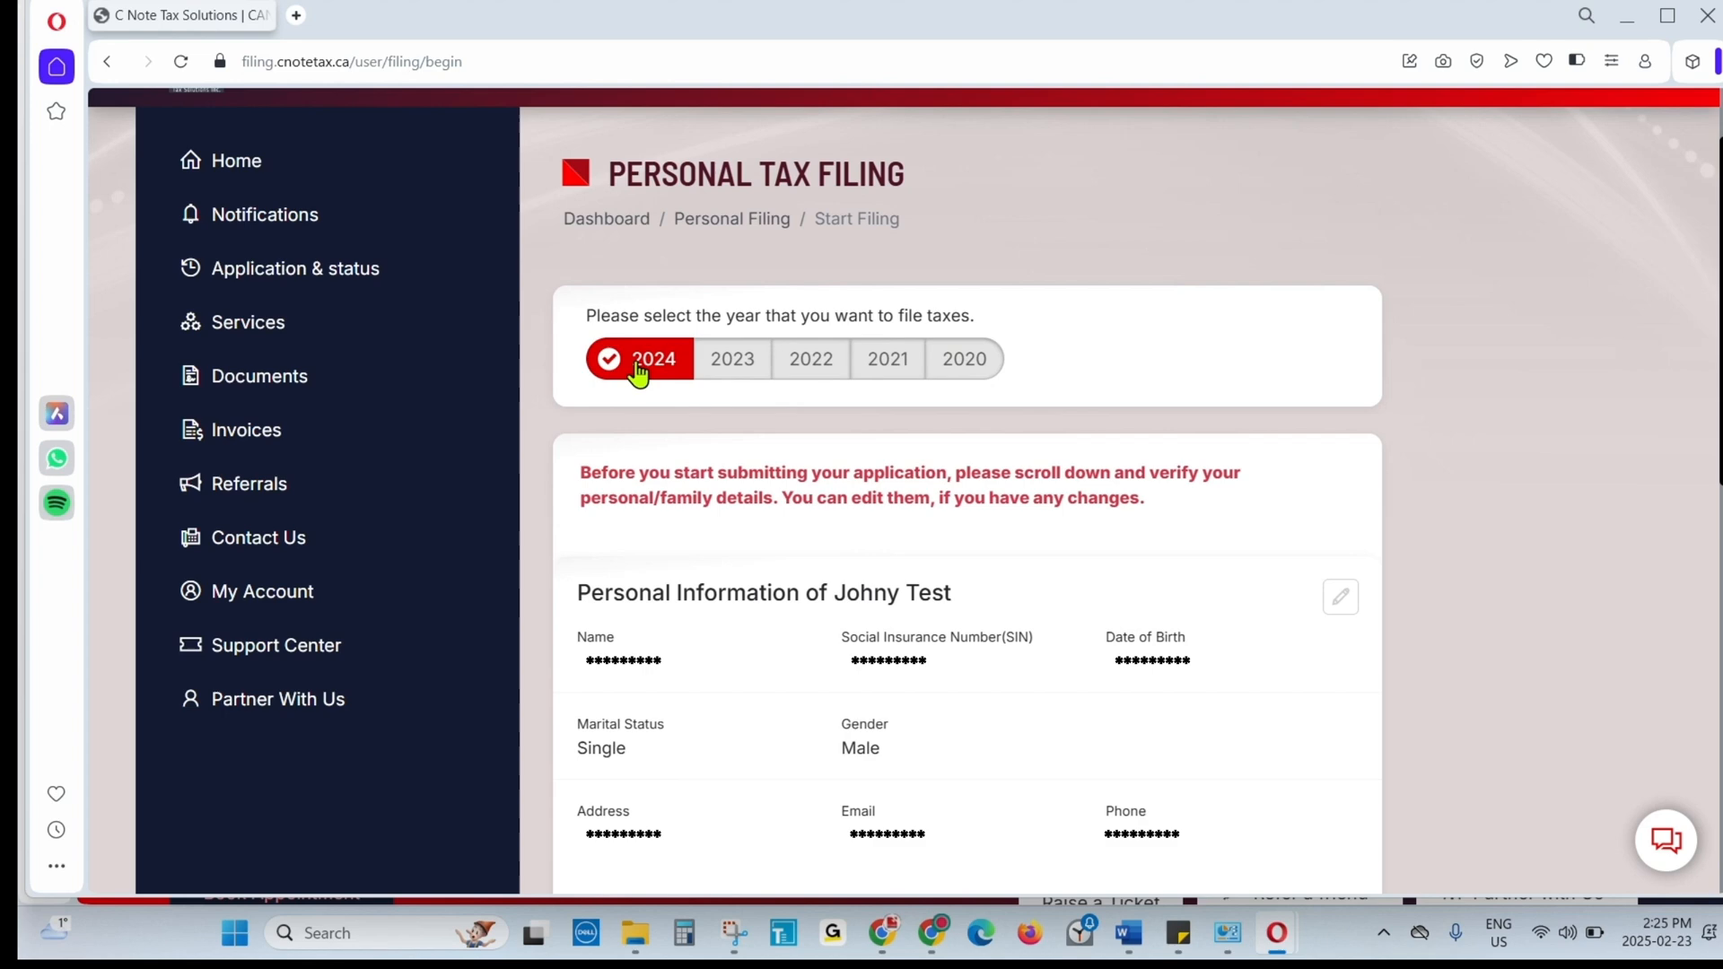
scroll(down, 3)
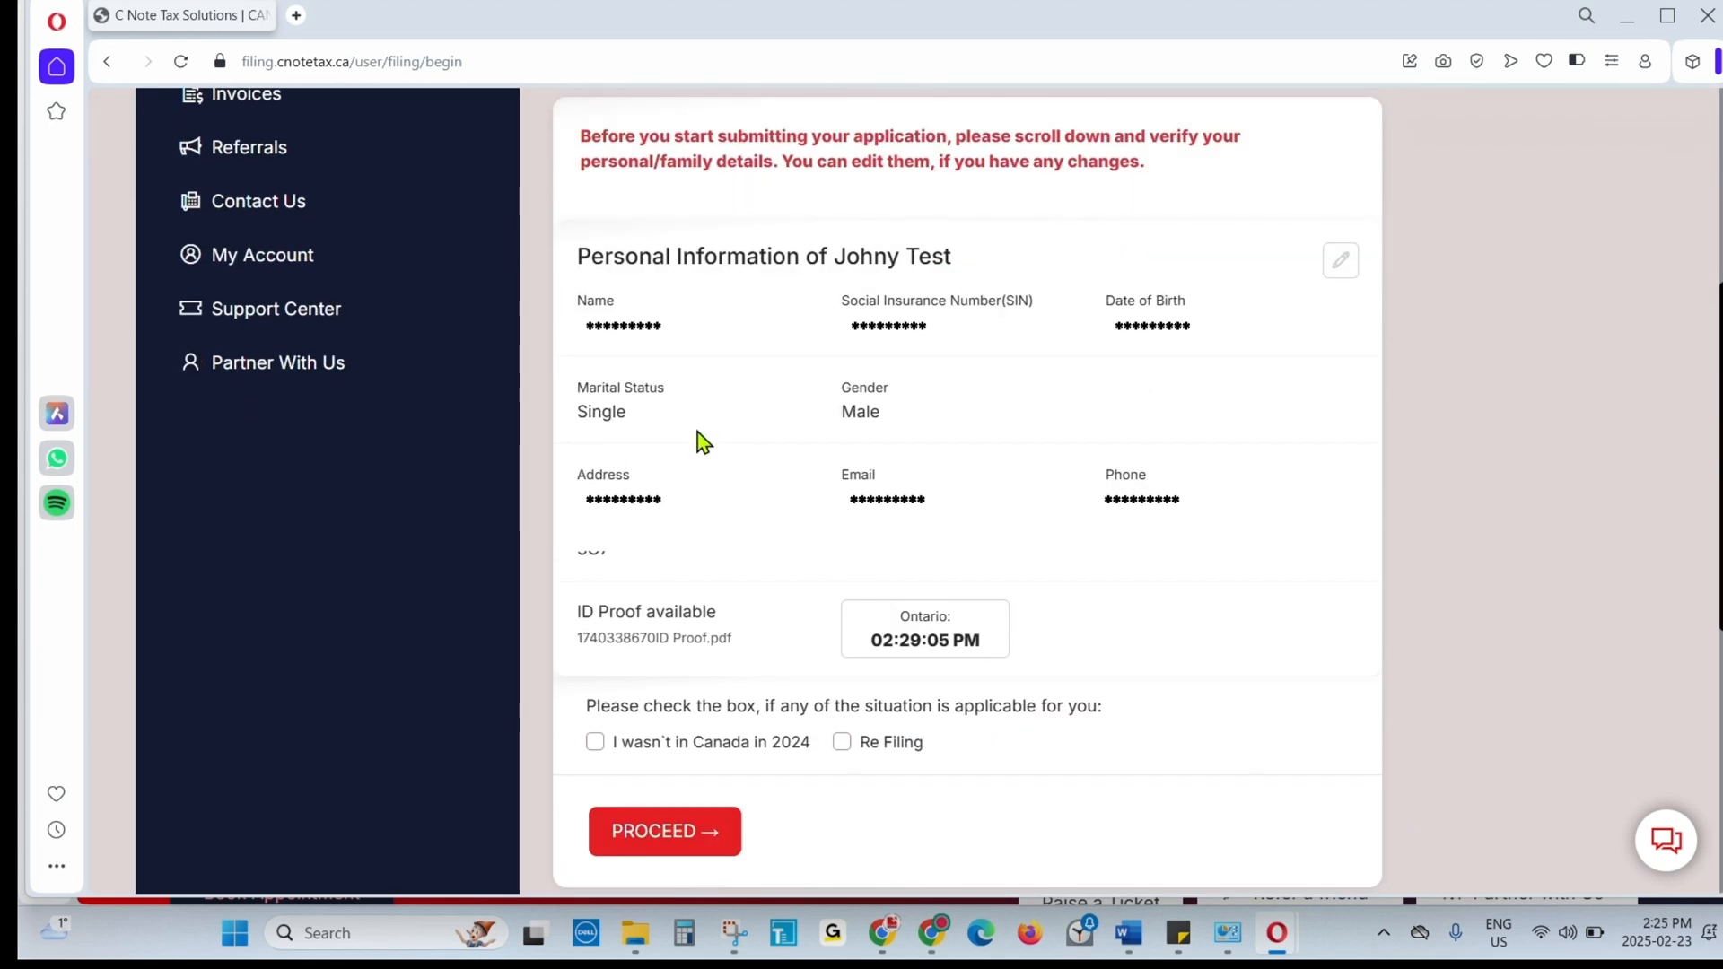
scroll(down, 3)
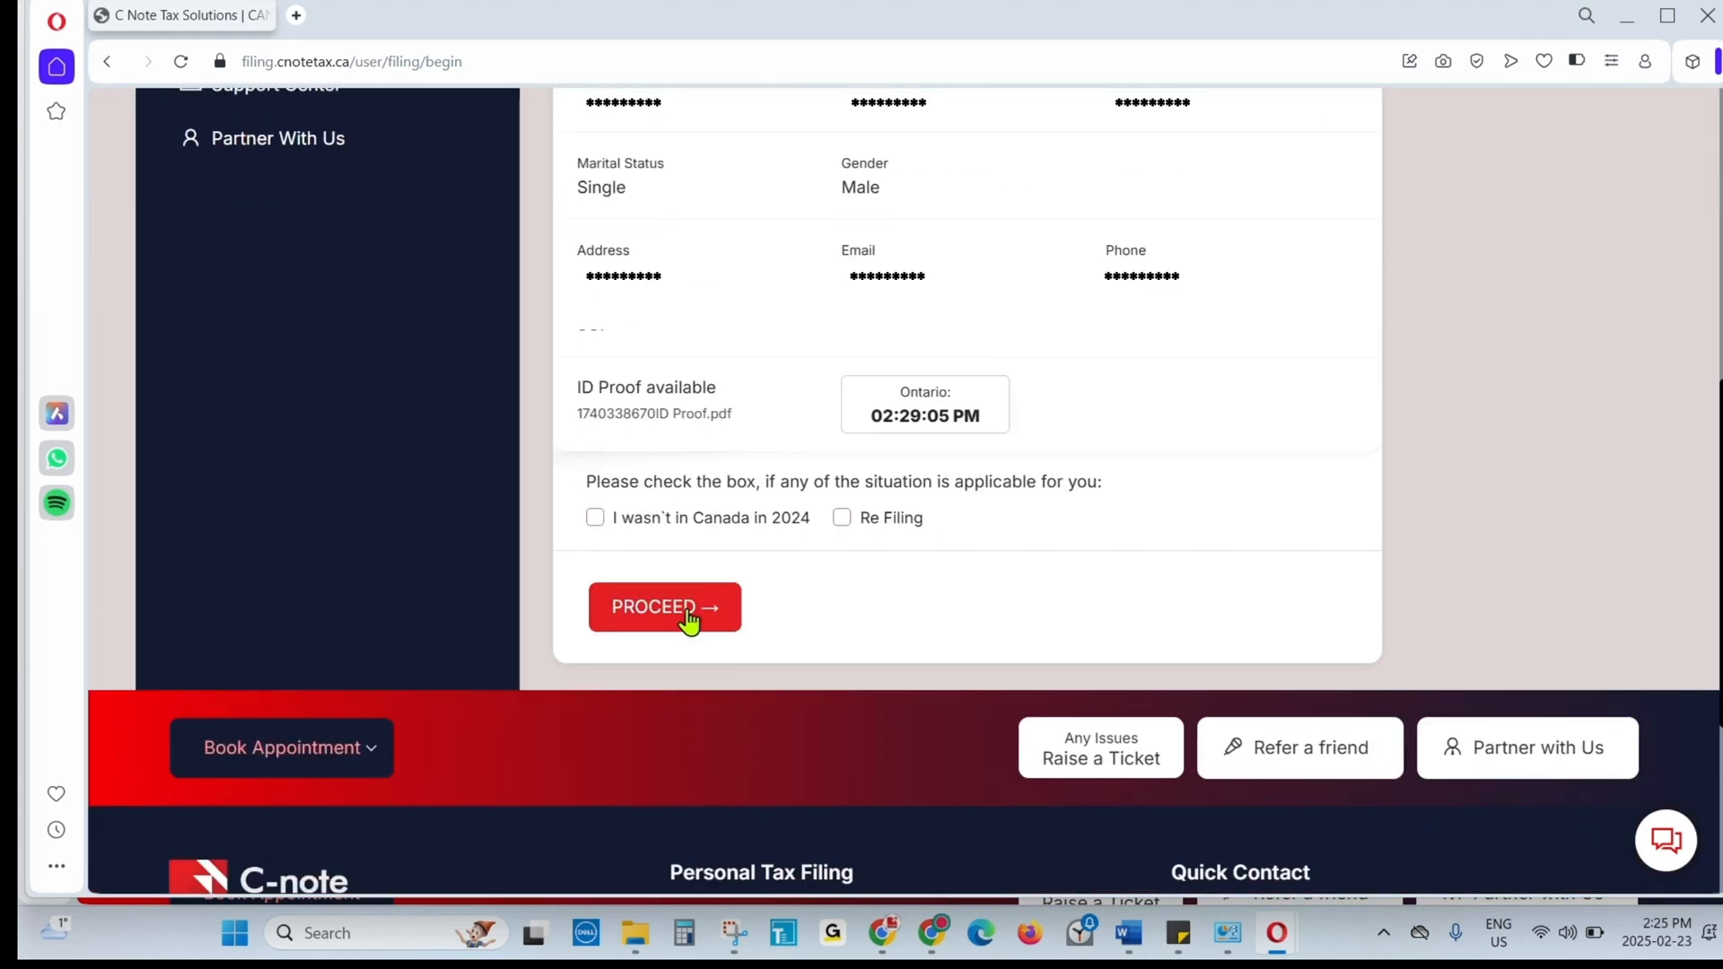
click(664, 607)
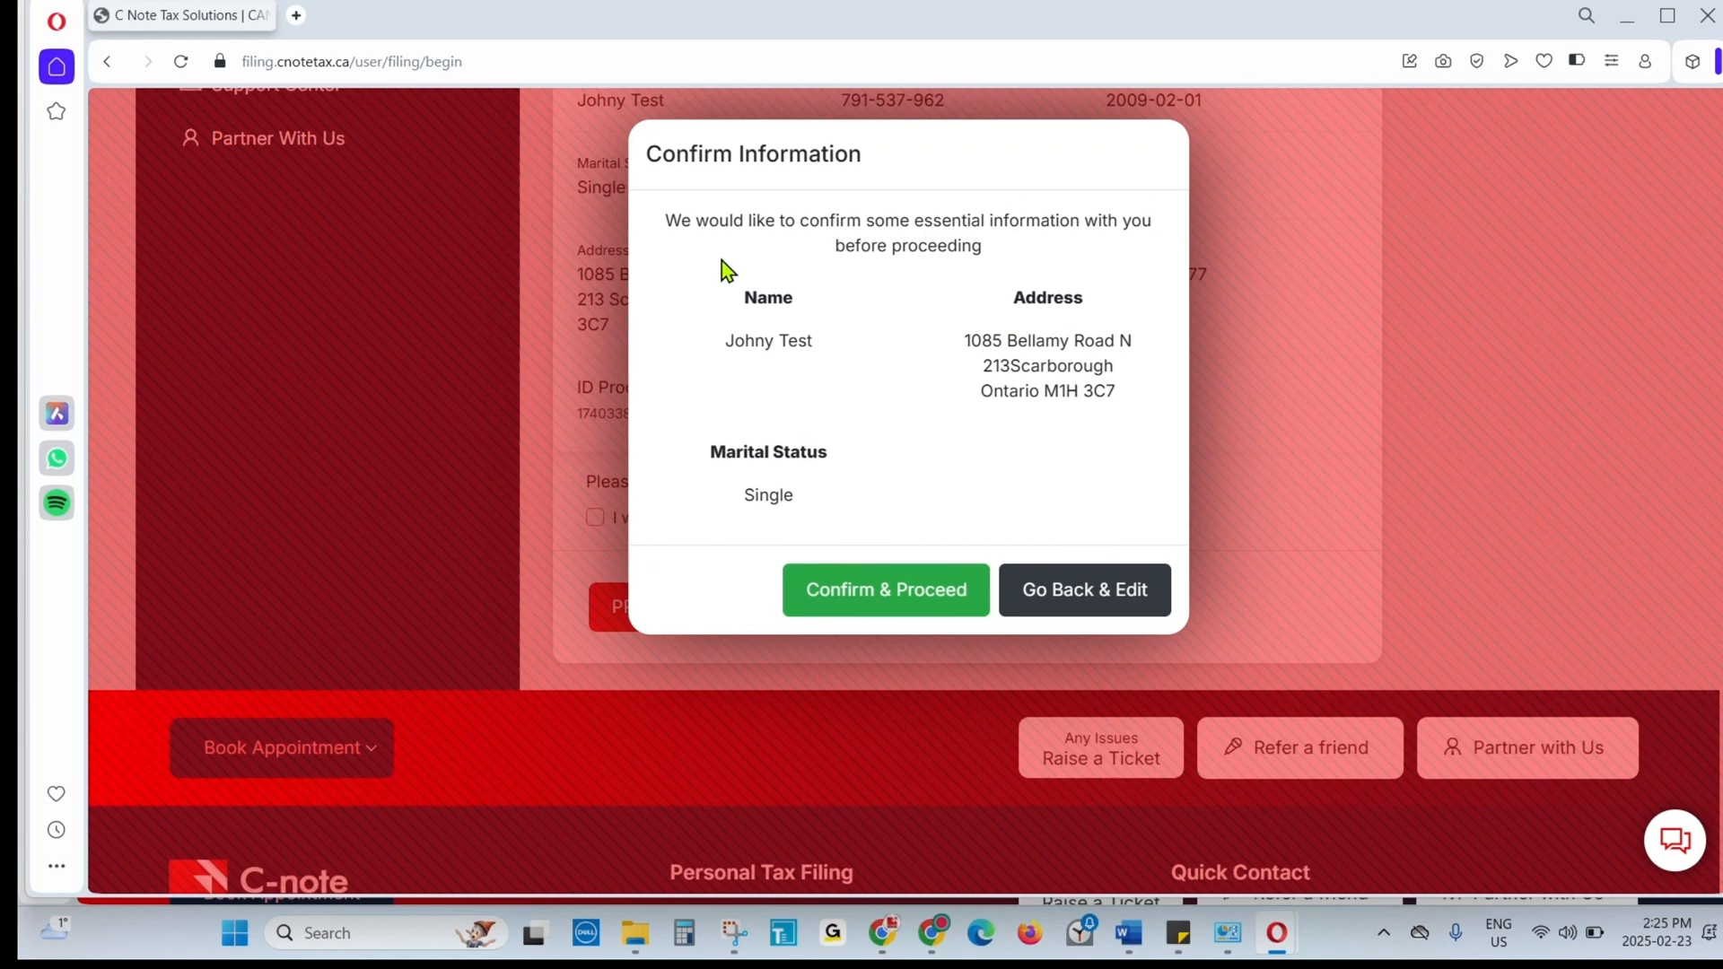
mouse_move(884, 591)
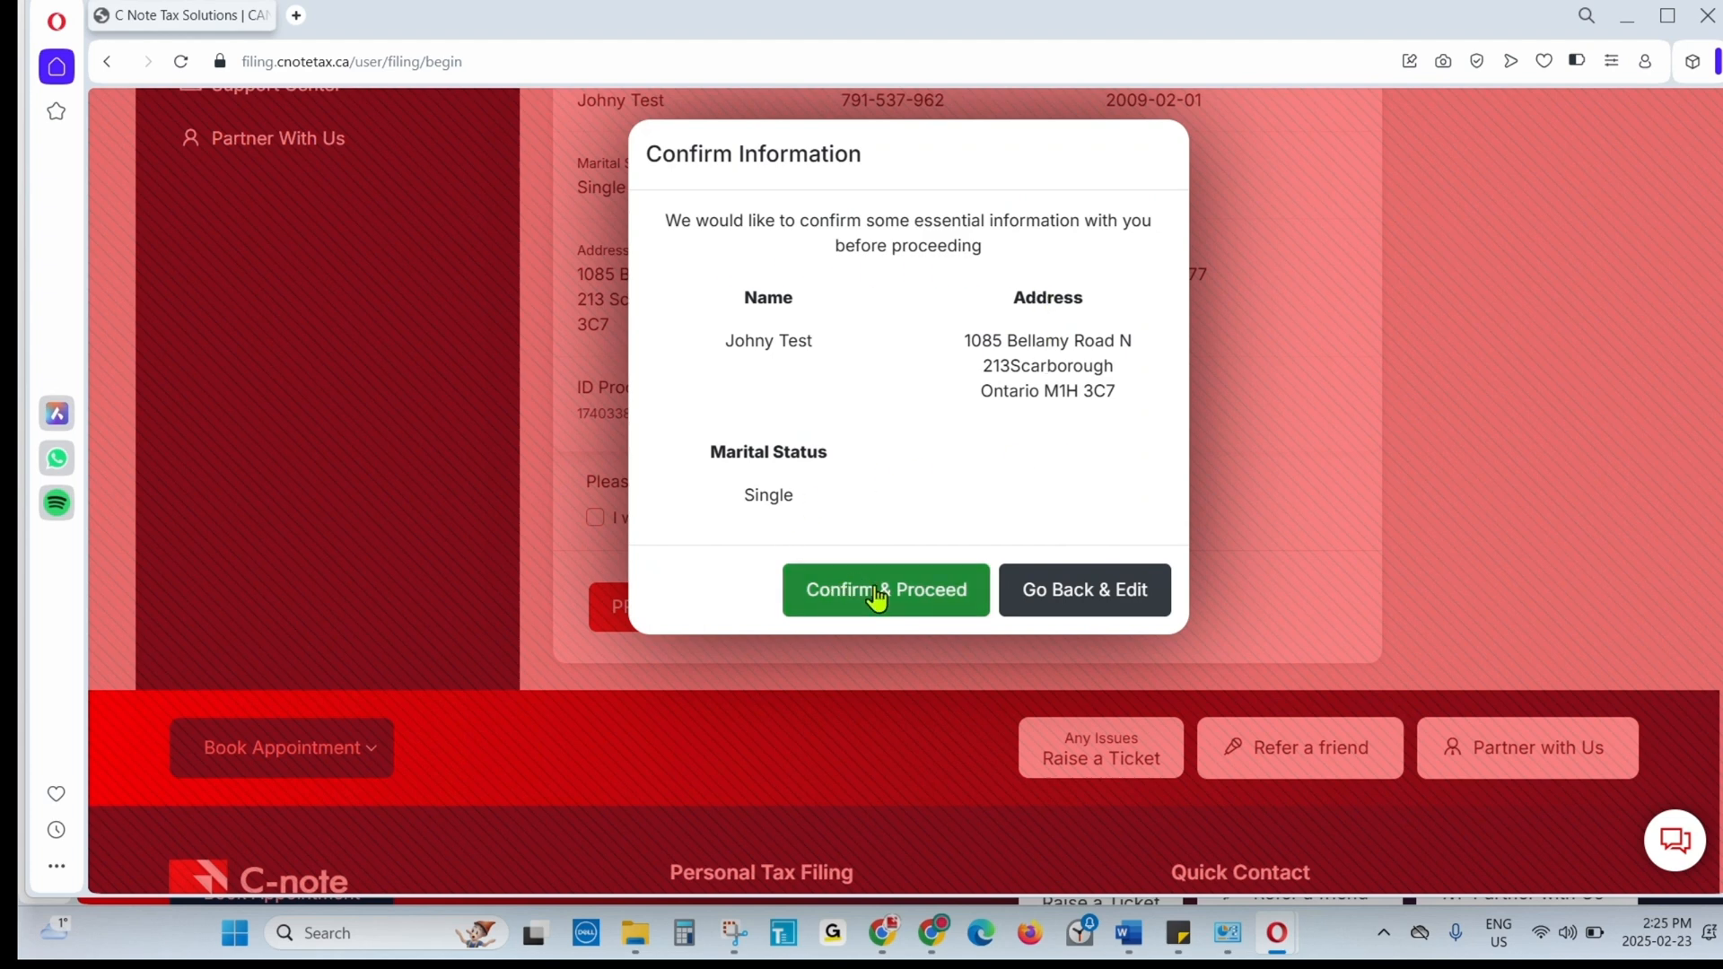
click(885, 590)
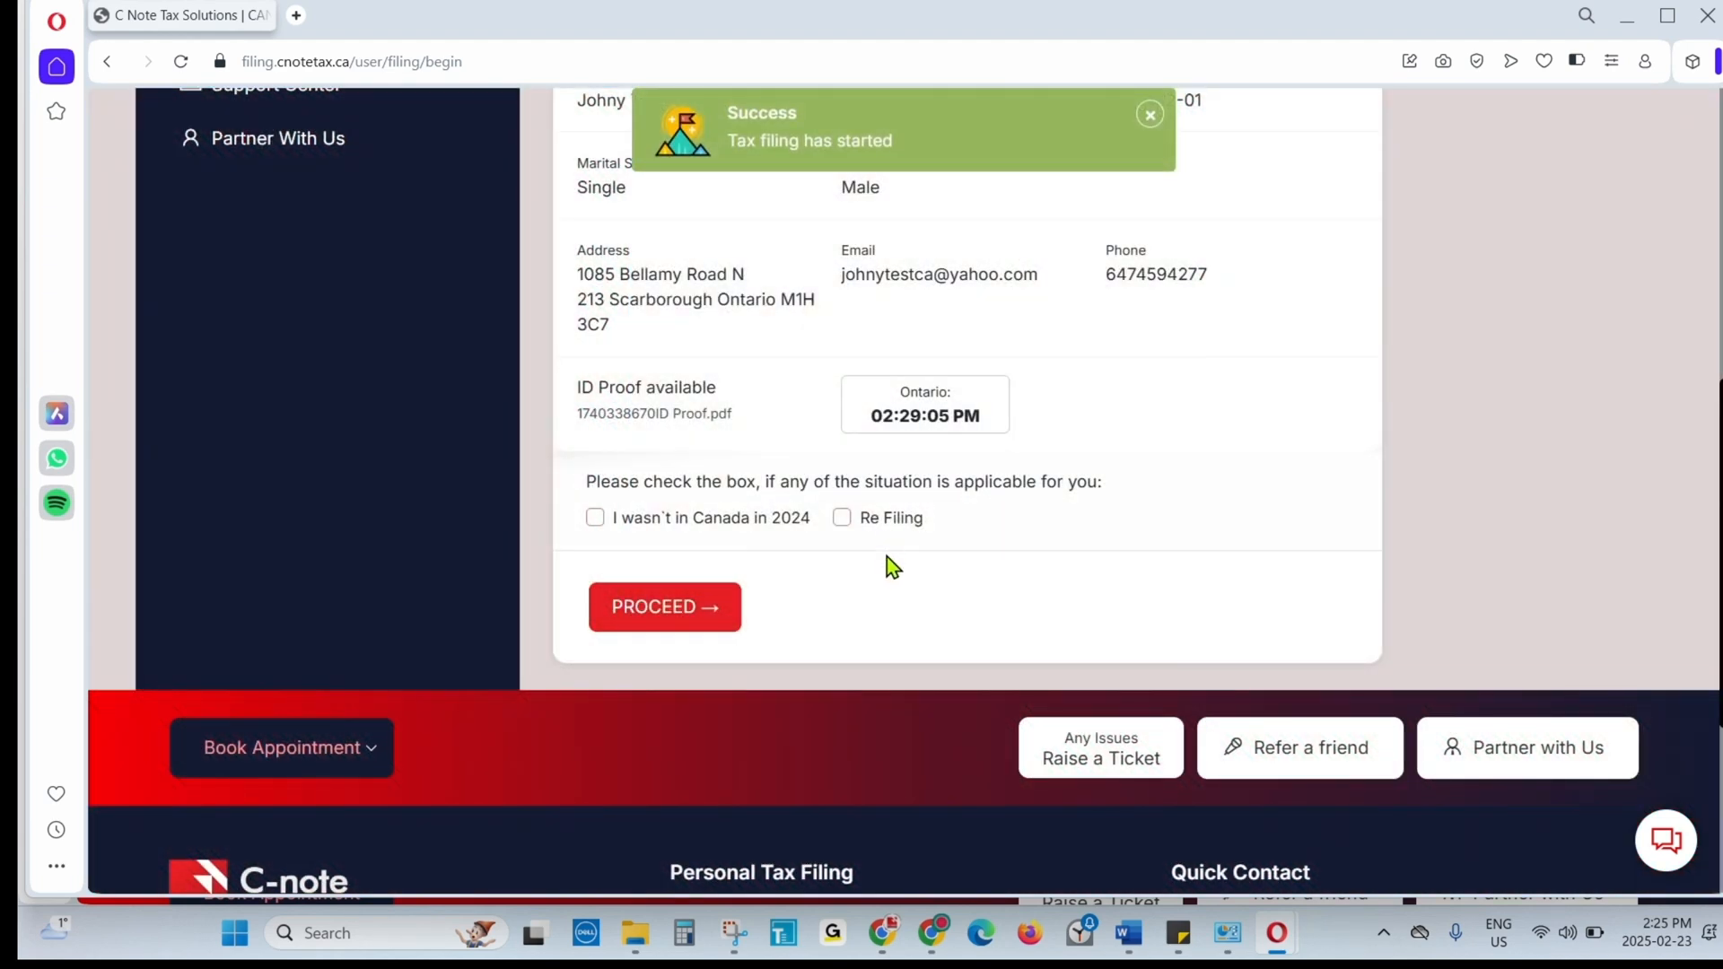
Answer Ontario, Single, not arriving in Canada, attach Direct Deposit.pdf, and submit
click(664, 606)
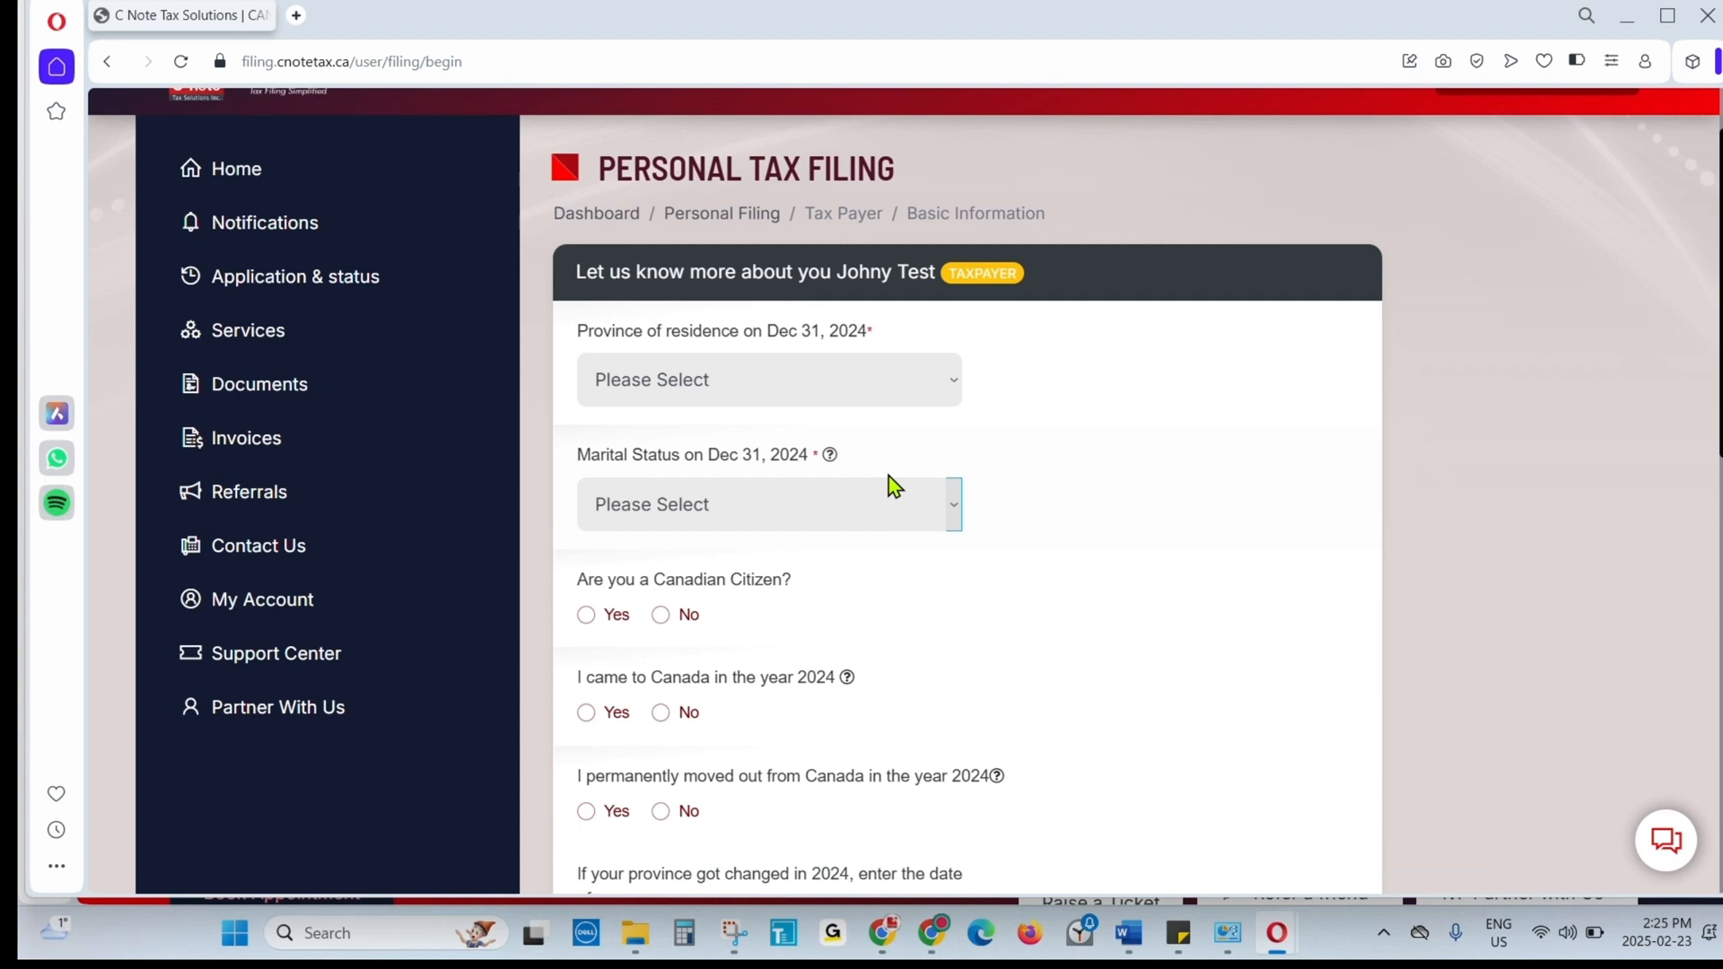
click(768, 379)
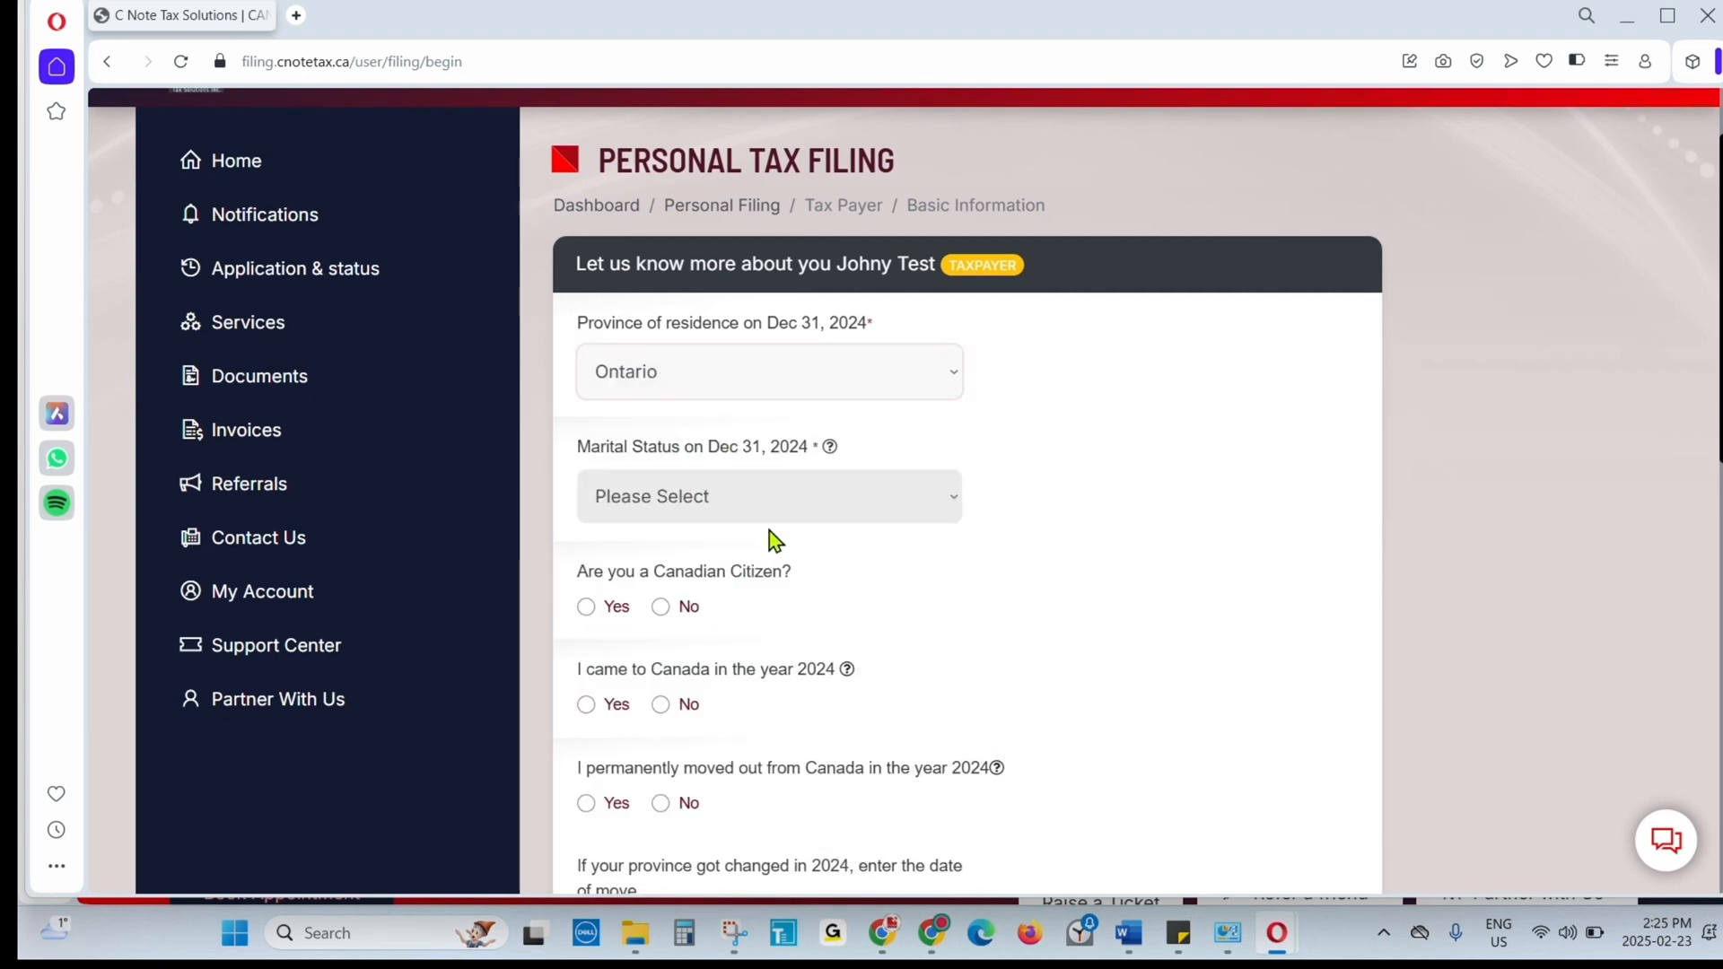
click(769, 495)
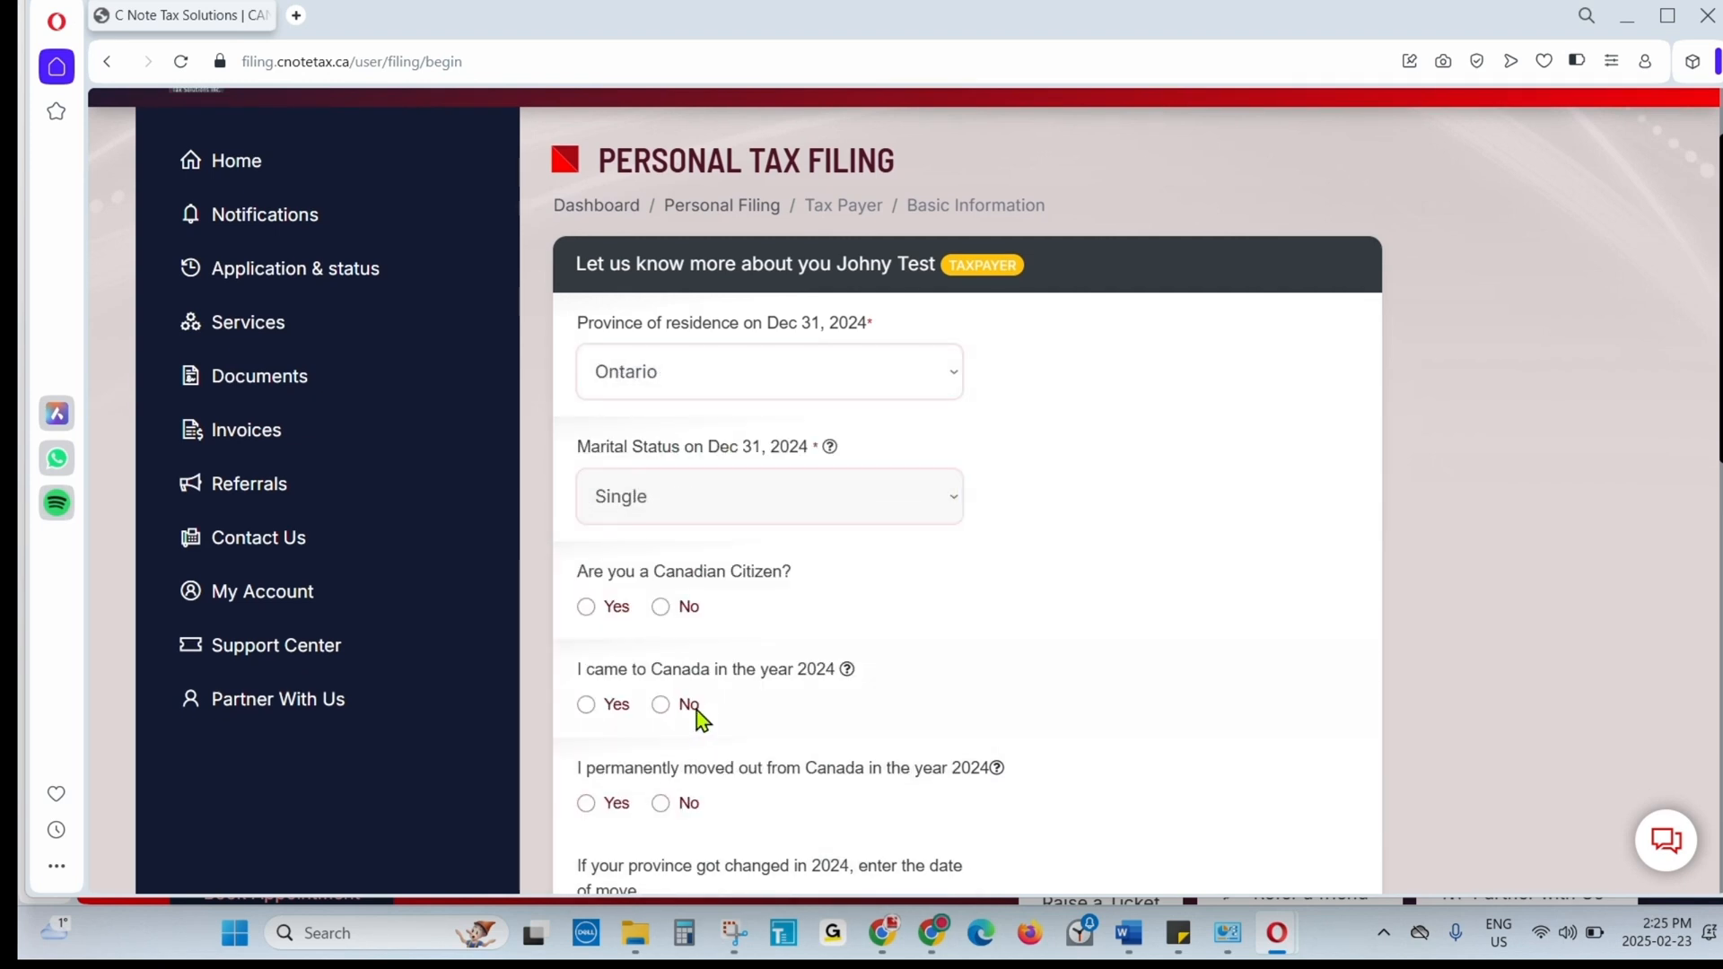
click(586, 494)
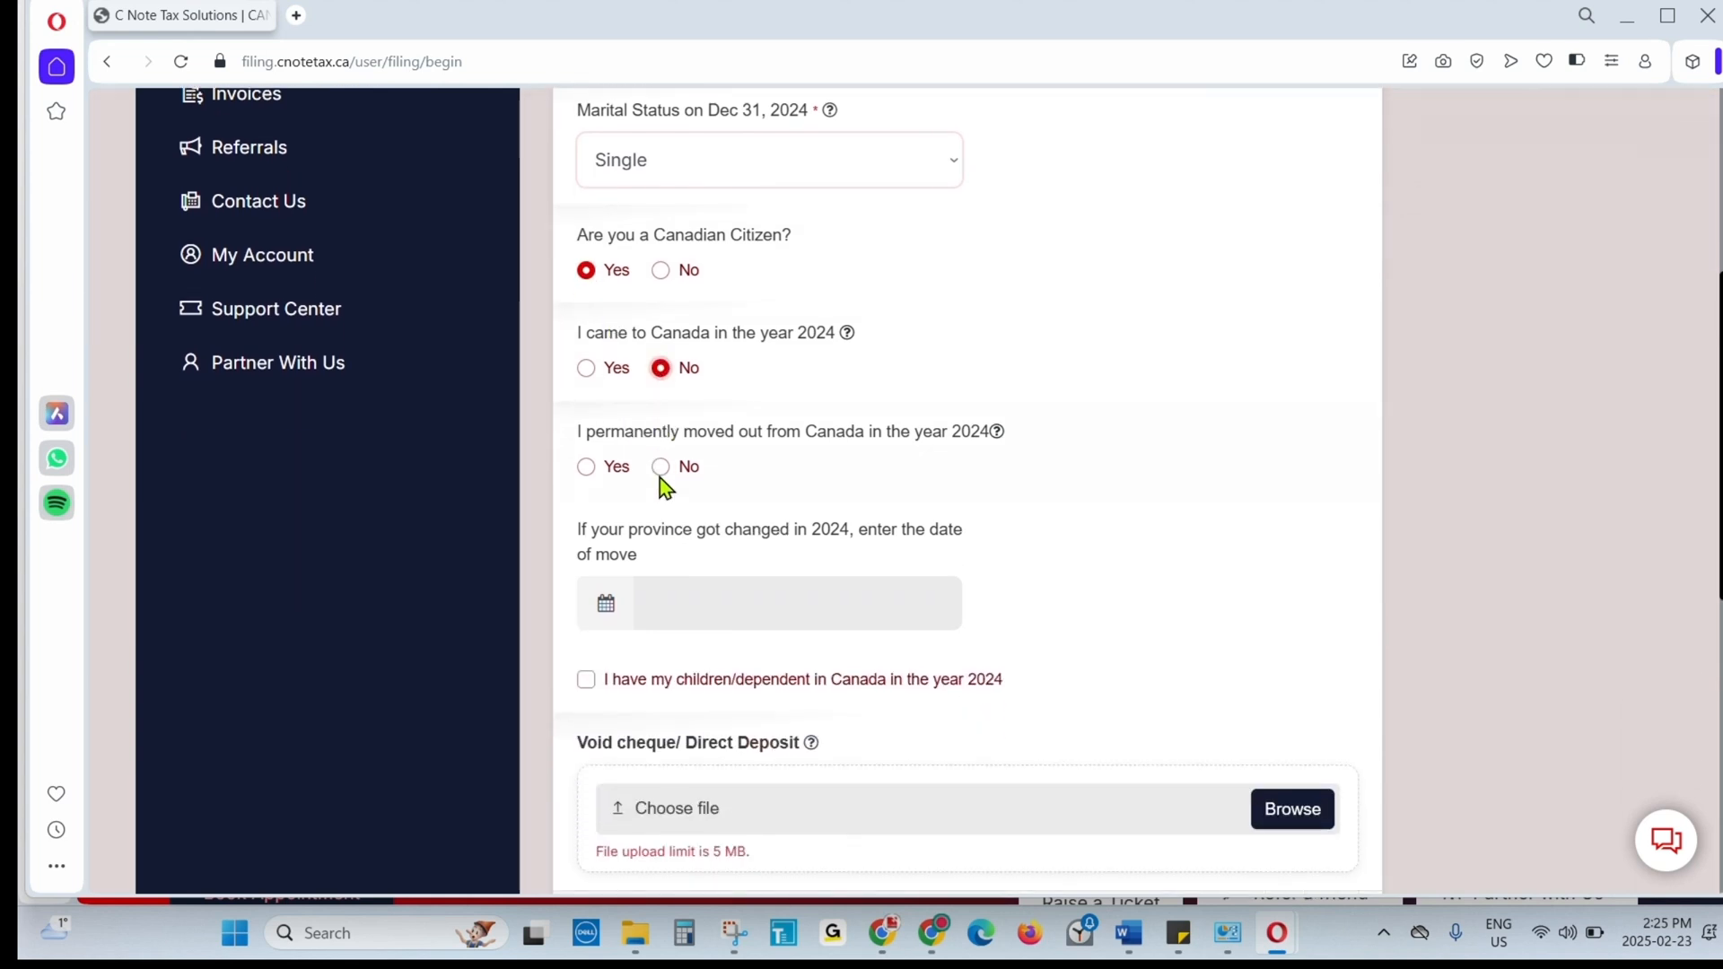
scroll(down, 3)
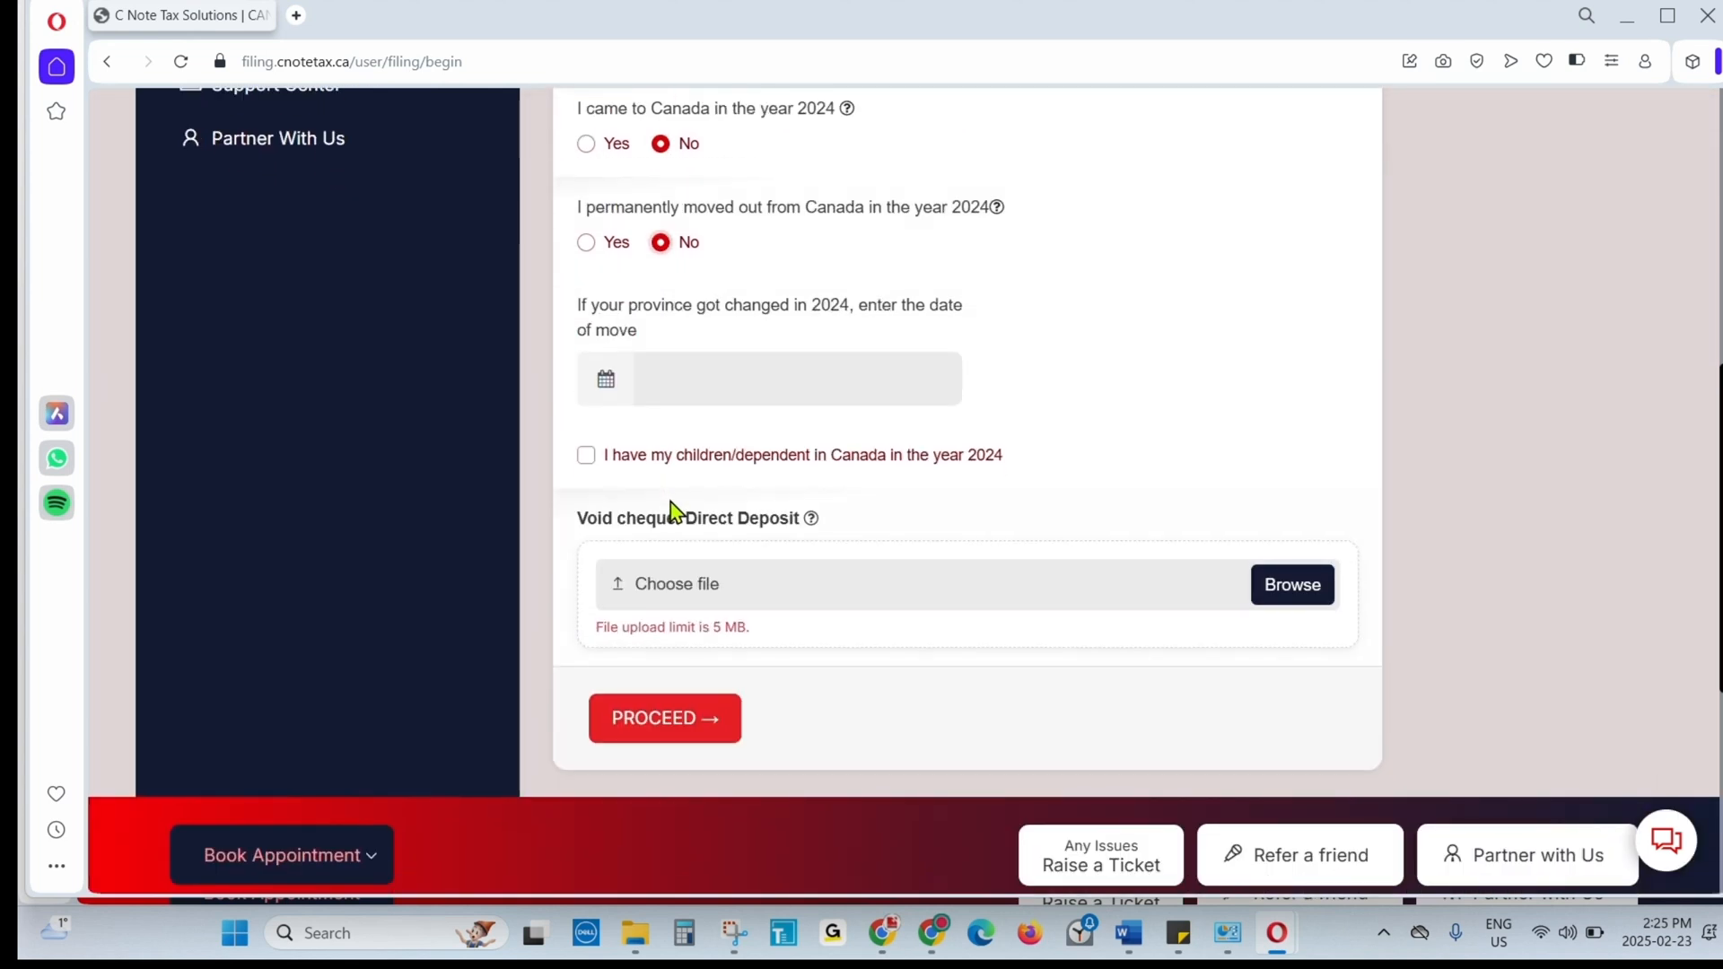
mouse_move(965, 299)
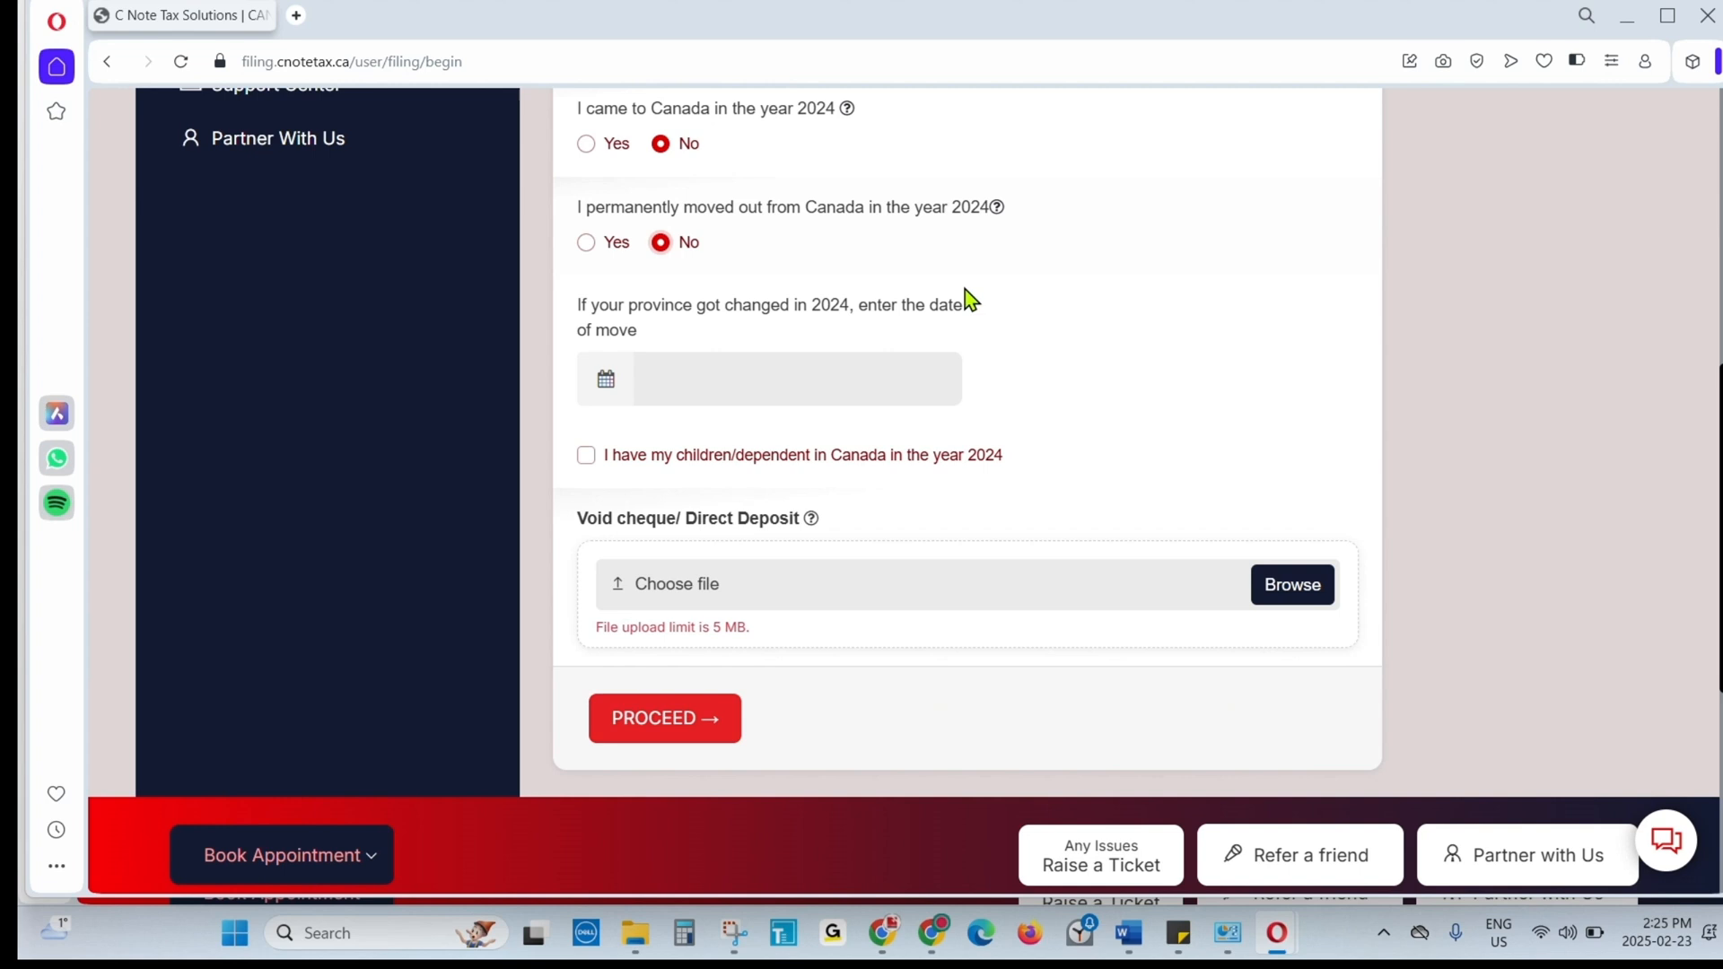
click(1292, 583)
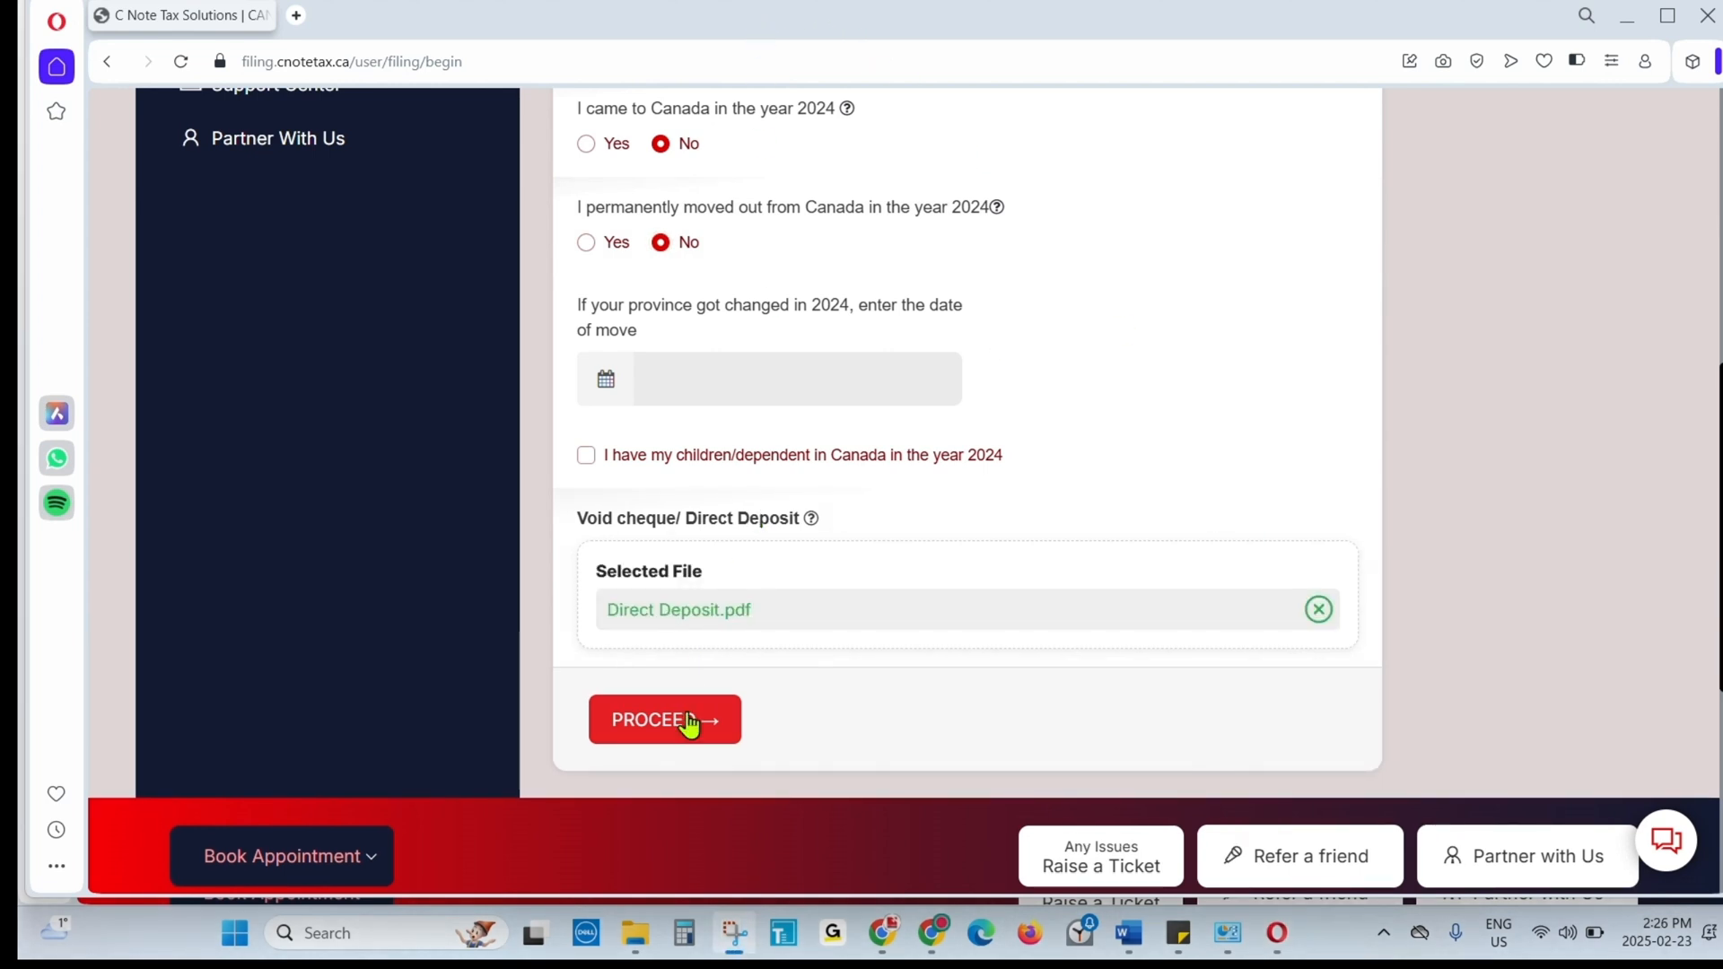
click(664, 720)
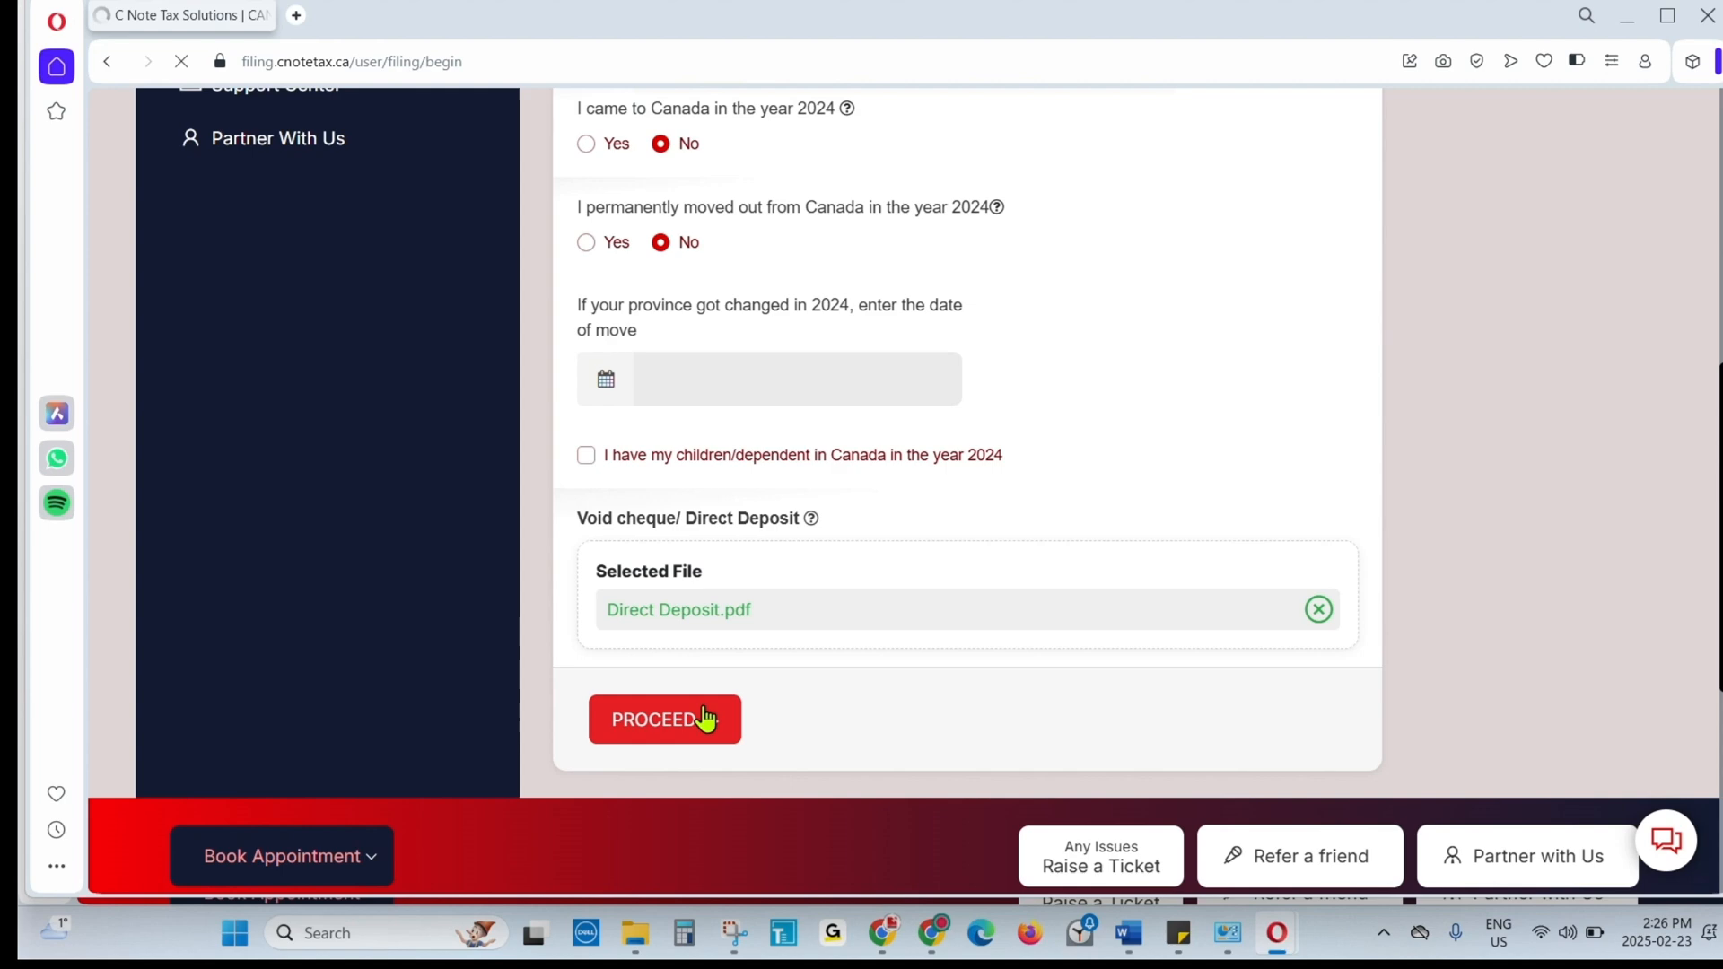
Draw a signature on the authorisation page and accept it
click(664, 720)
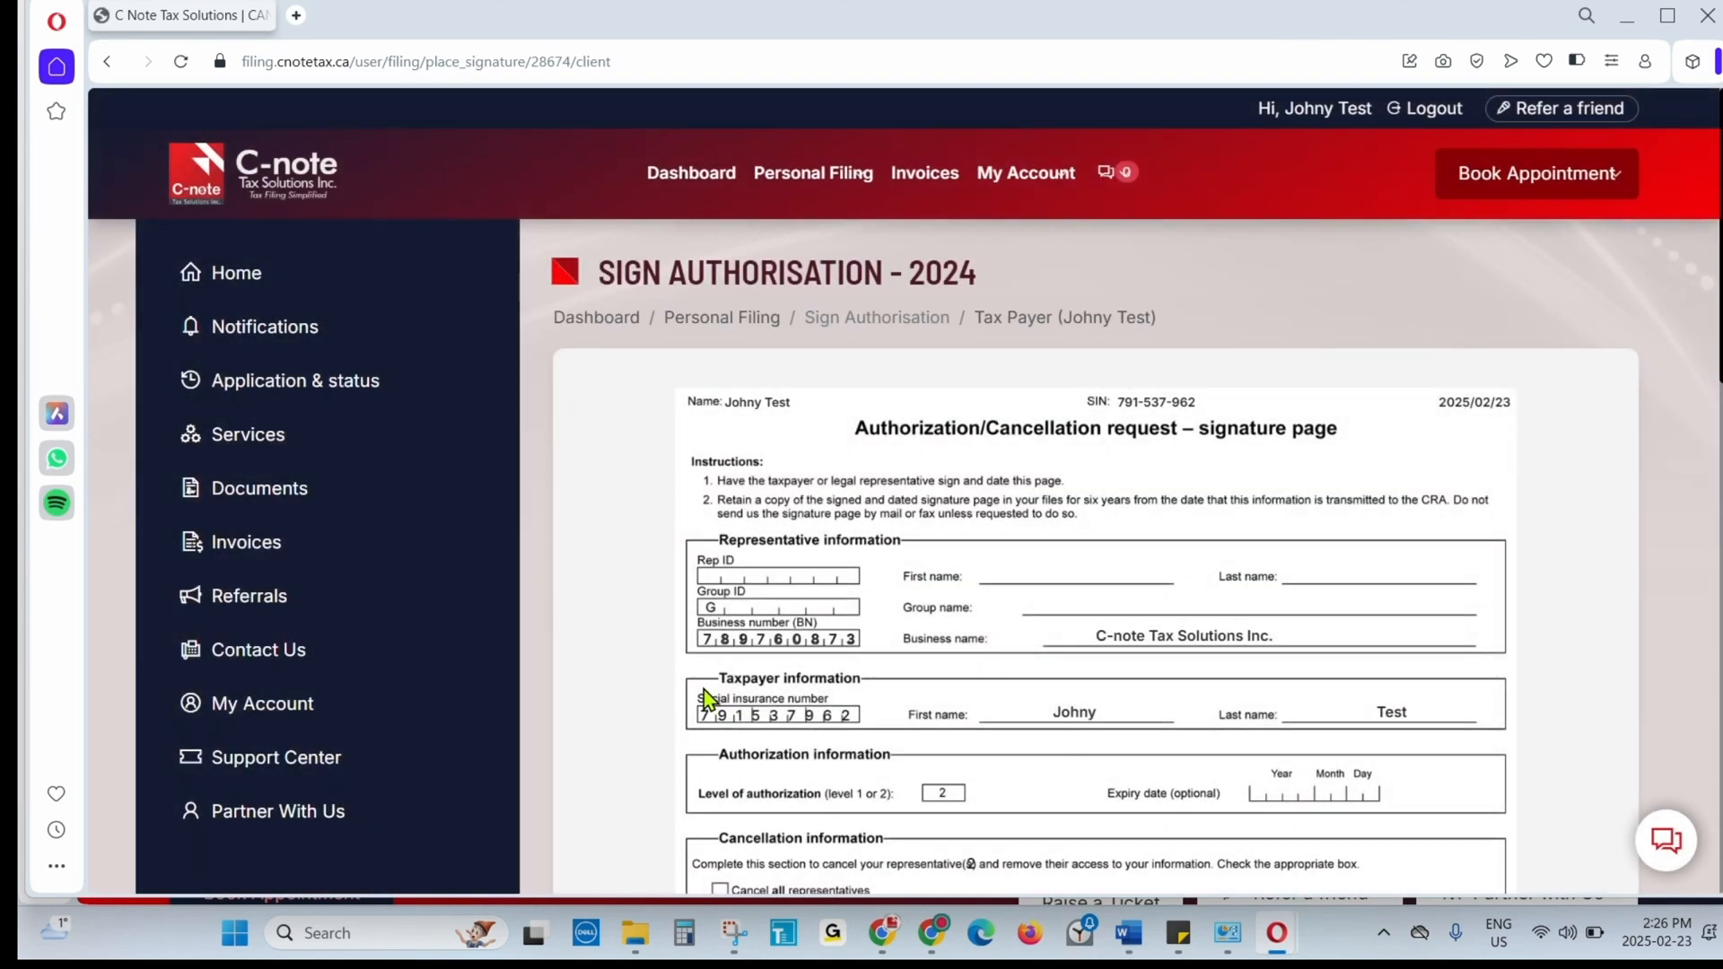
scroll(down, 3)
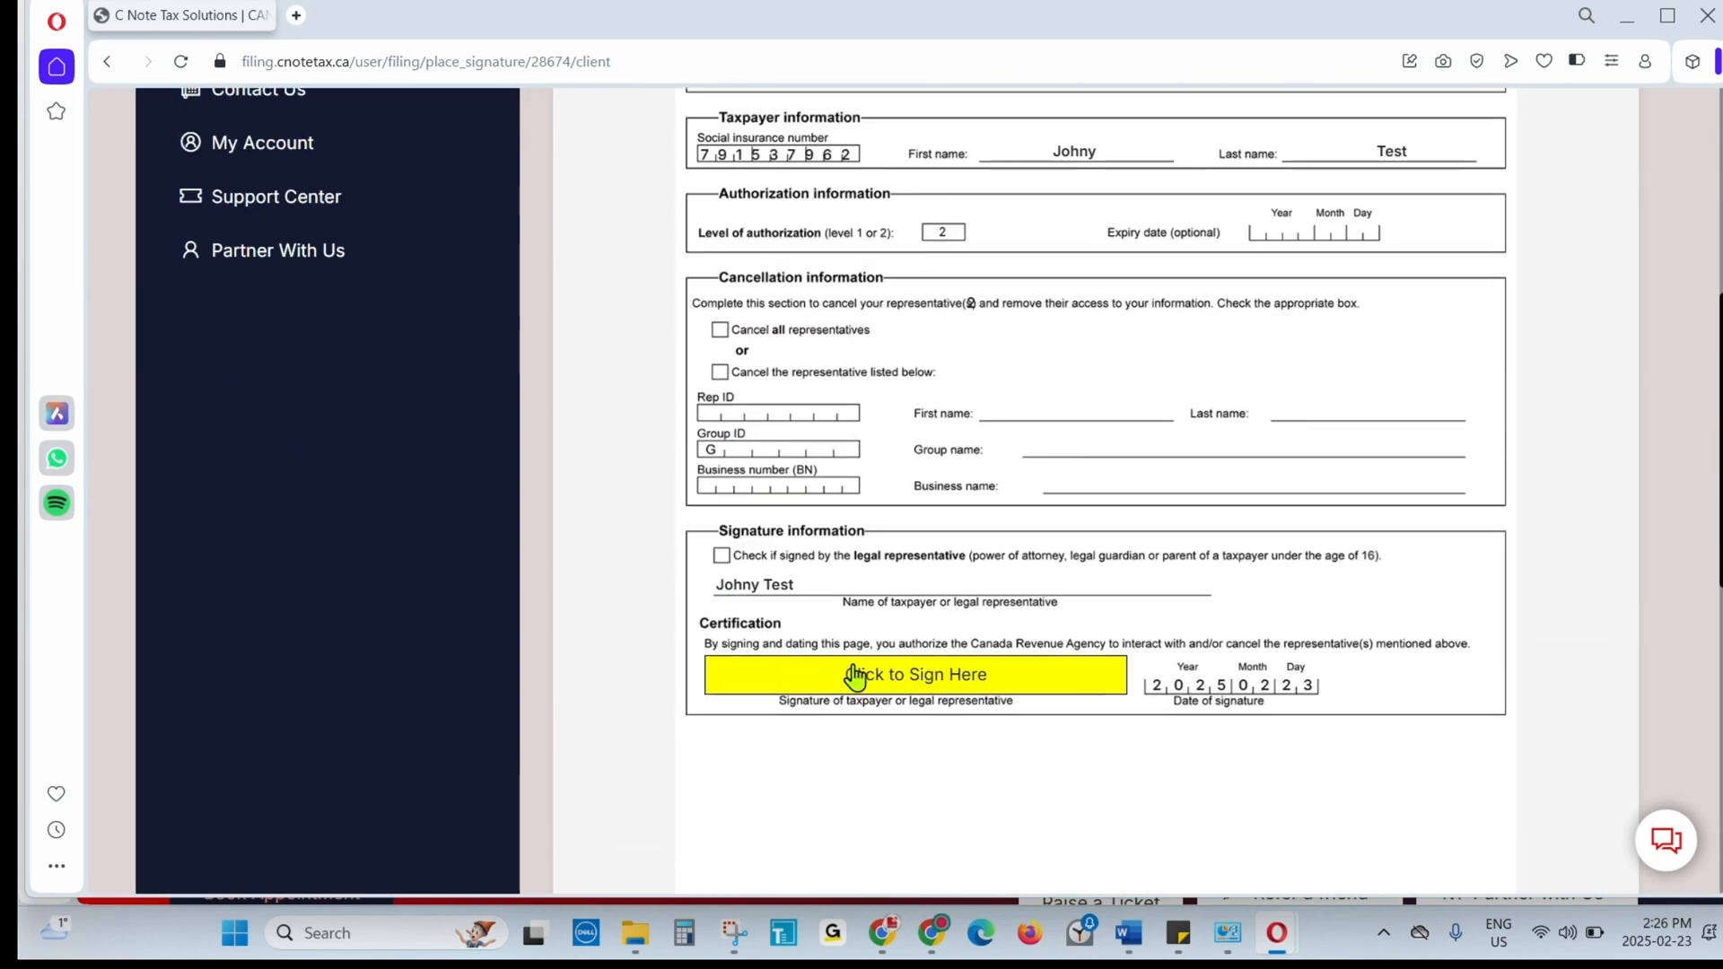
mouse_move(880, 674)
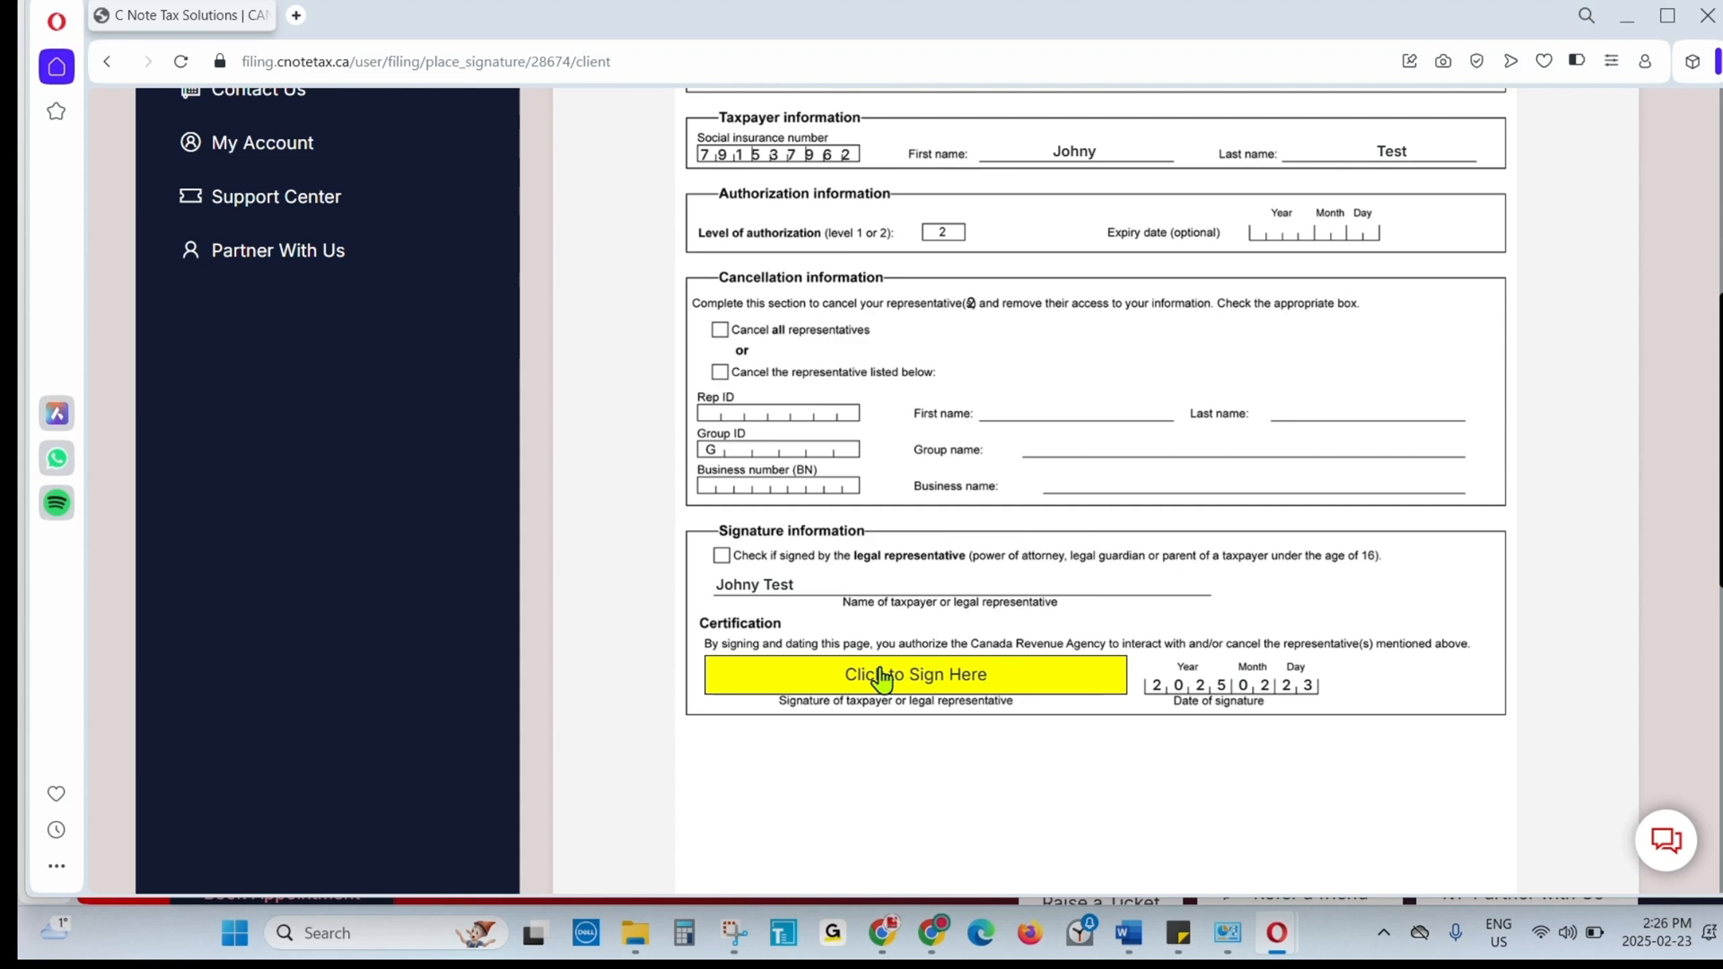
click(915, 673)
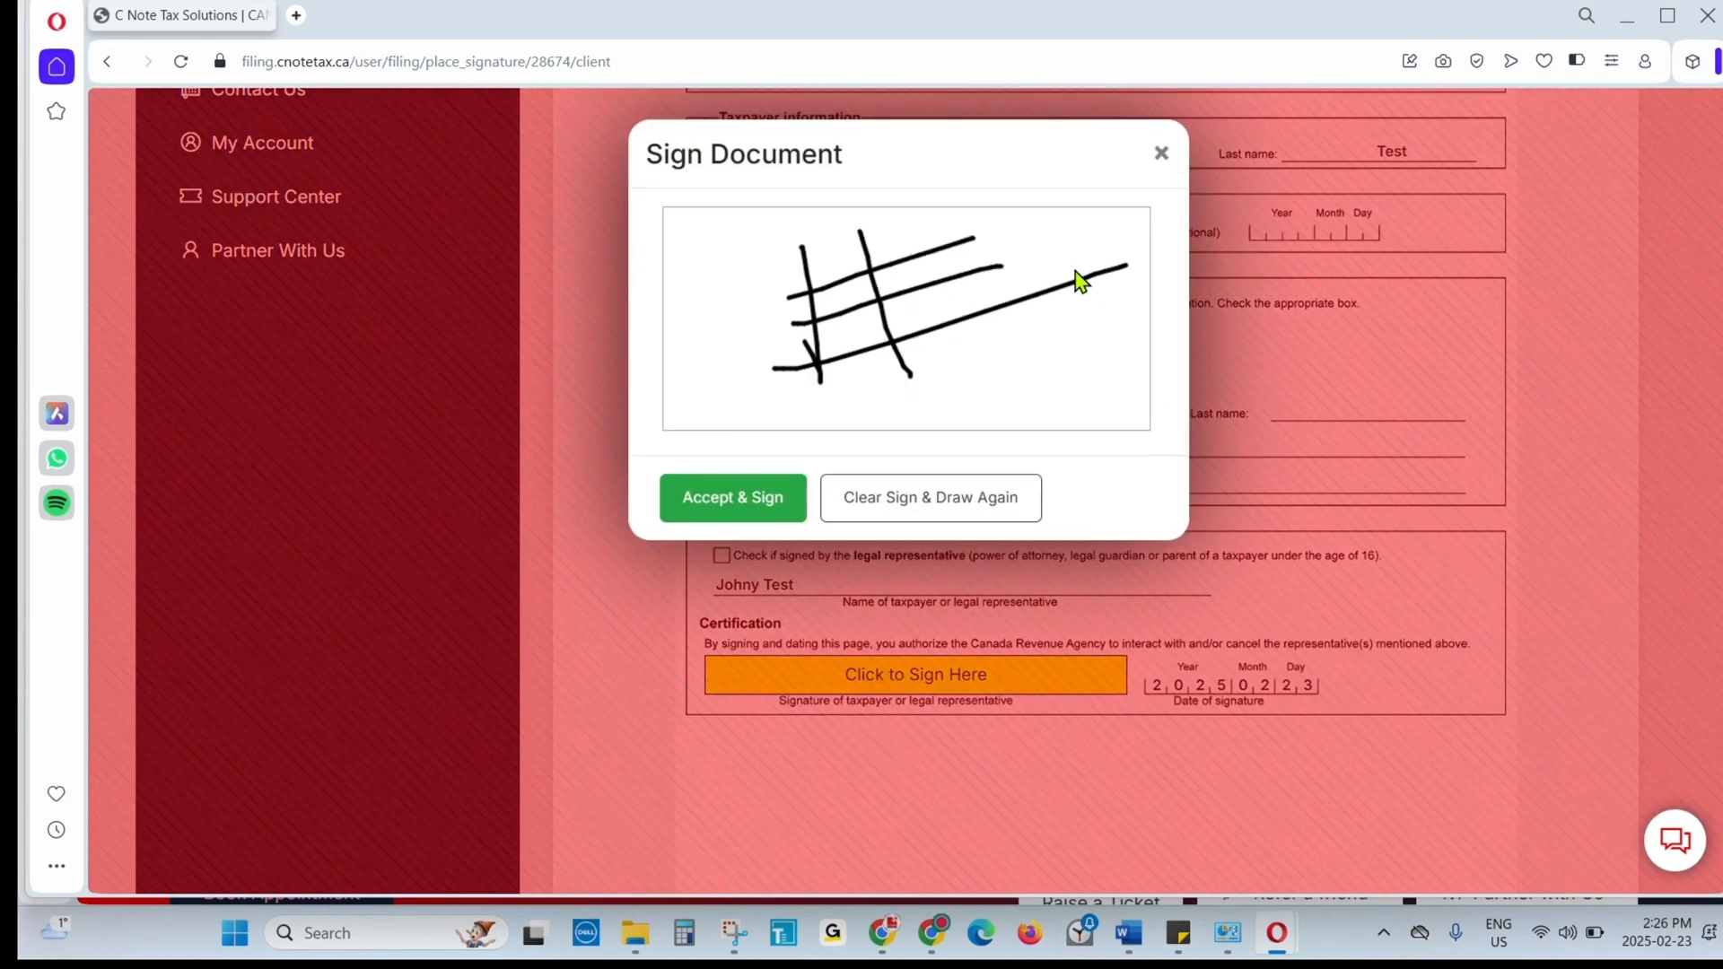
click(732, 496)
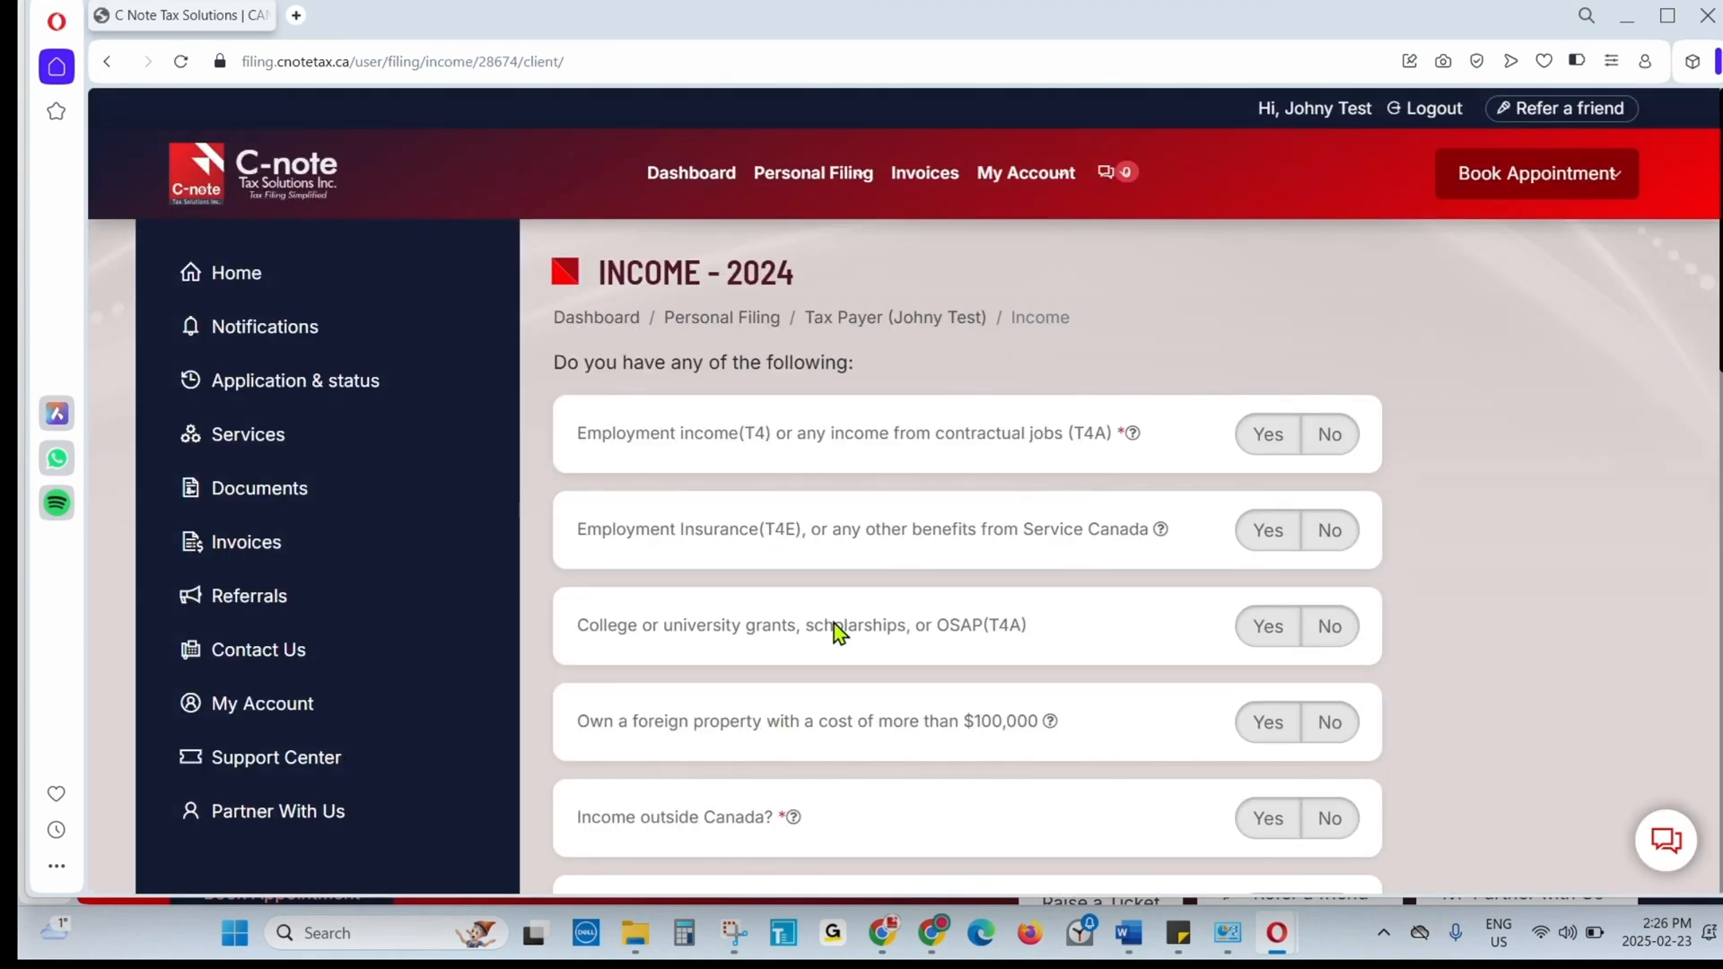
mouse_move(1005, 290)
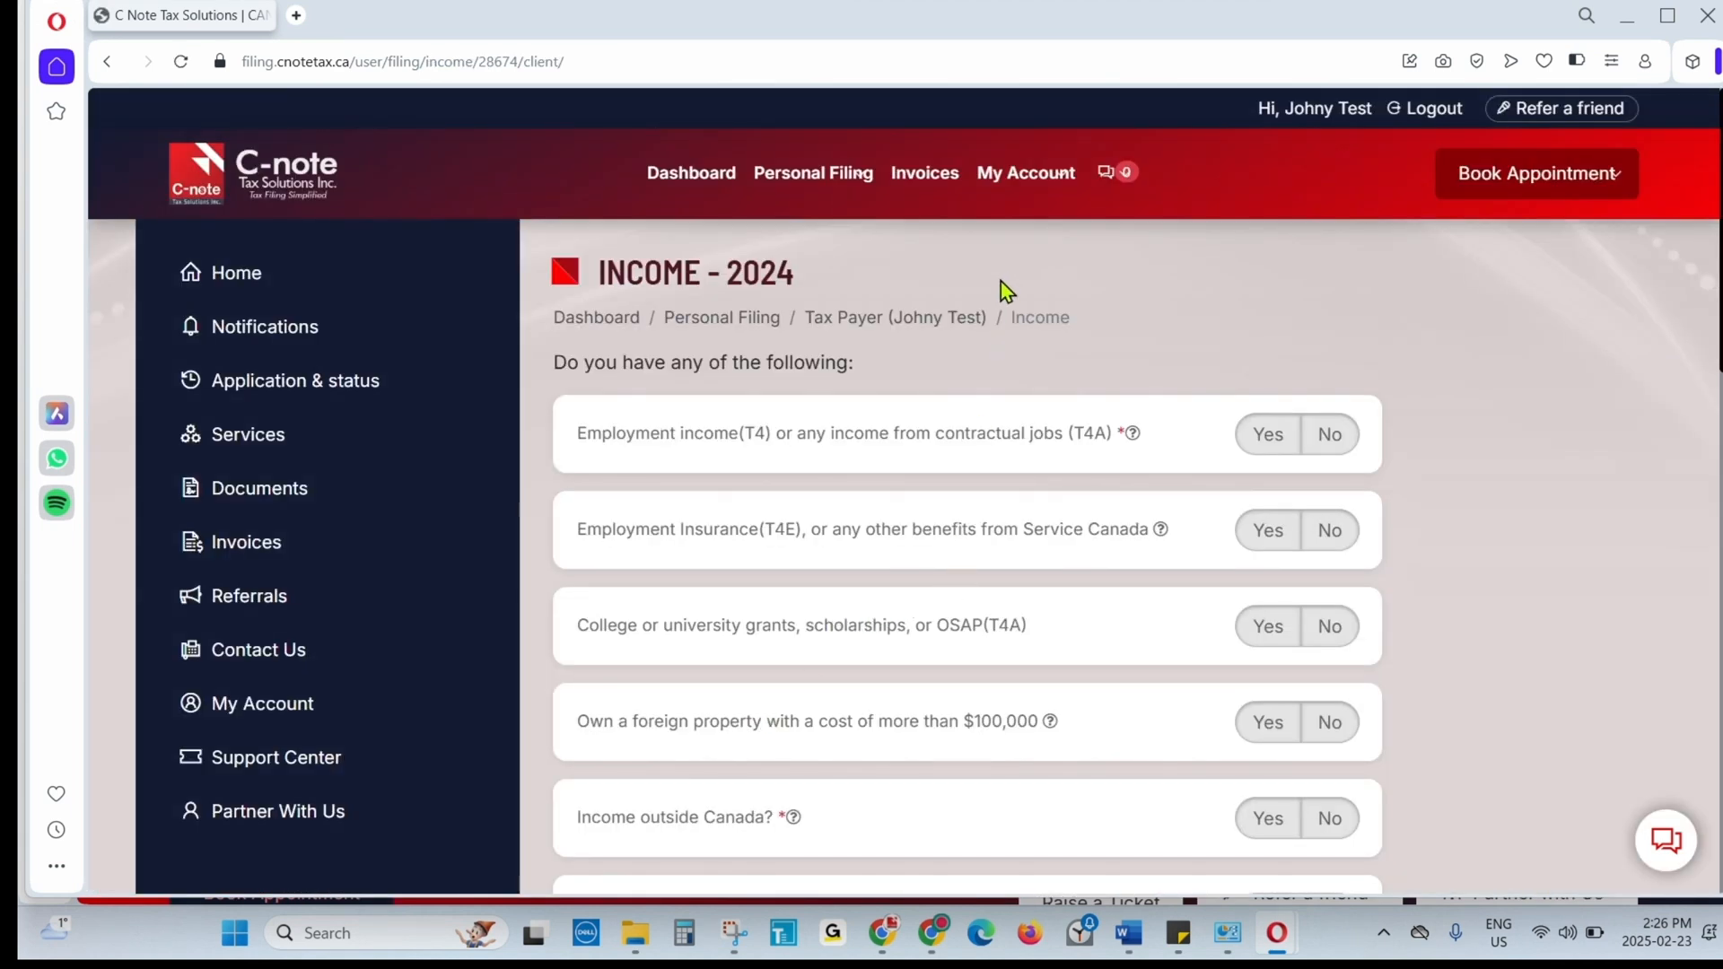
Report employment income with the T4 slip uploaded, answer No to other income, and save
click(1267, 434)
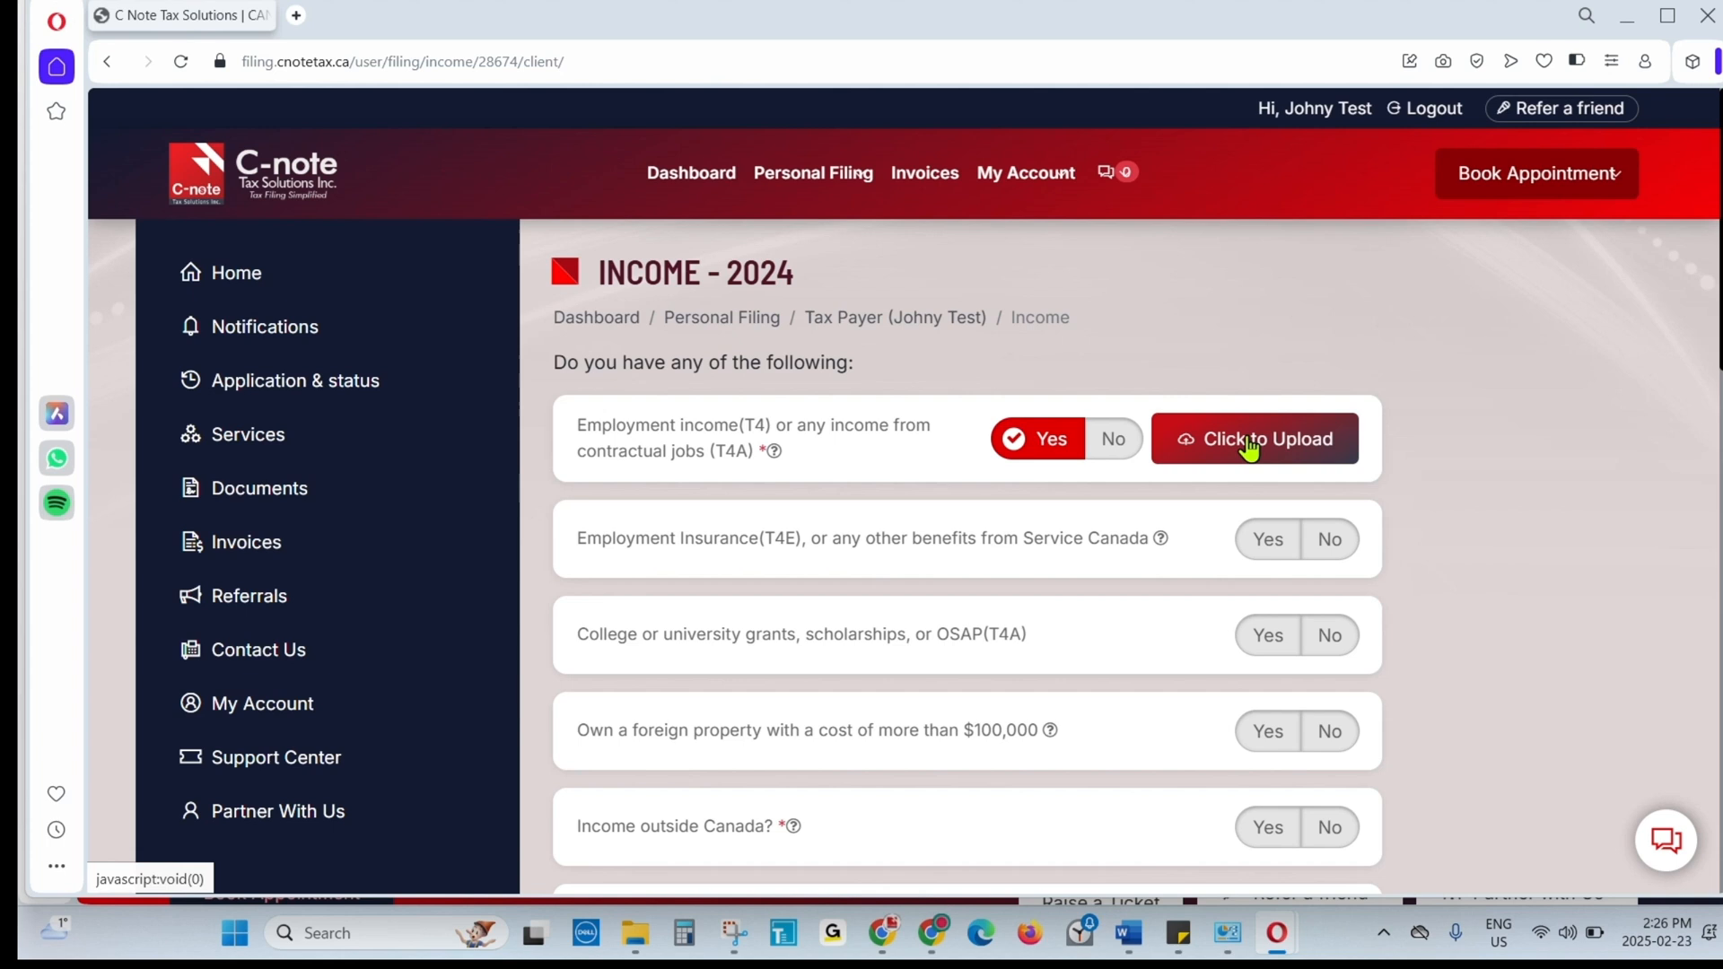
click(1253, 439)
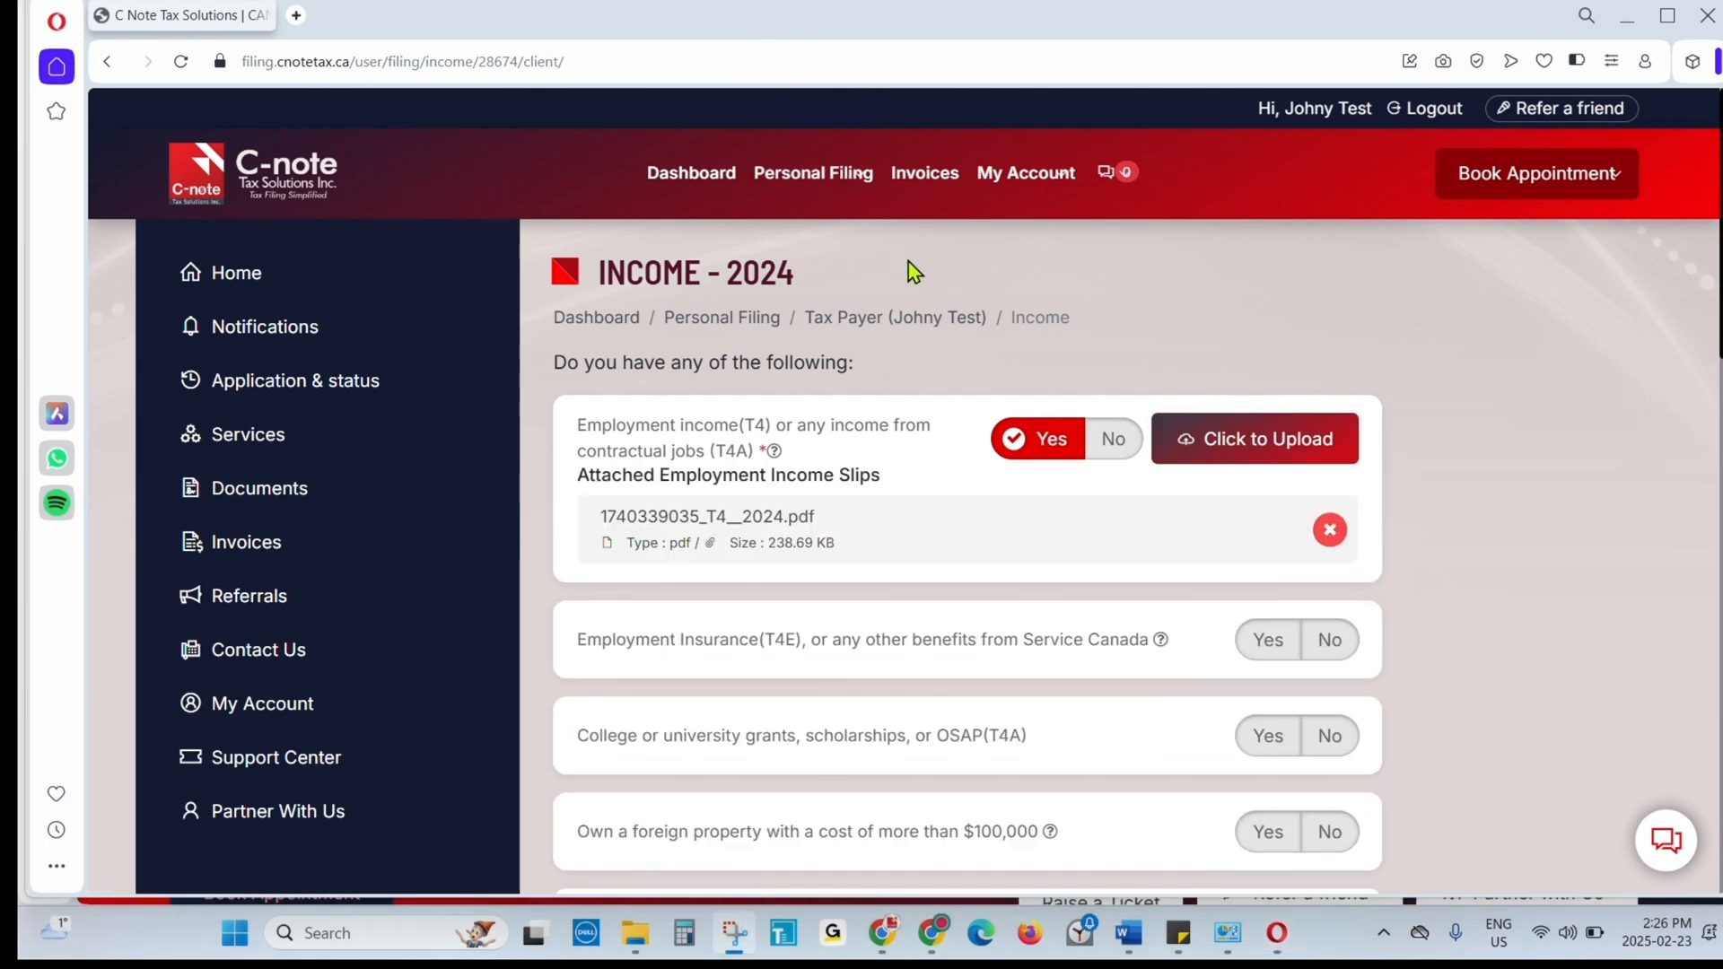
scroll(down, 3)
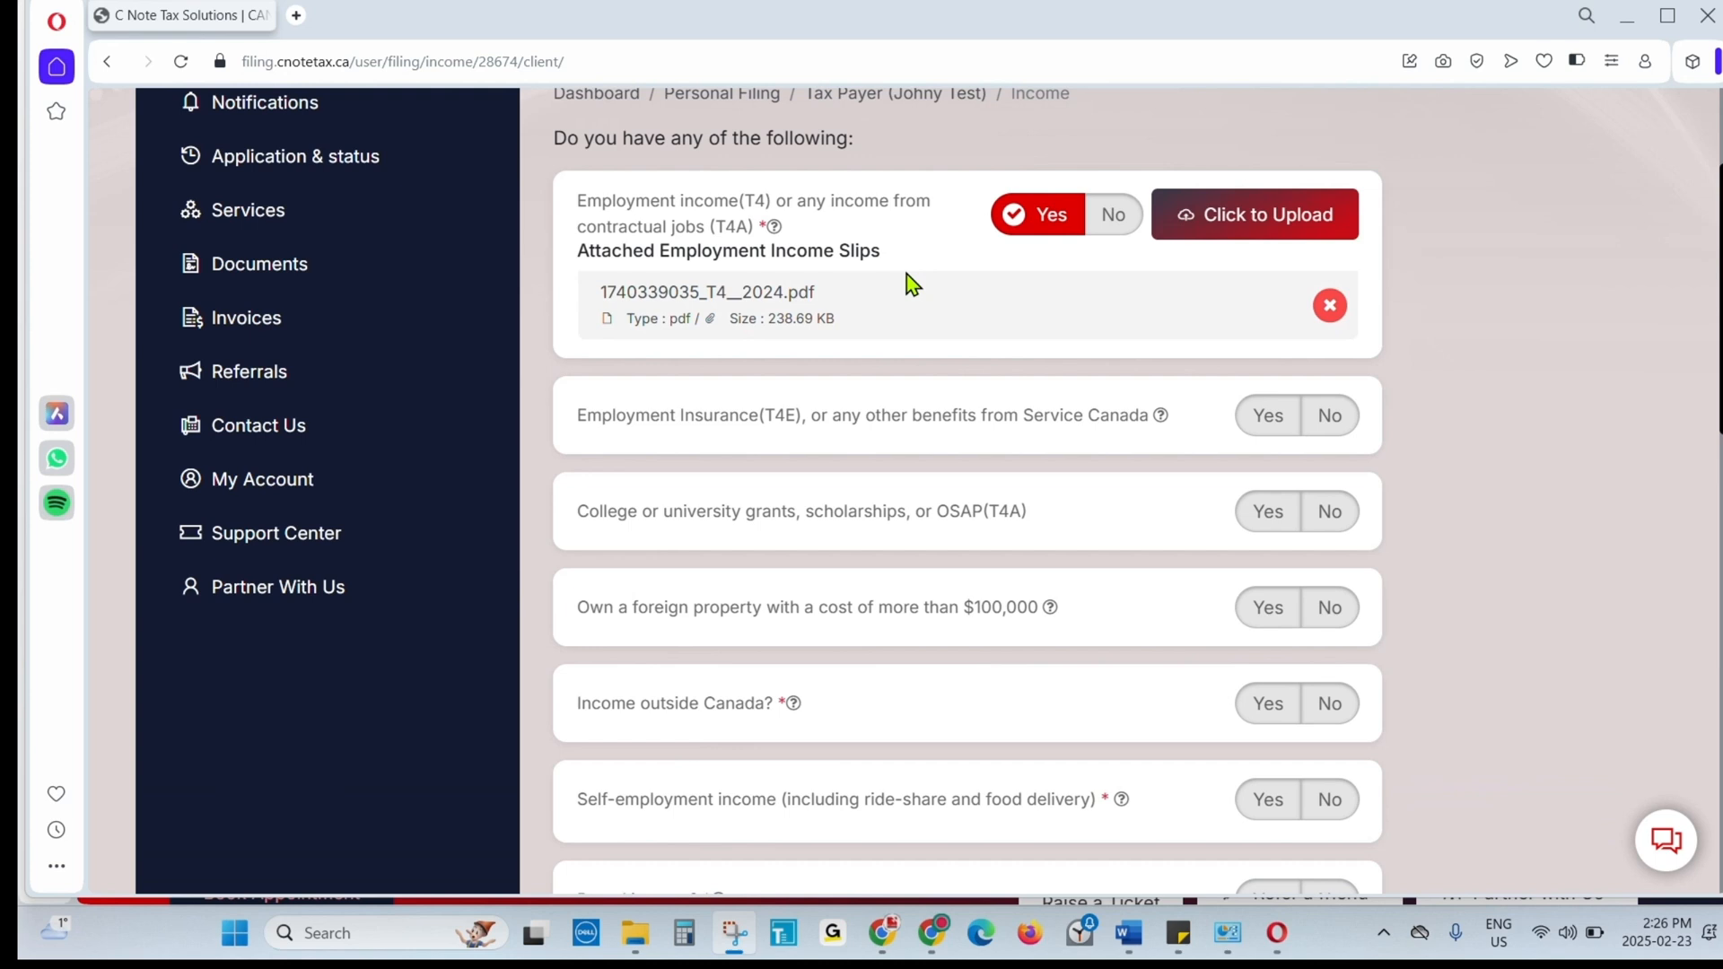
click(1330, 303)
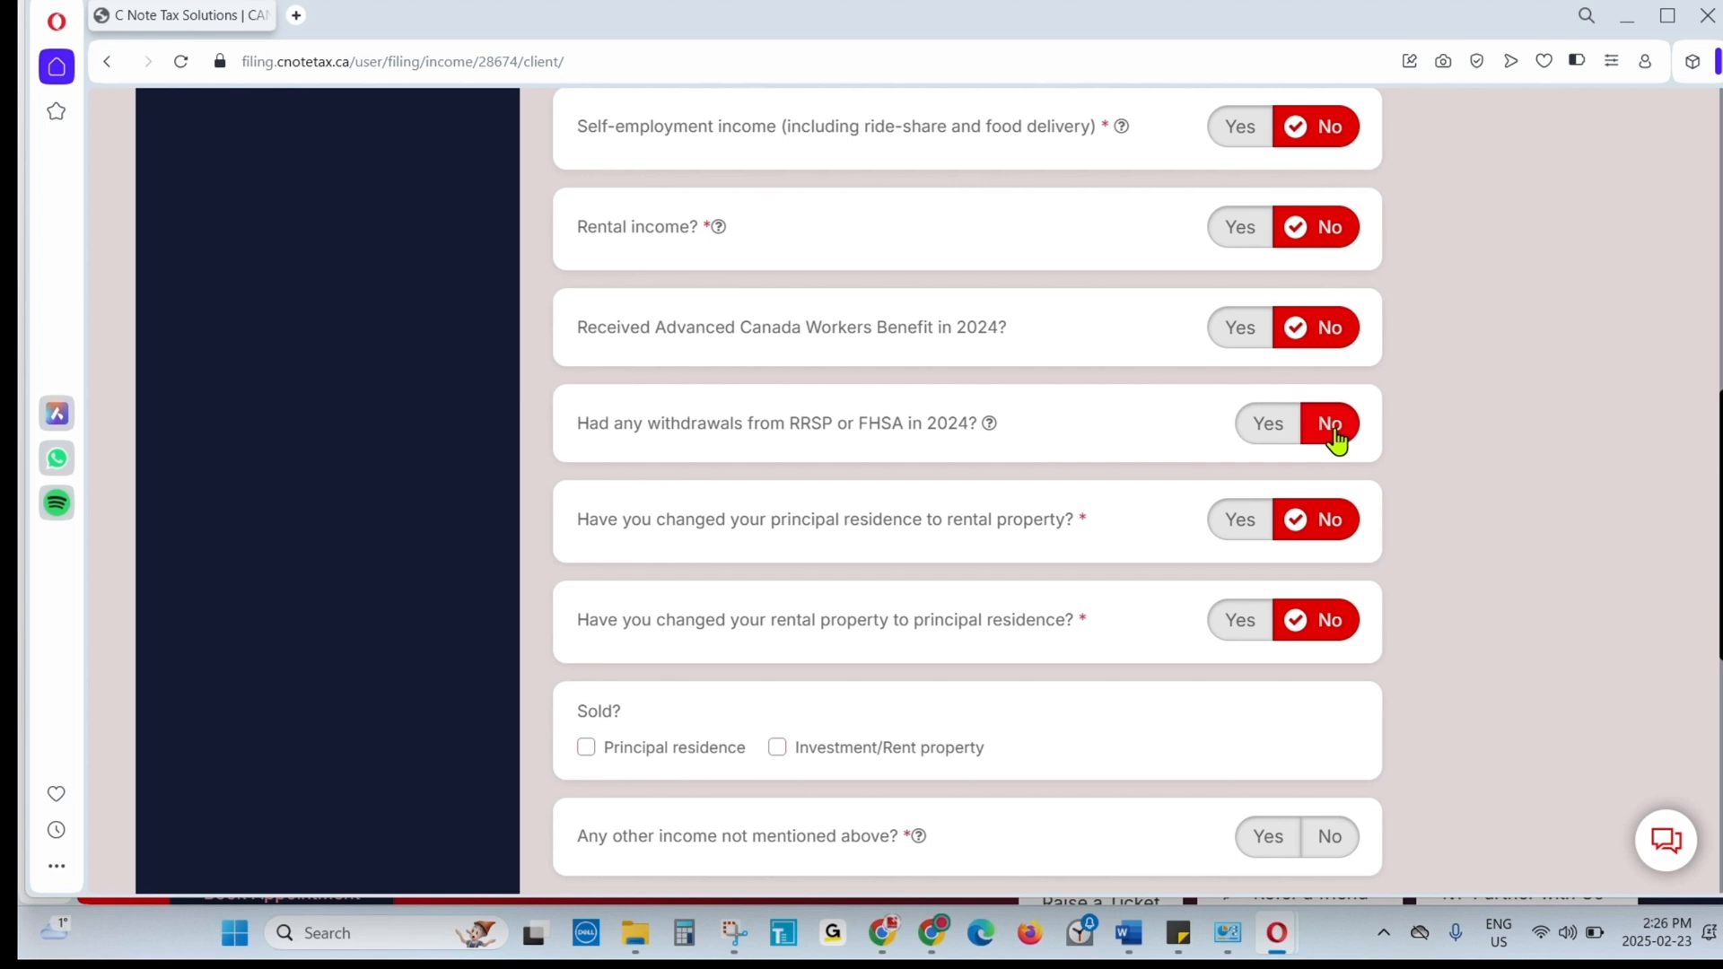
scroll(down, 3)
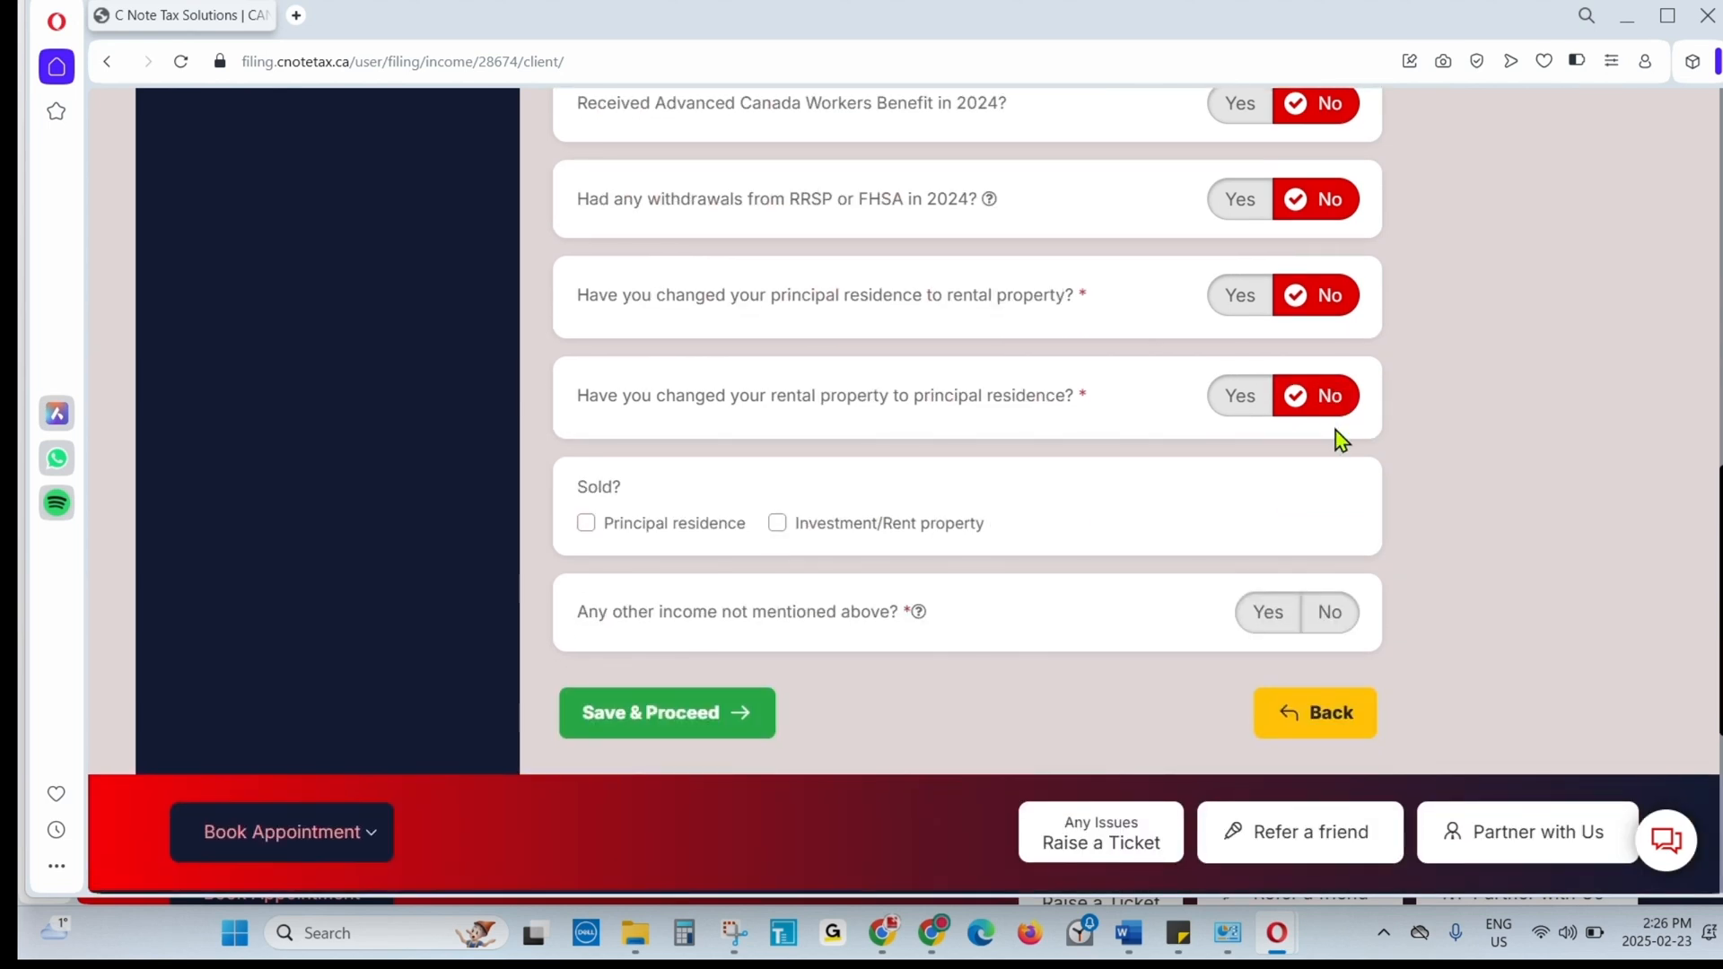
click(1328, 612)
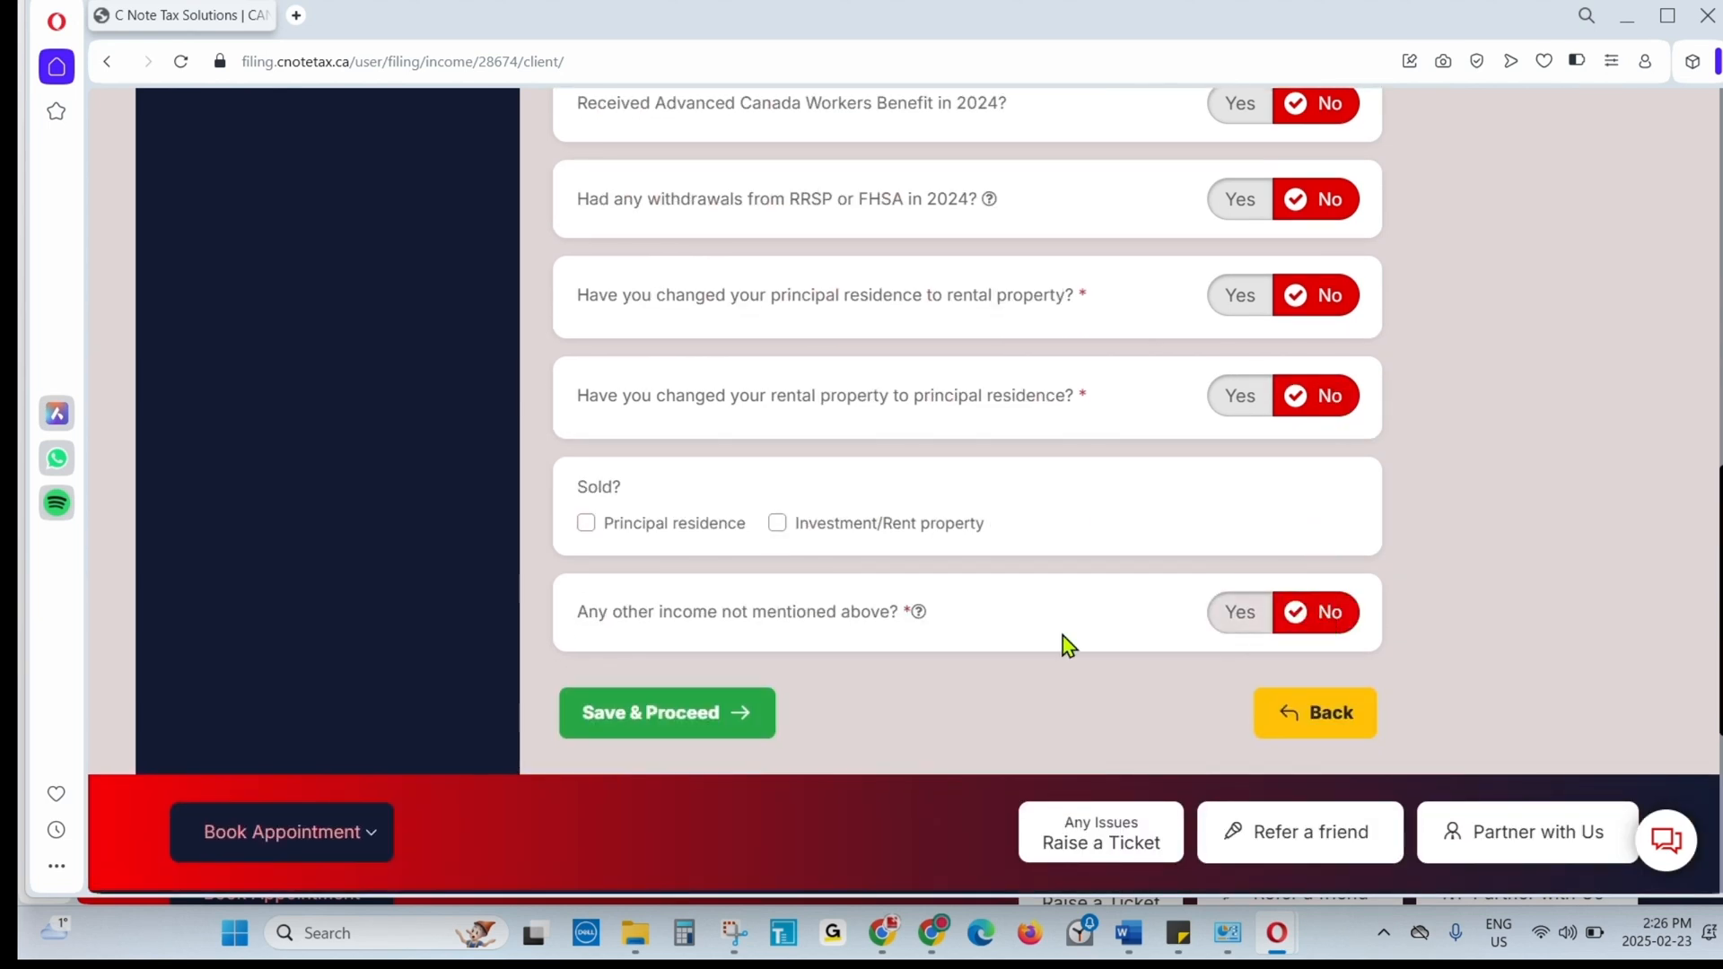
click(666, 711)
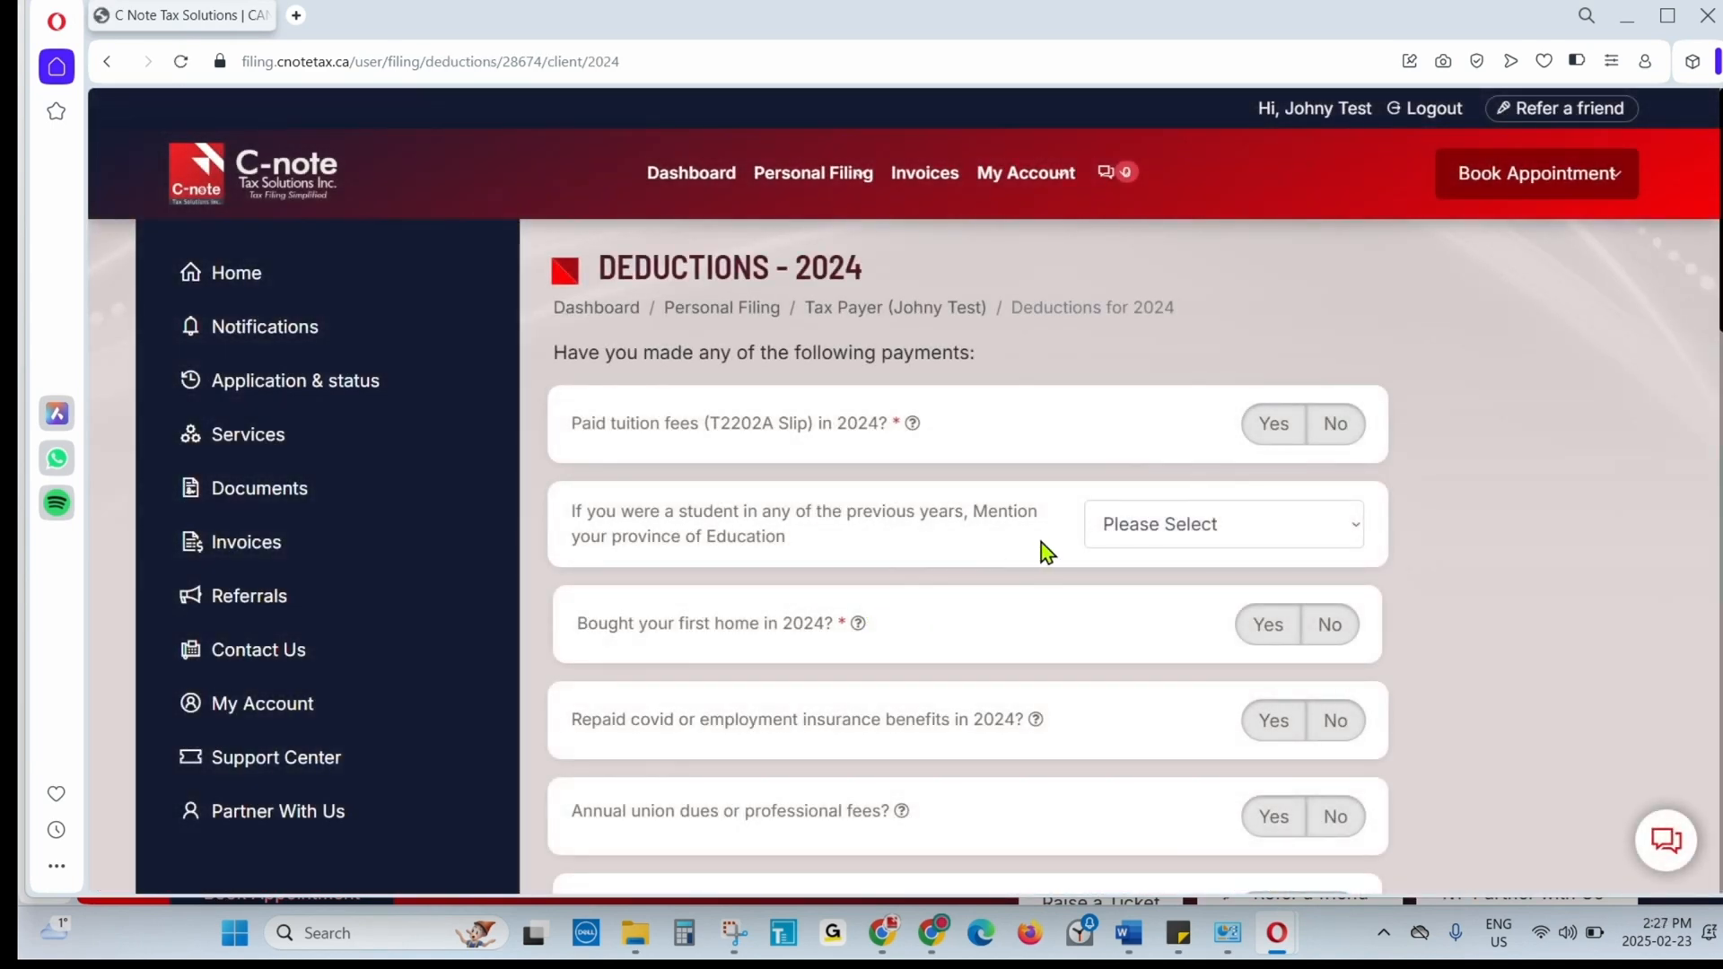
Claim tuition with the T2202 slip, education province Ontario, No to other deductions, and save
click(1272, 424)
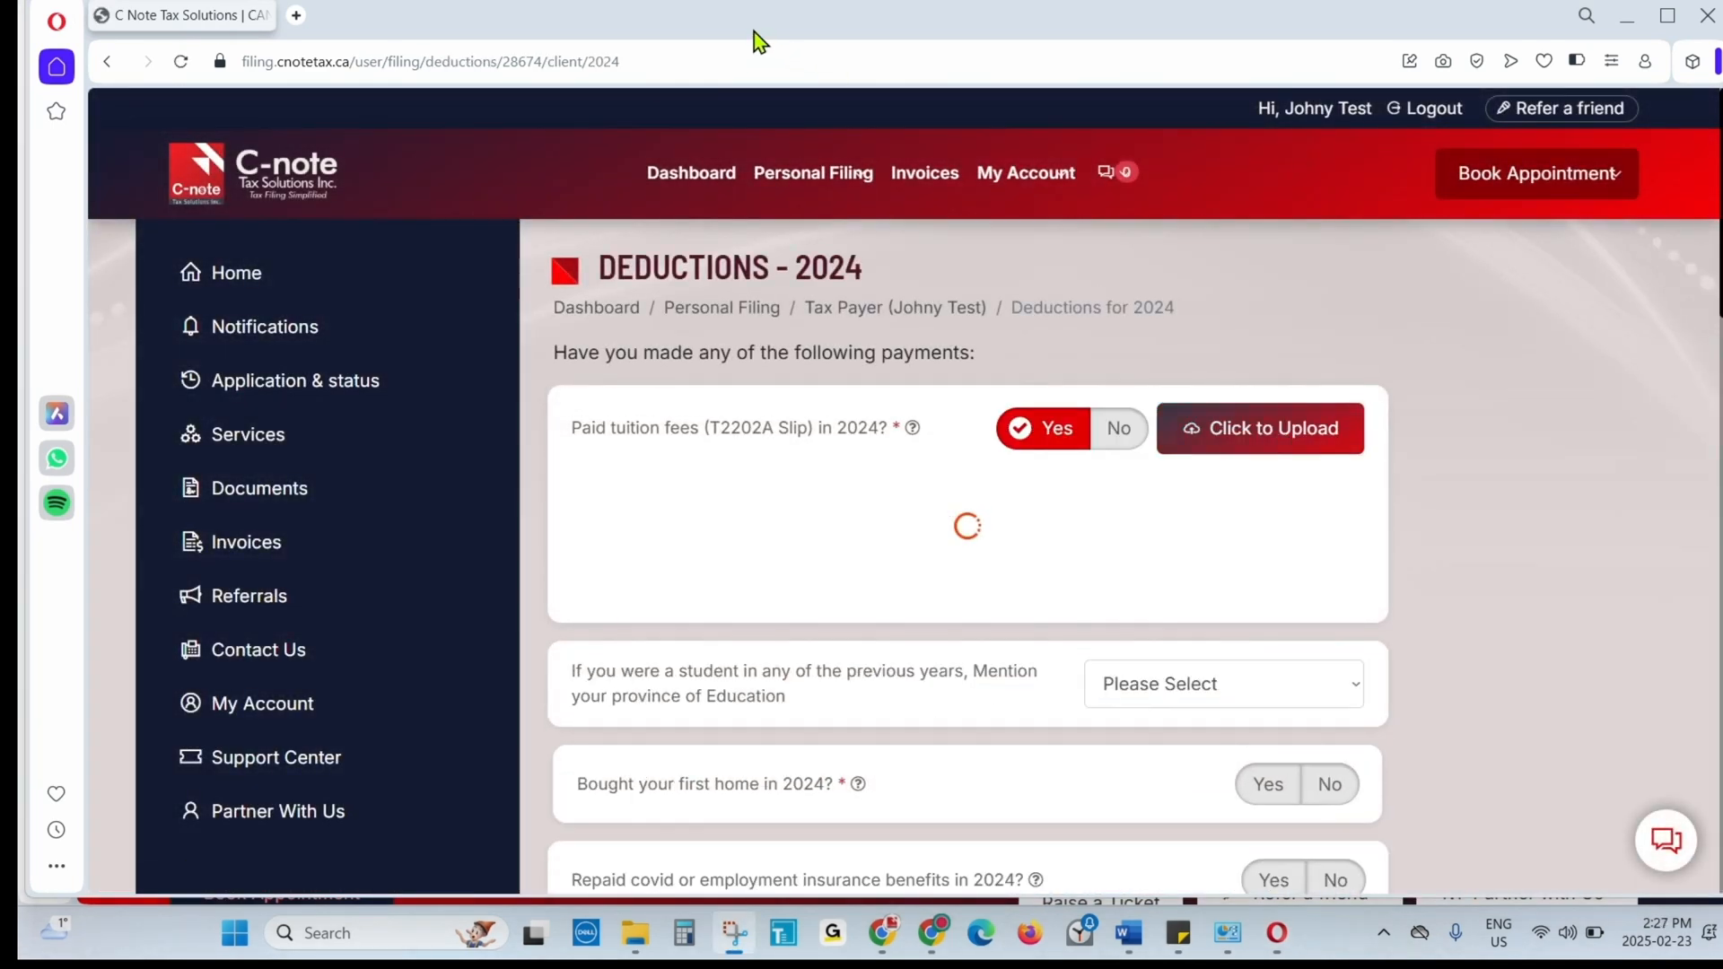
click(1258, 427)
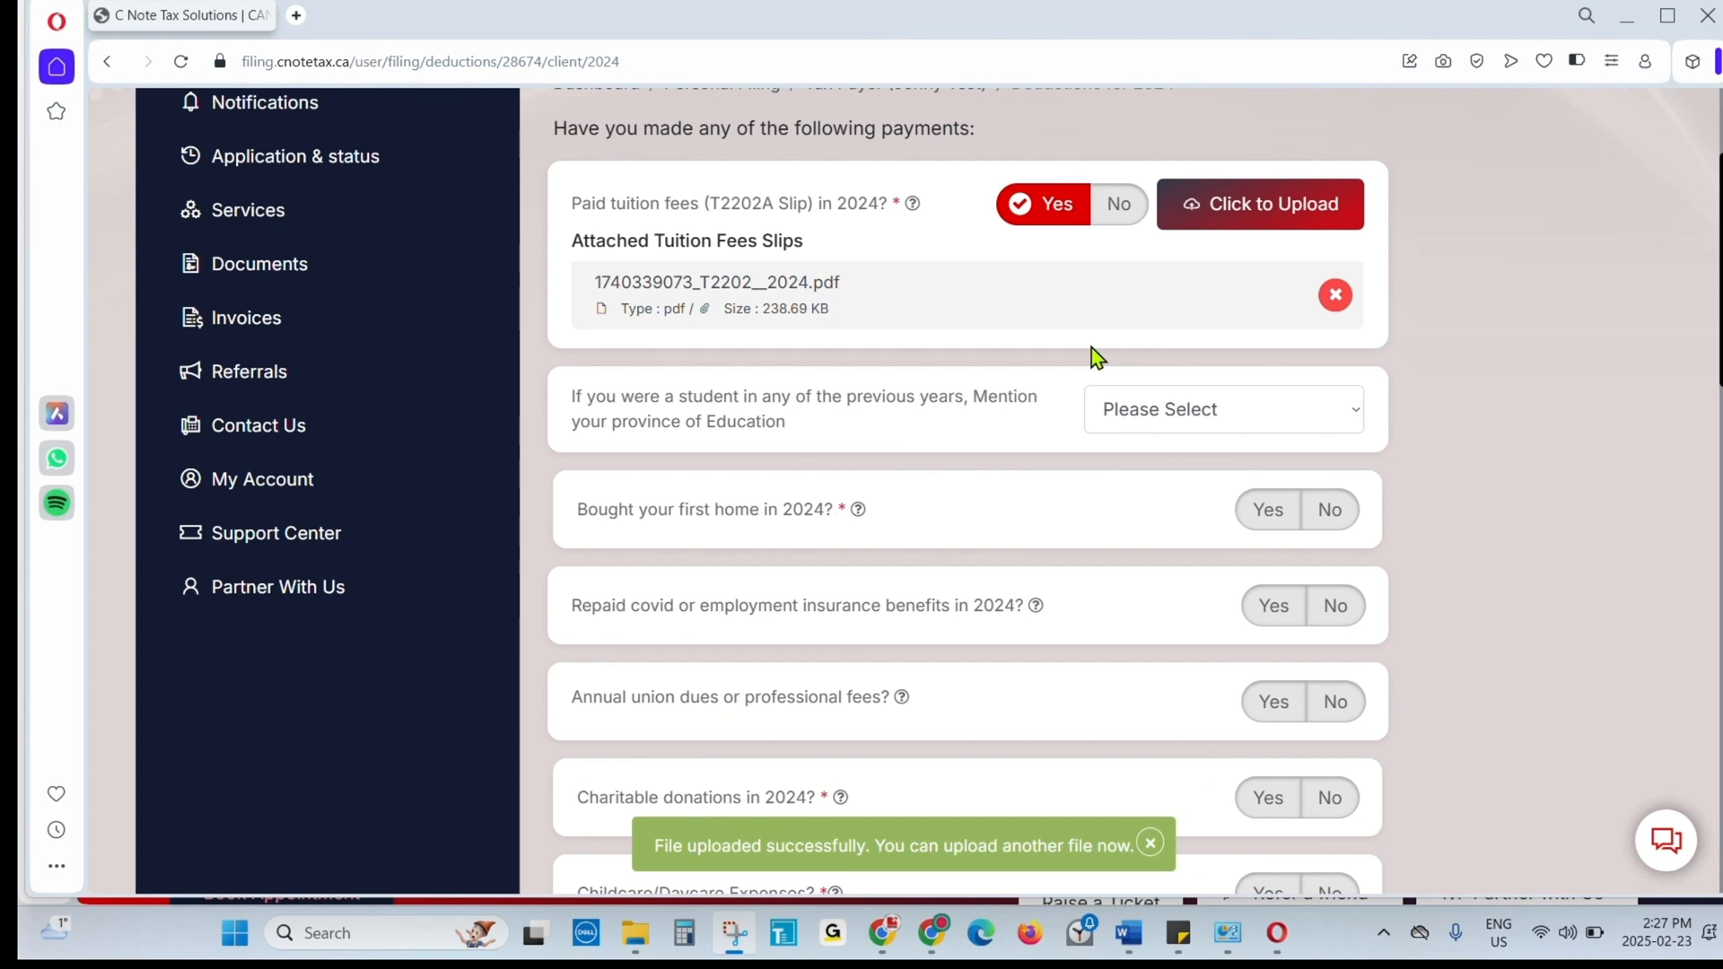
click(1223, 409)
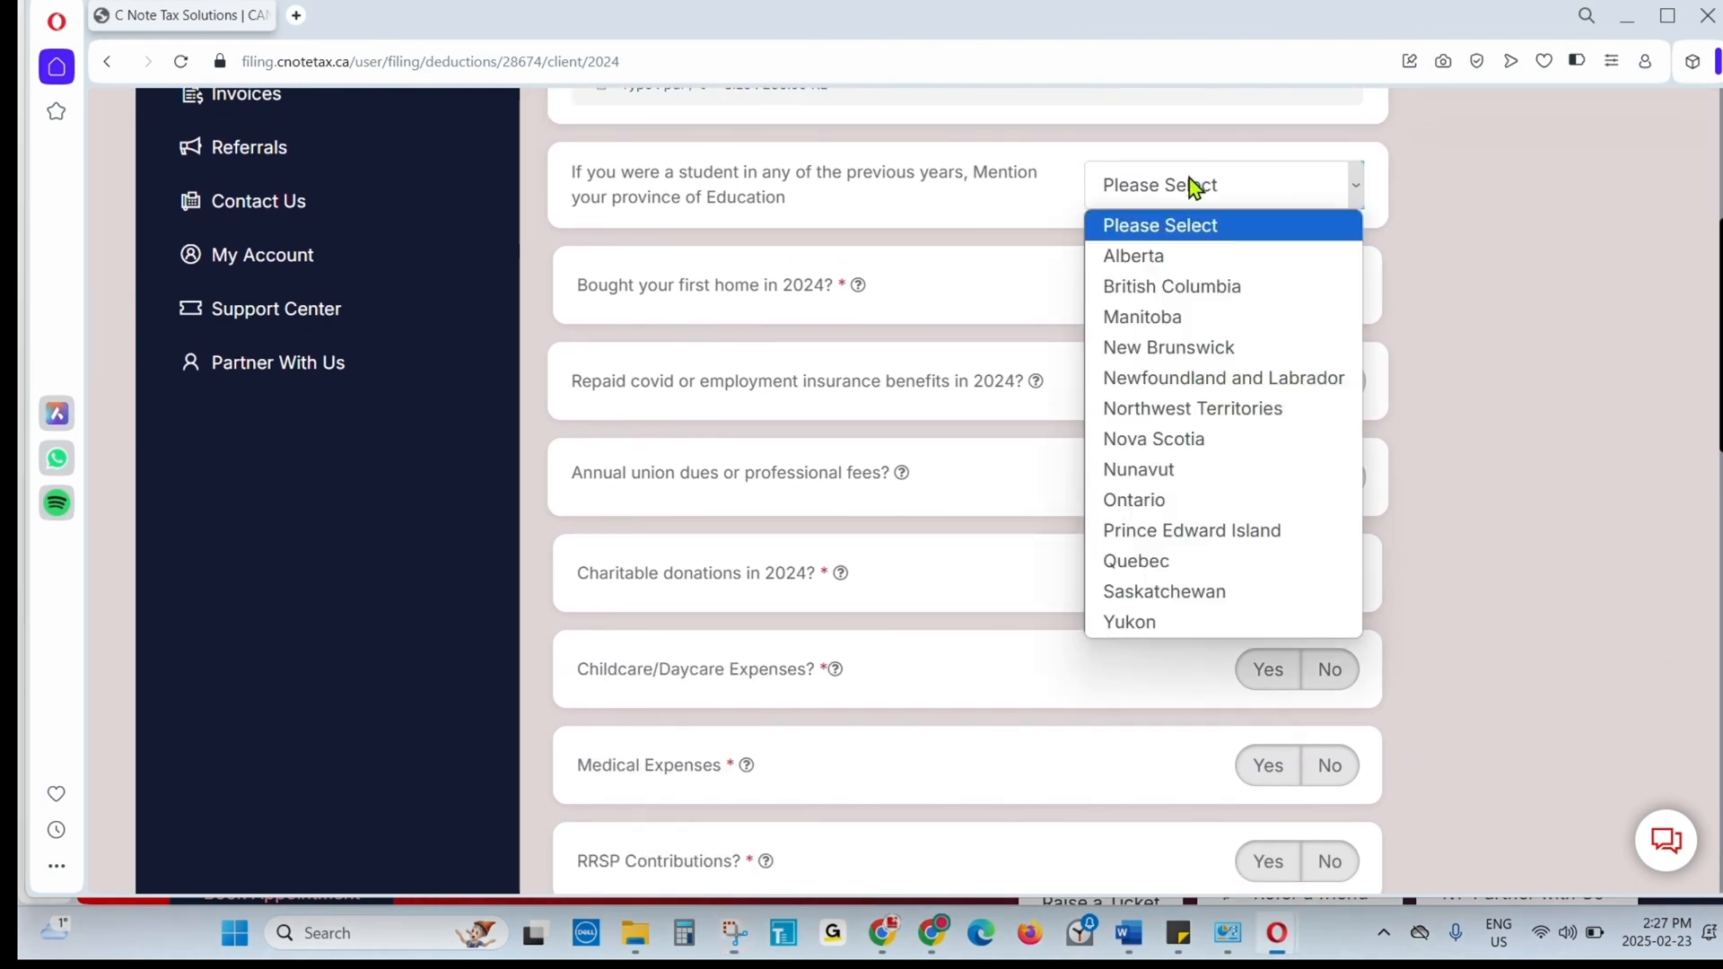
click(1133, 499)
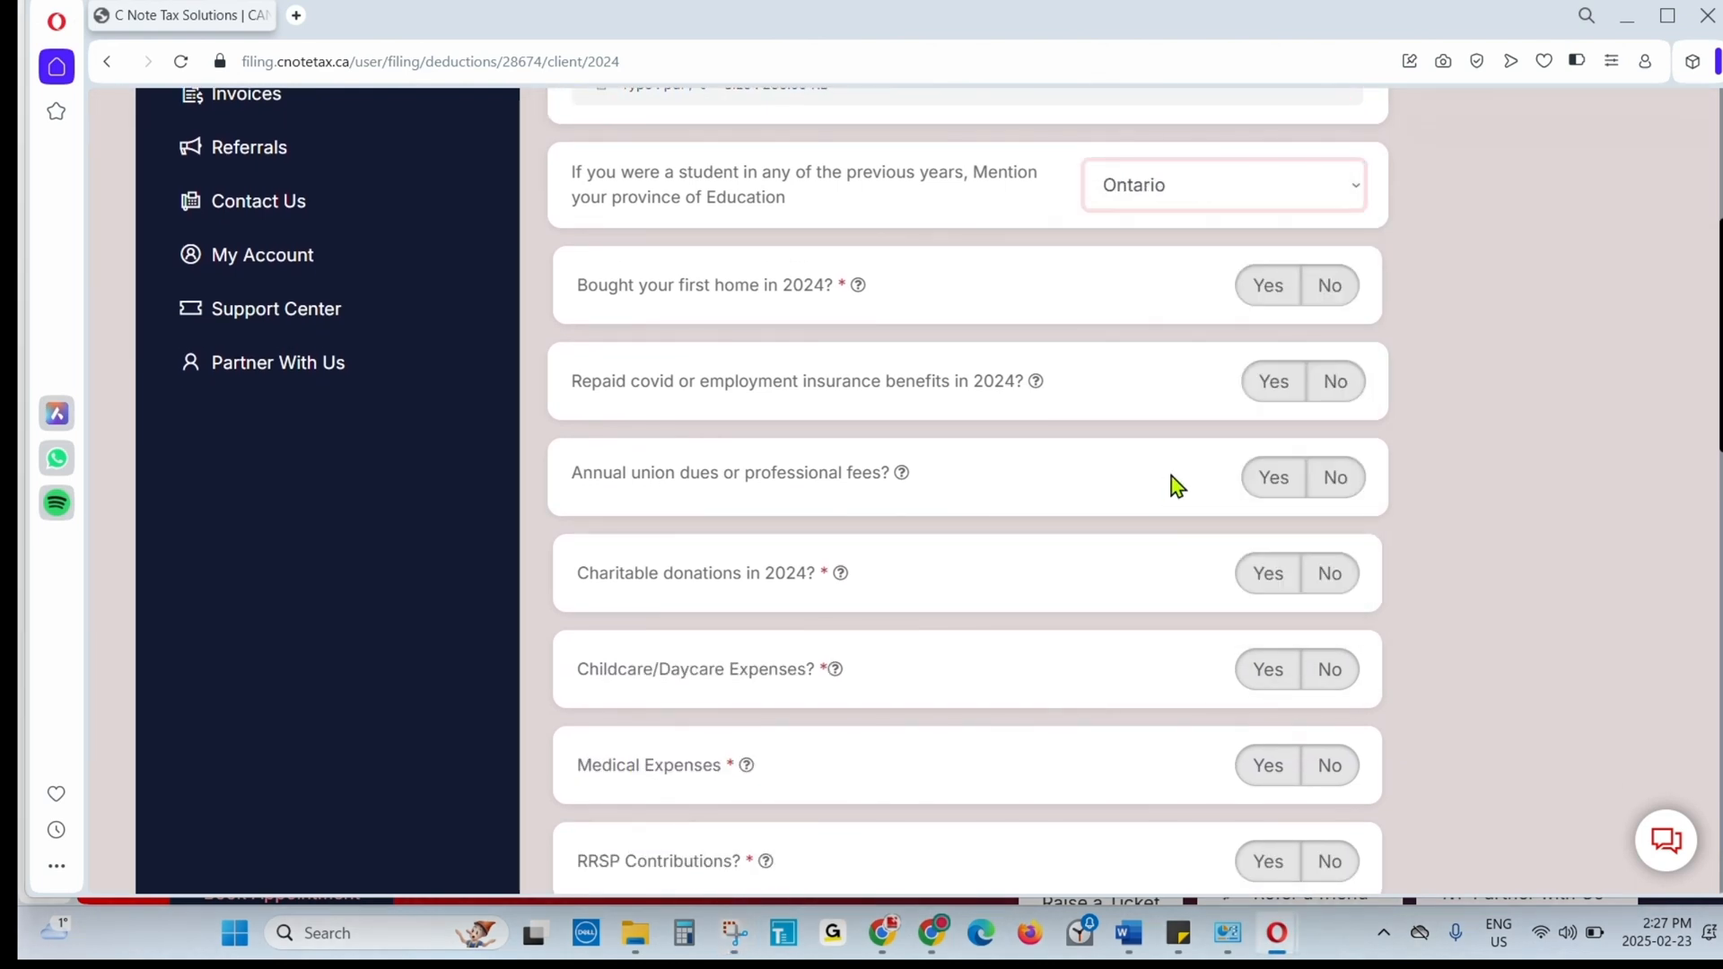
click(1334, 381)
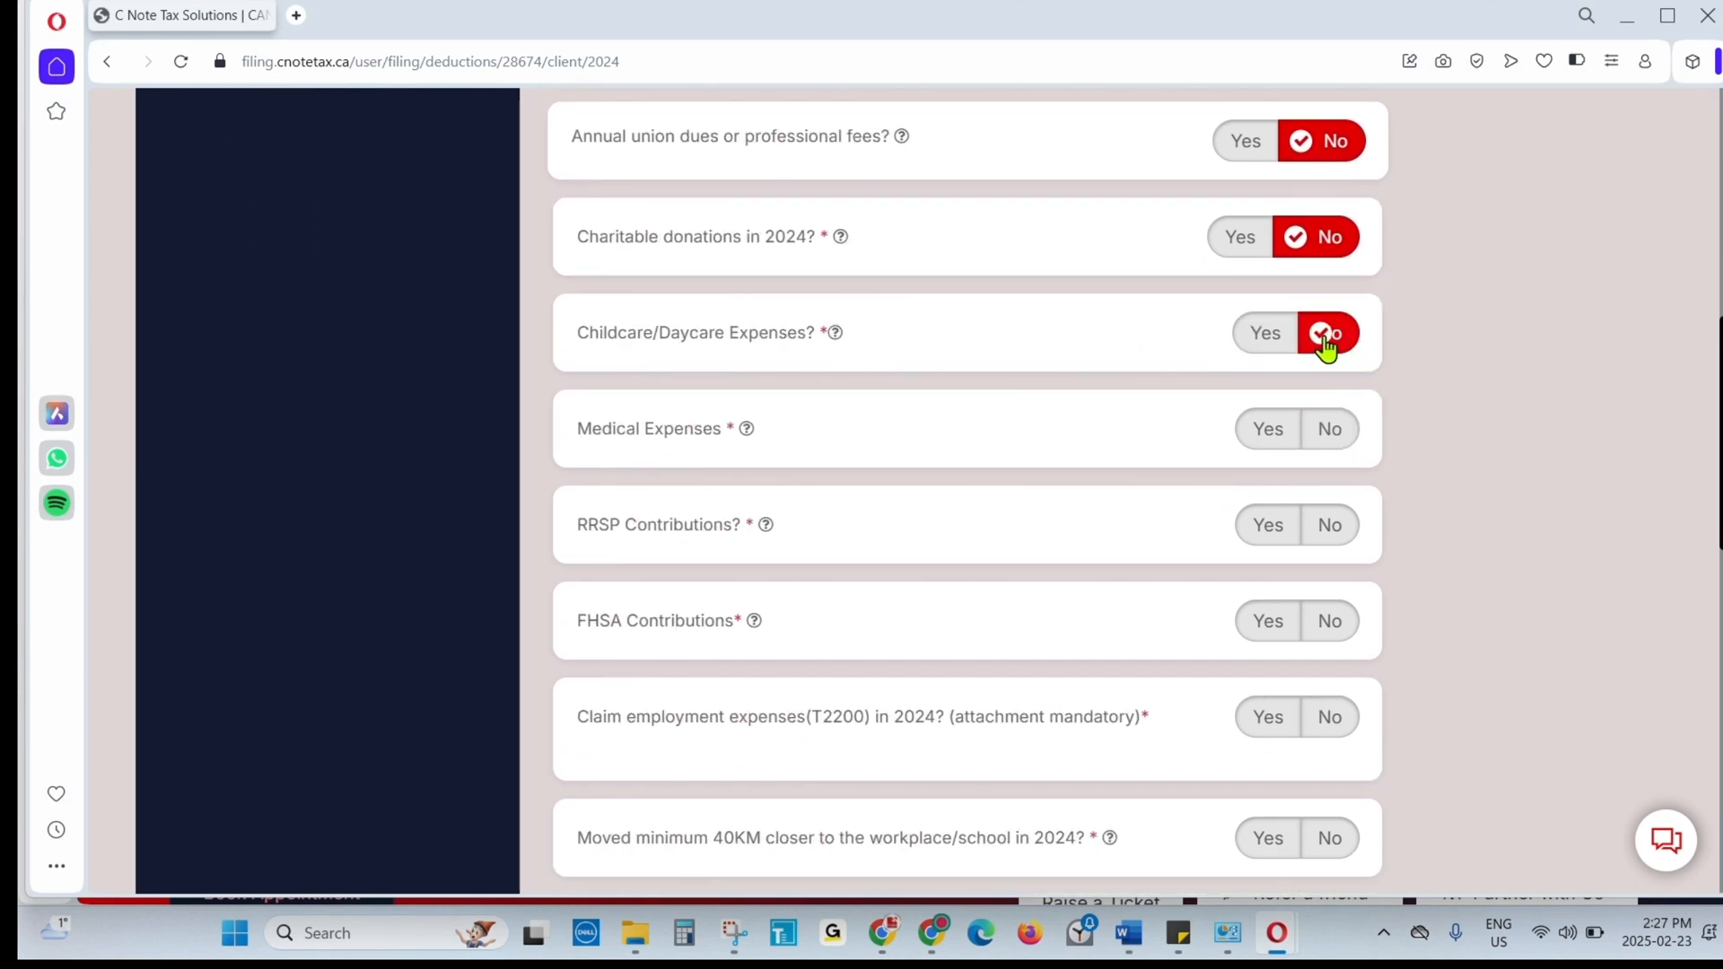
scroll(down, 3)
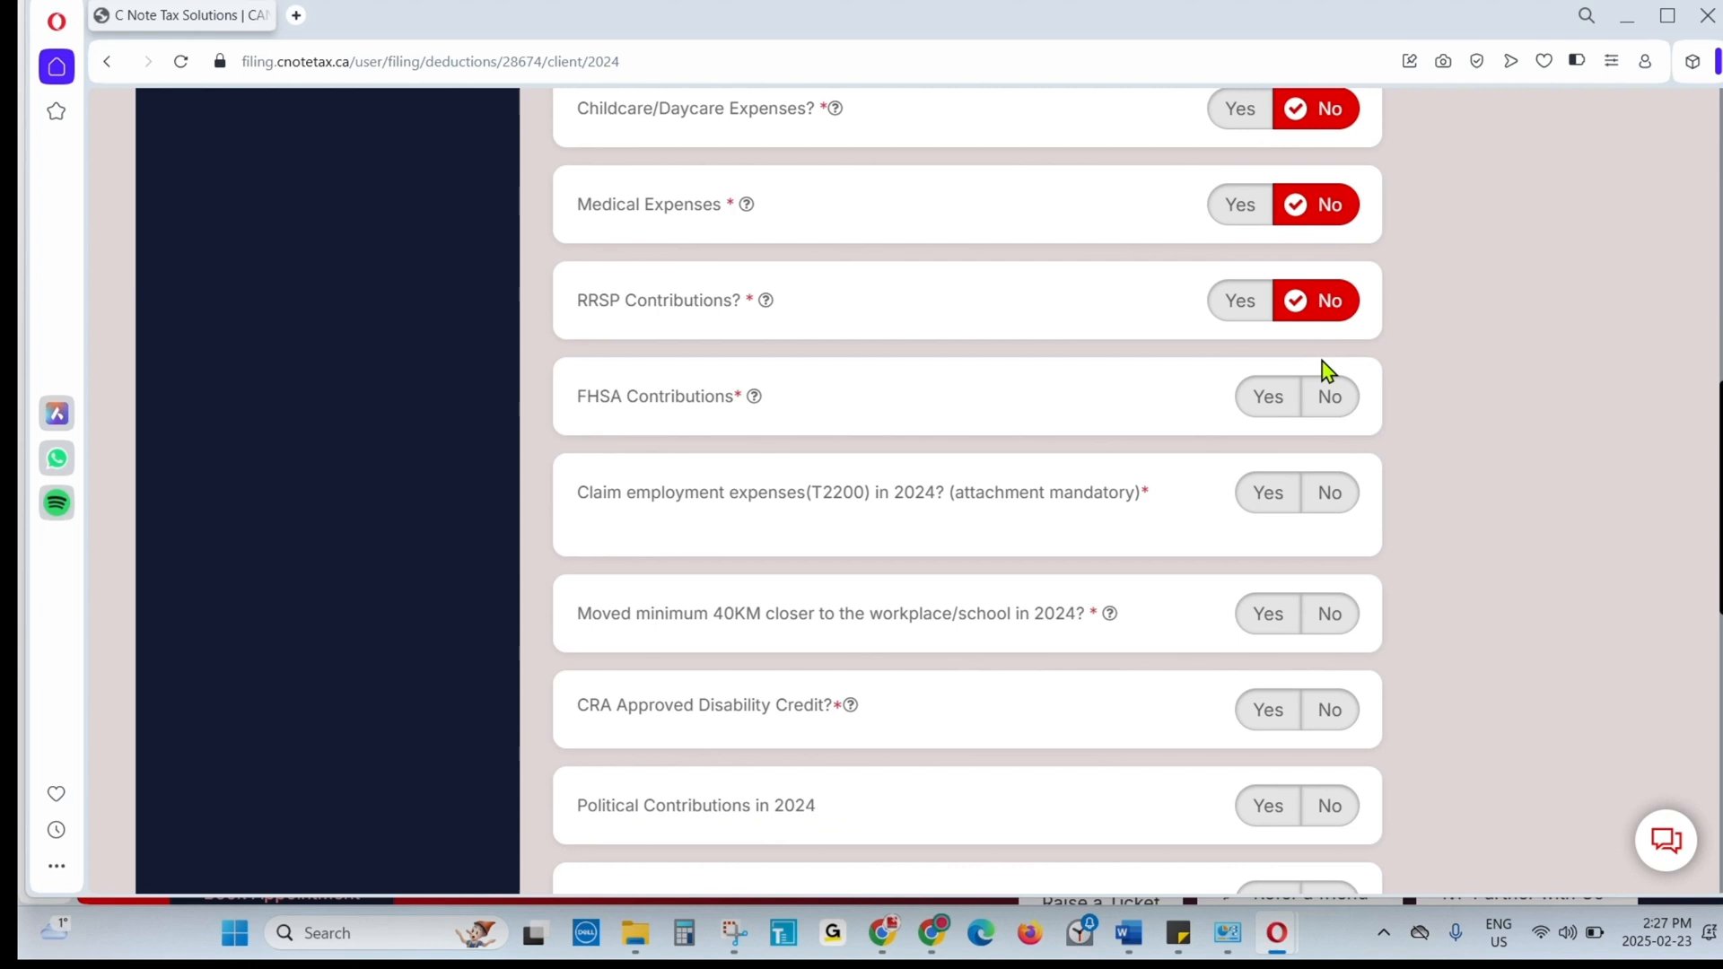
scroll(down, 3)
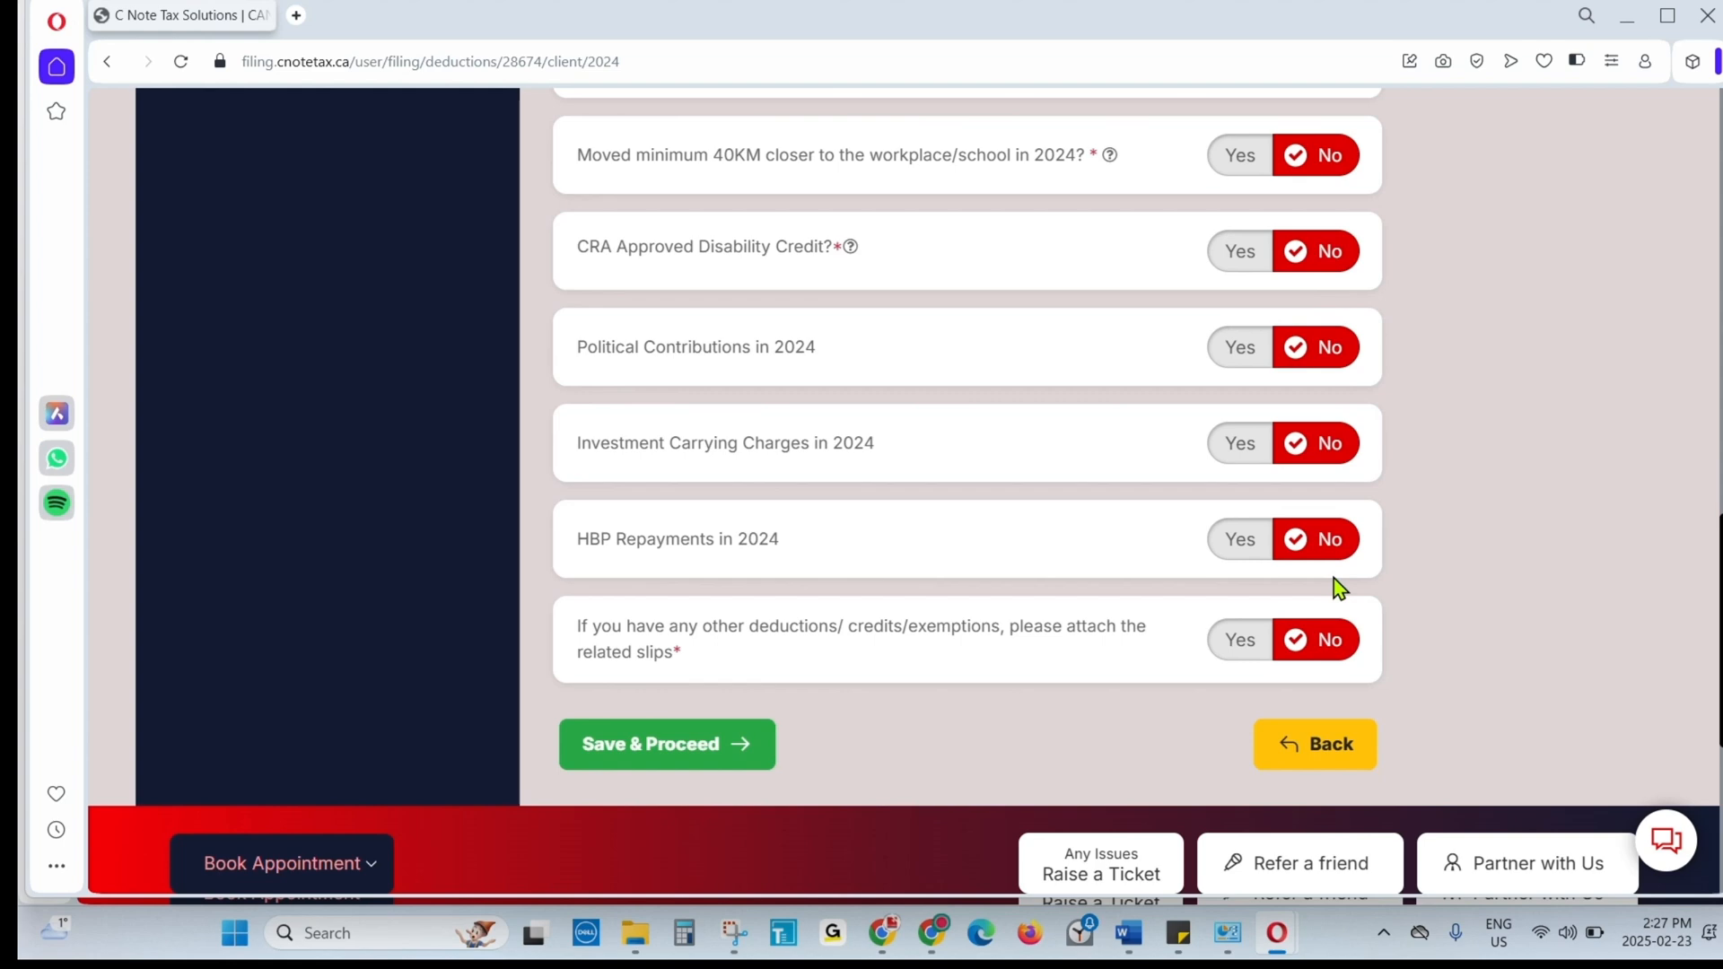
click(664, 744)
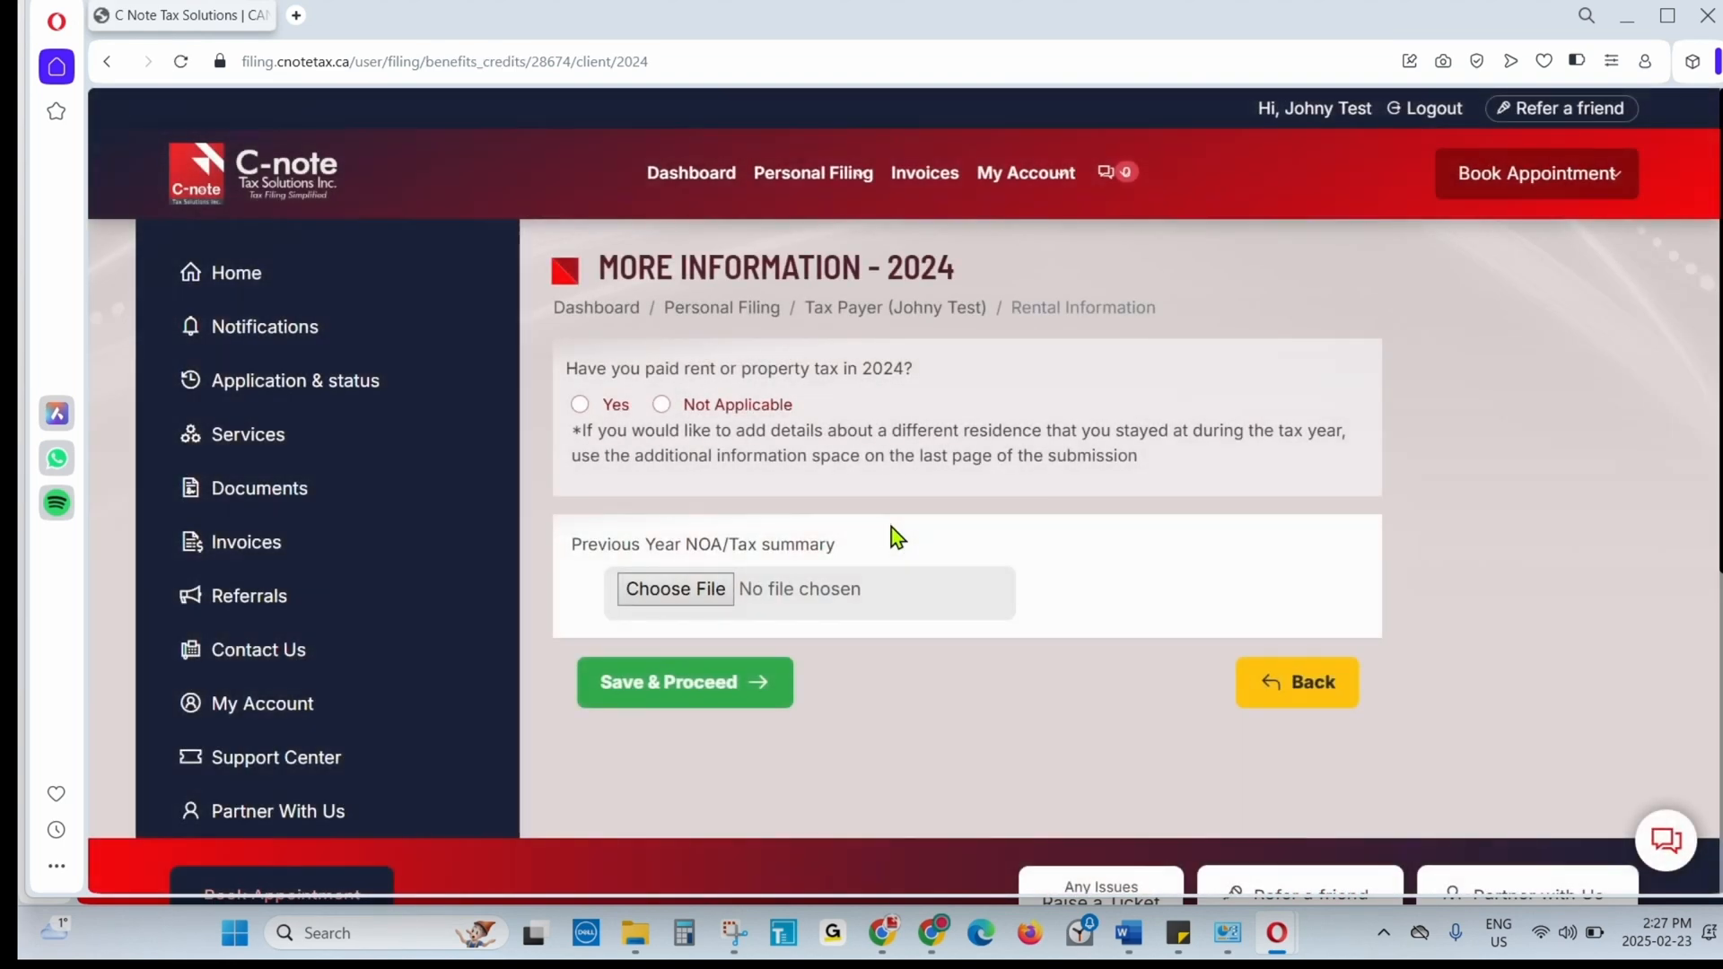
Enter 2024 rent of 4800 for 12 months at the same address as mailing
click(578, 405)
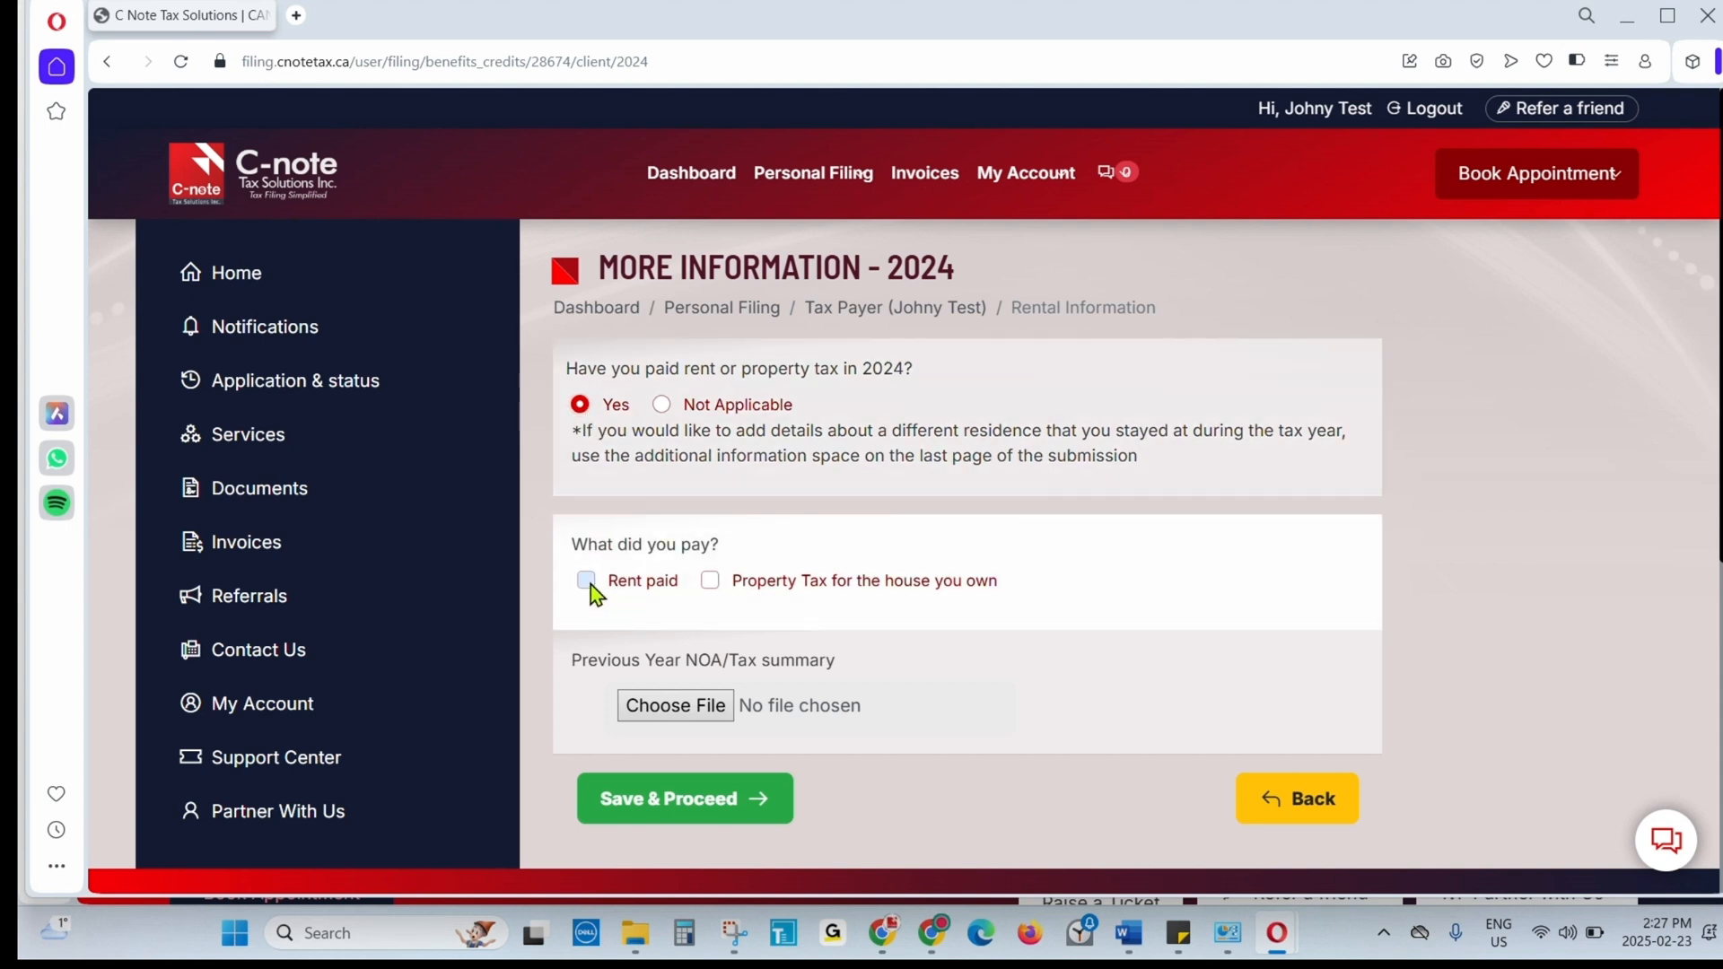
click(586, 581)
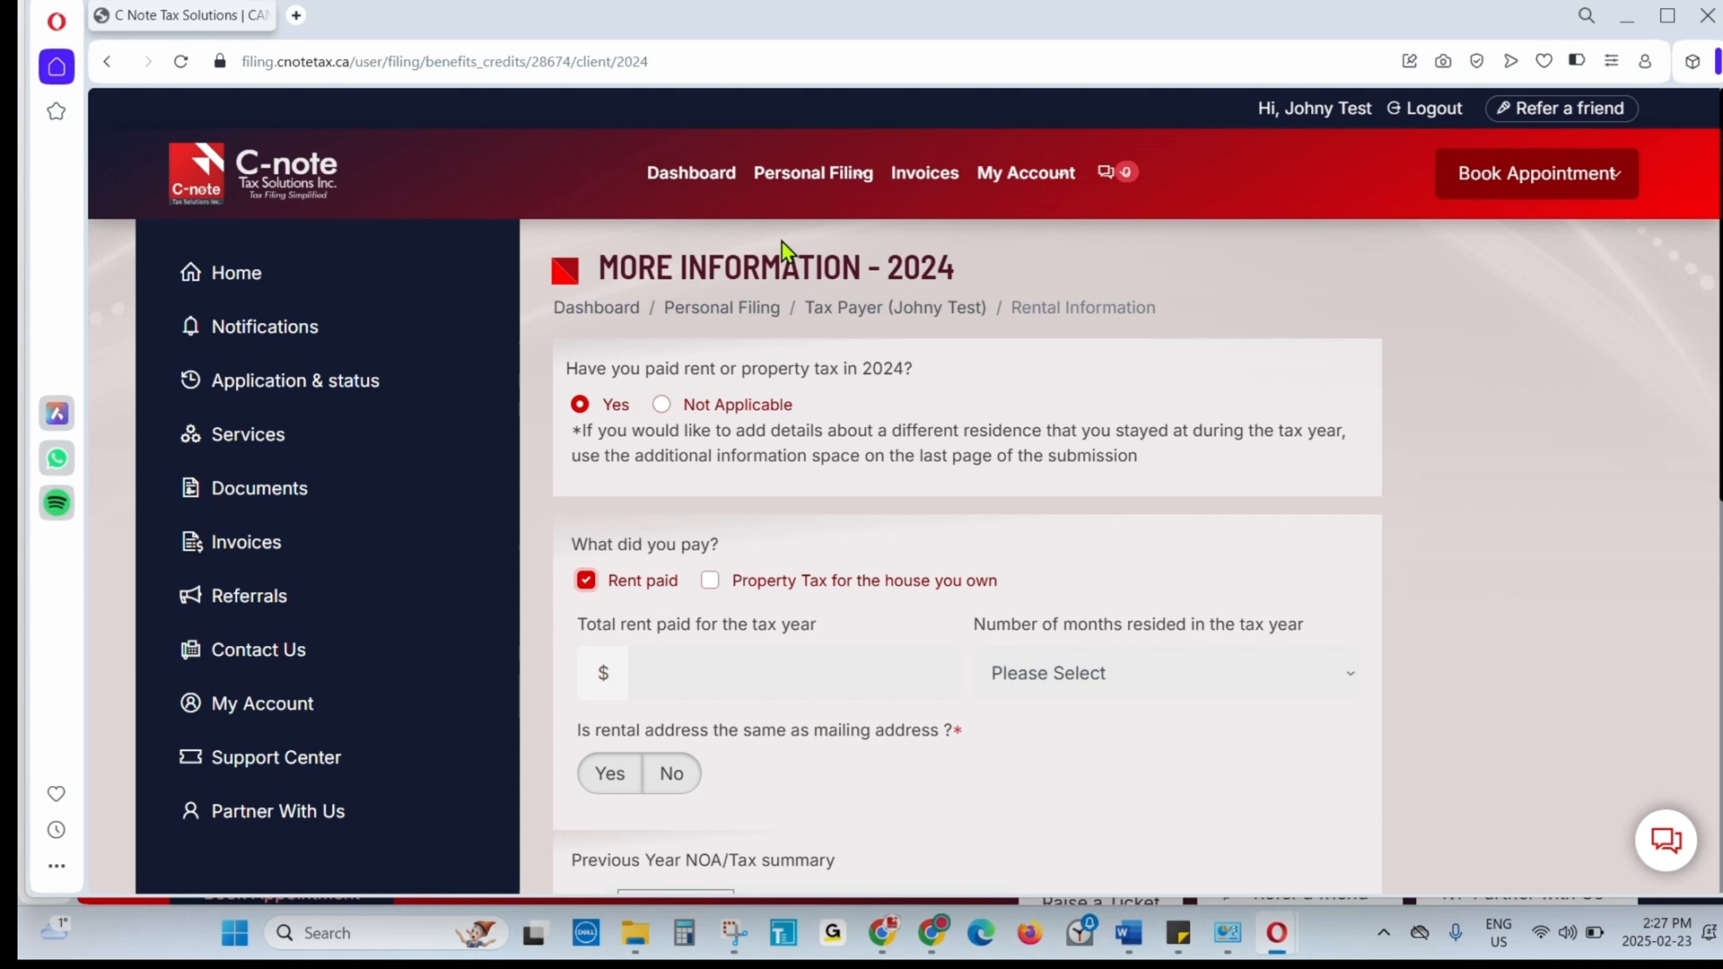
scroll(down, 3)
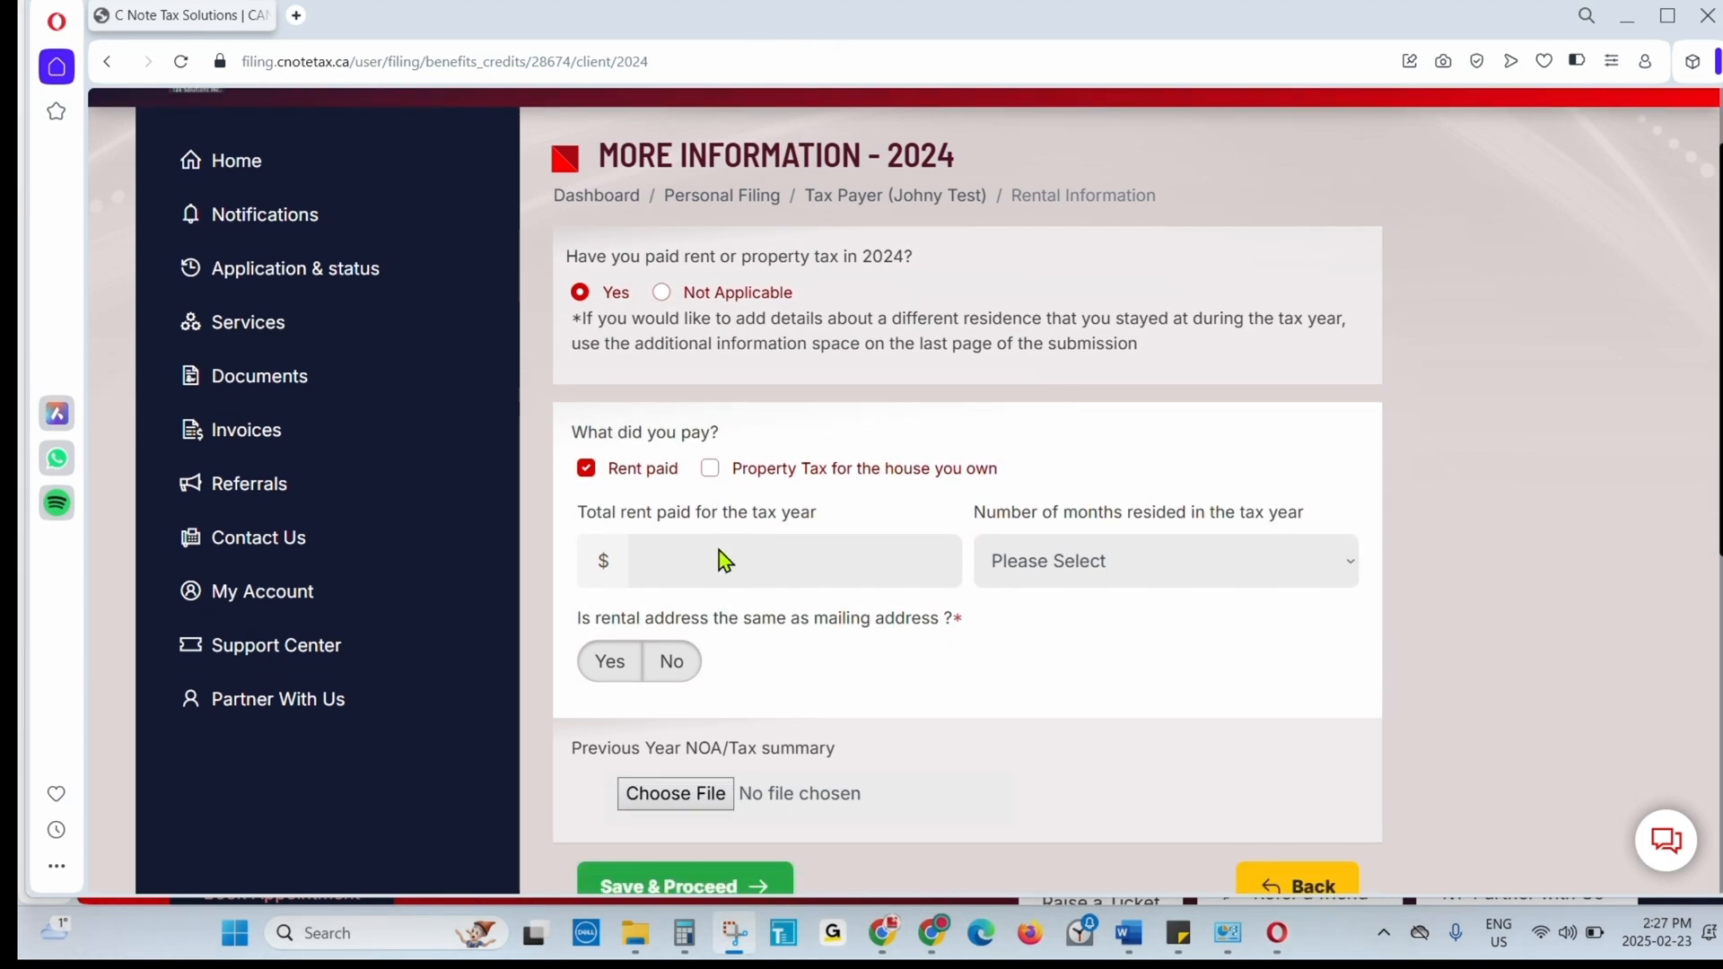
text(4800)
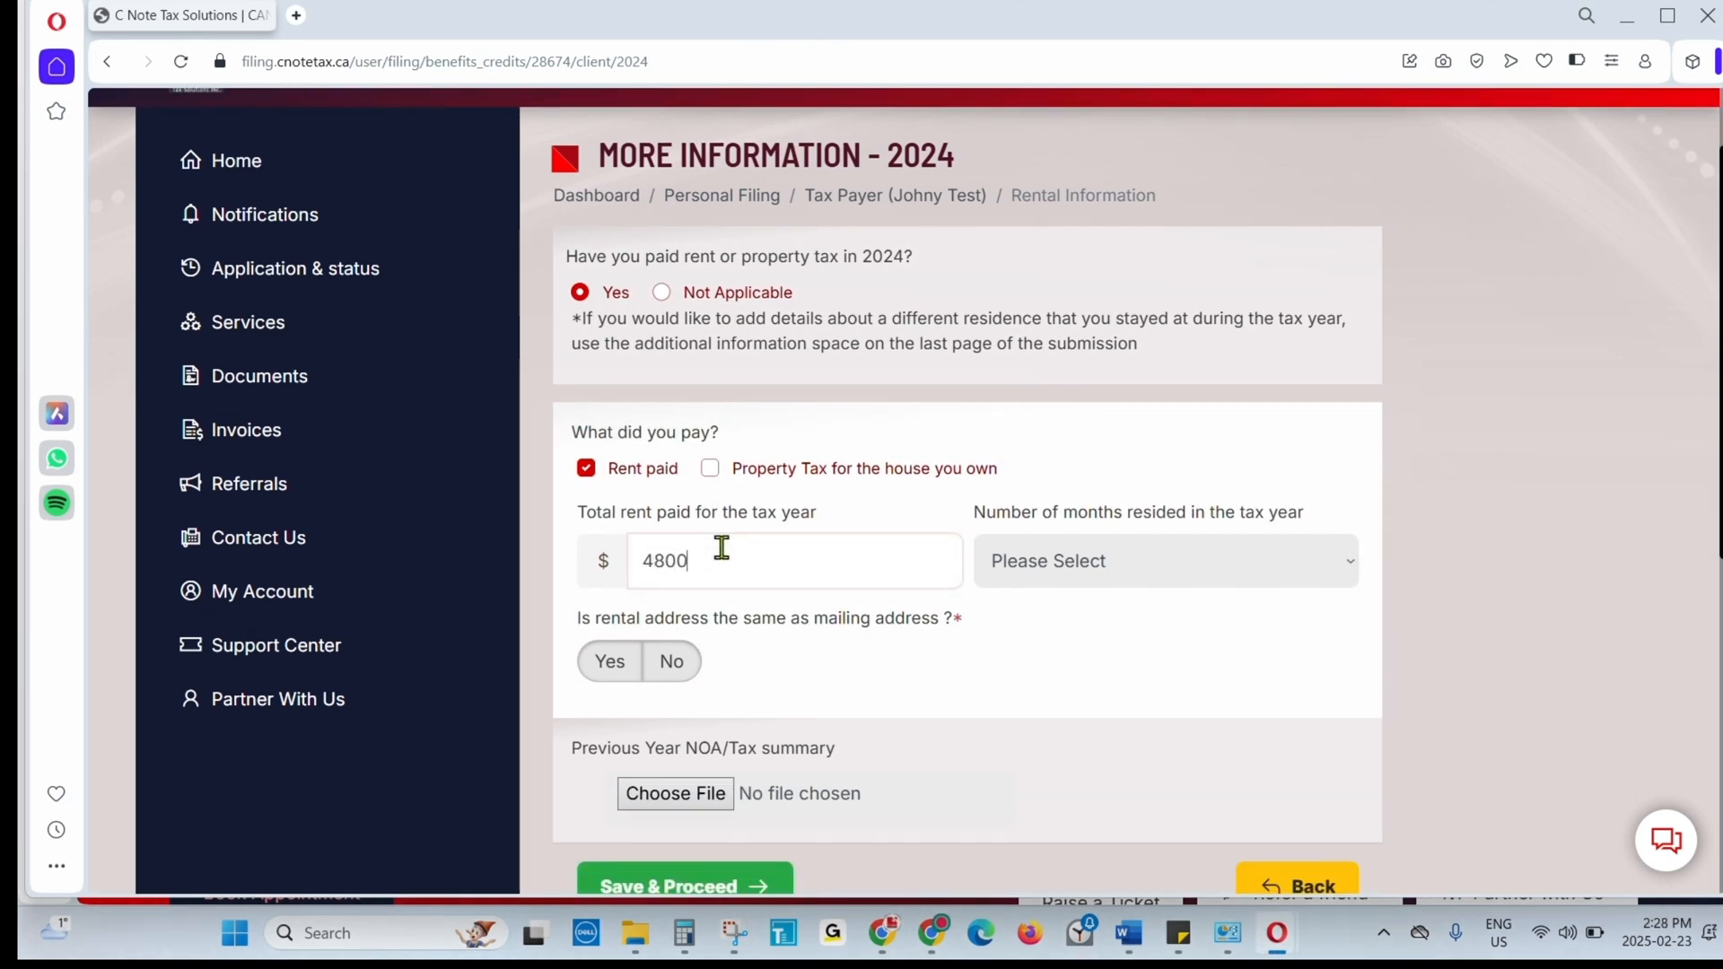
click(1164, 560)
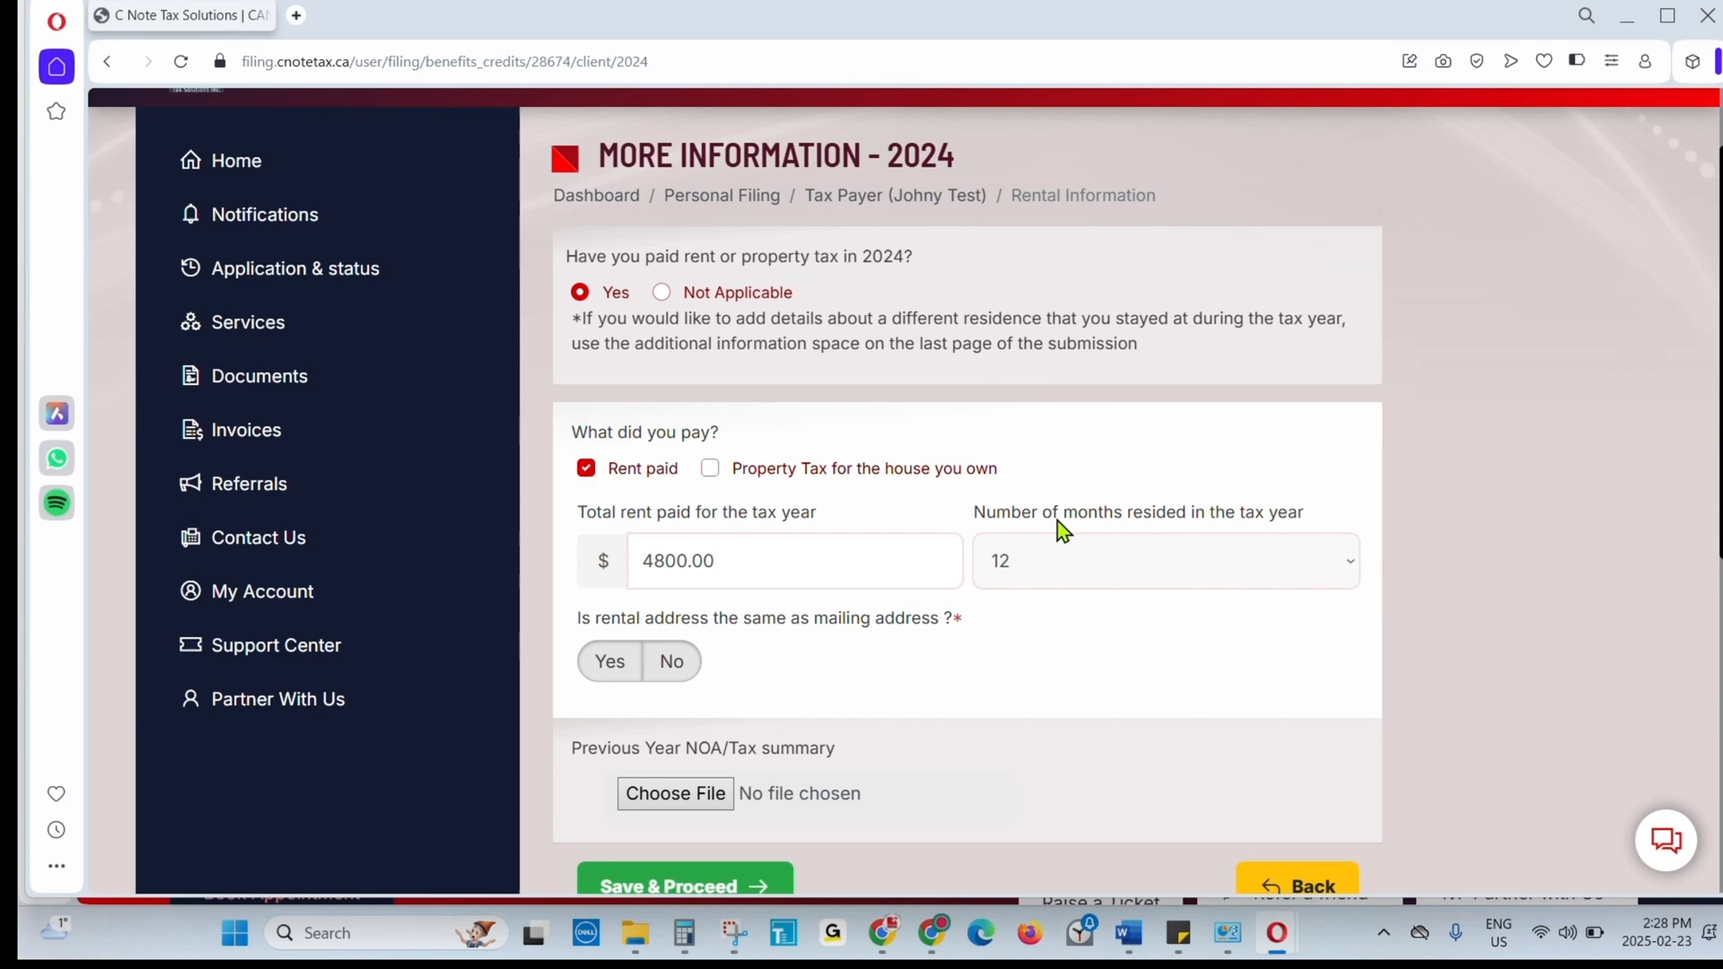
click(622, 661)
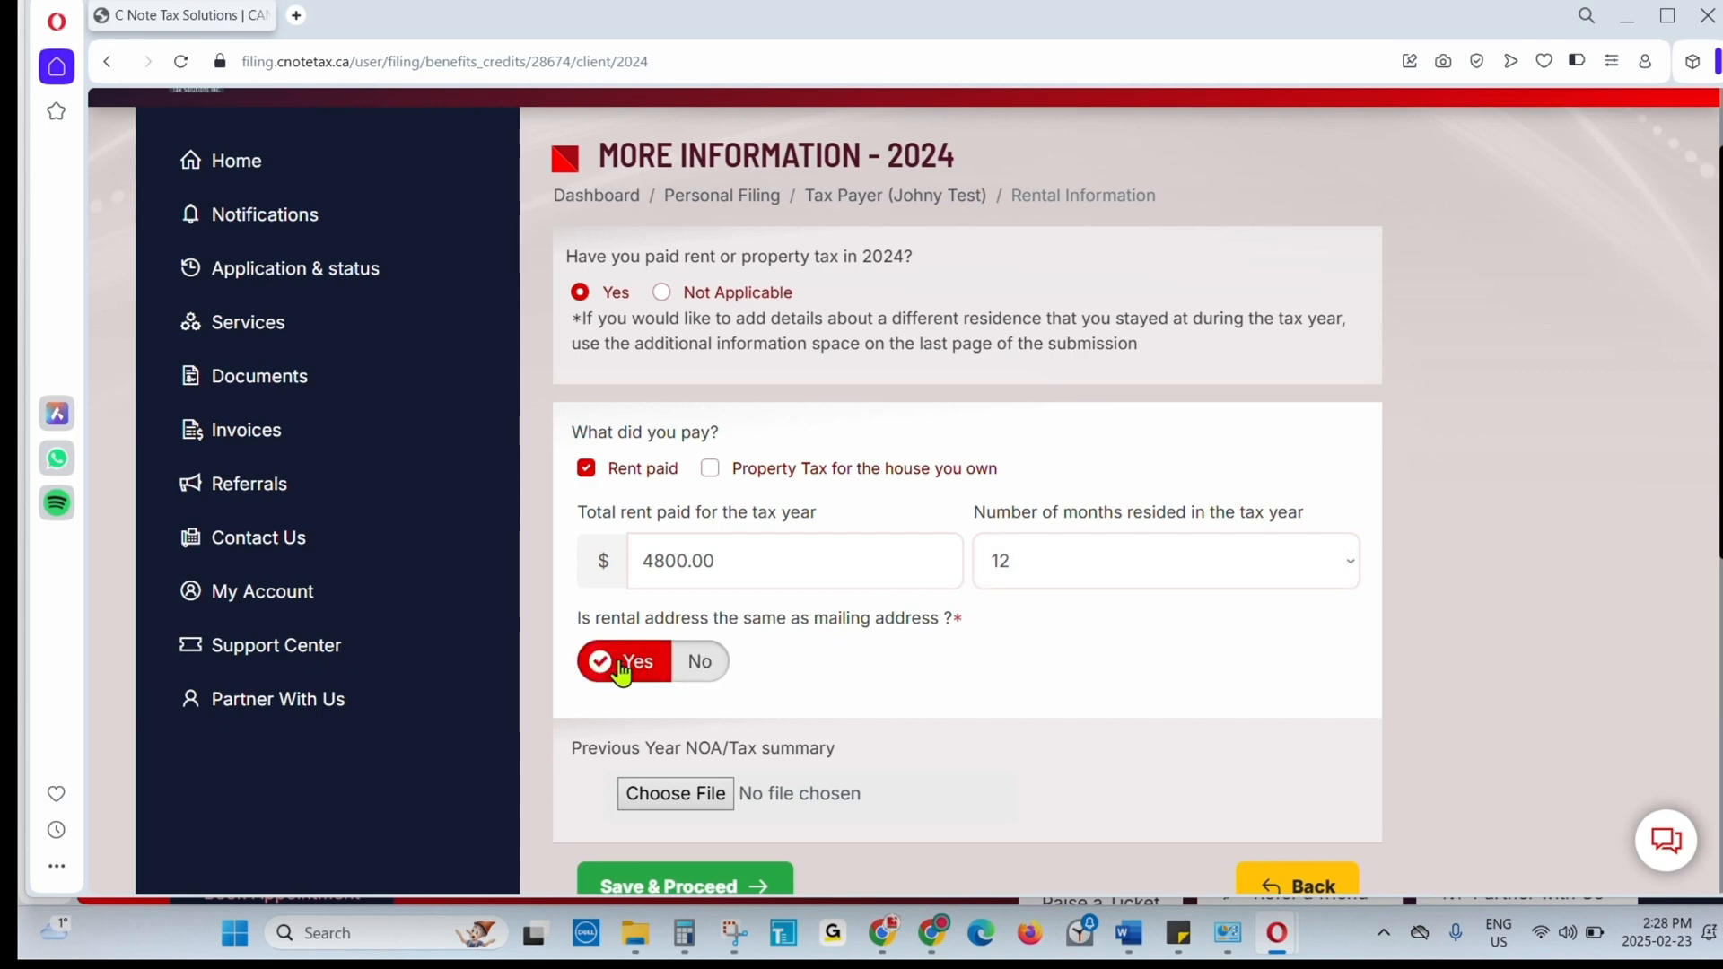
Save the rent details and confirm the $4800.00 annual rent amount
scroll(down, 3)
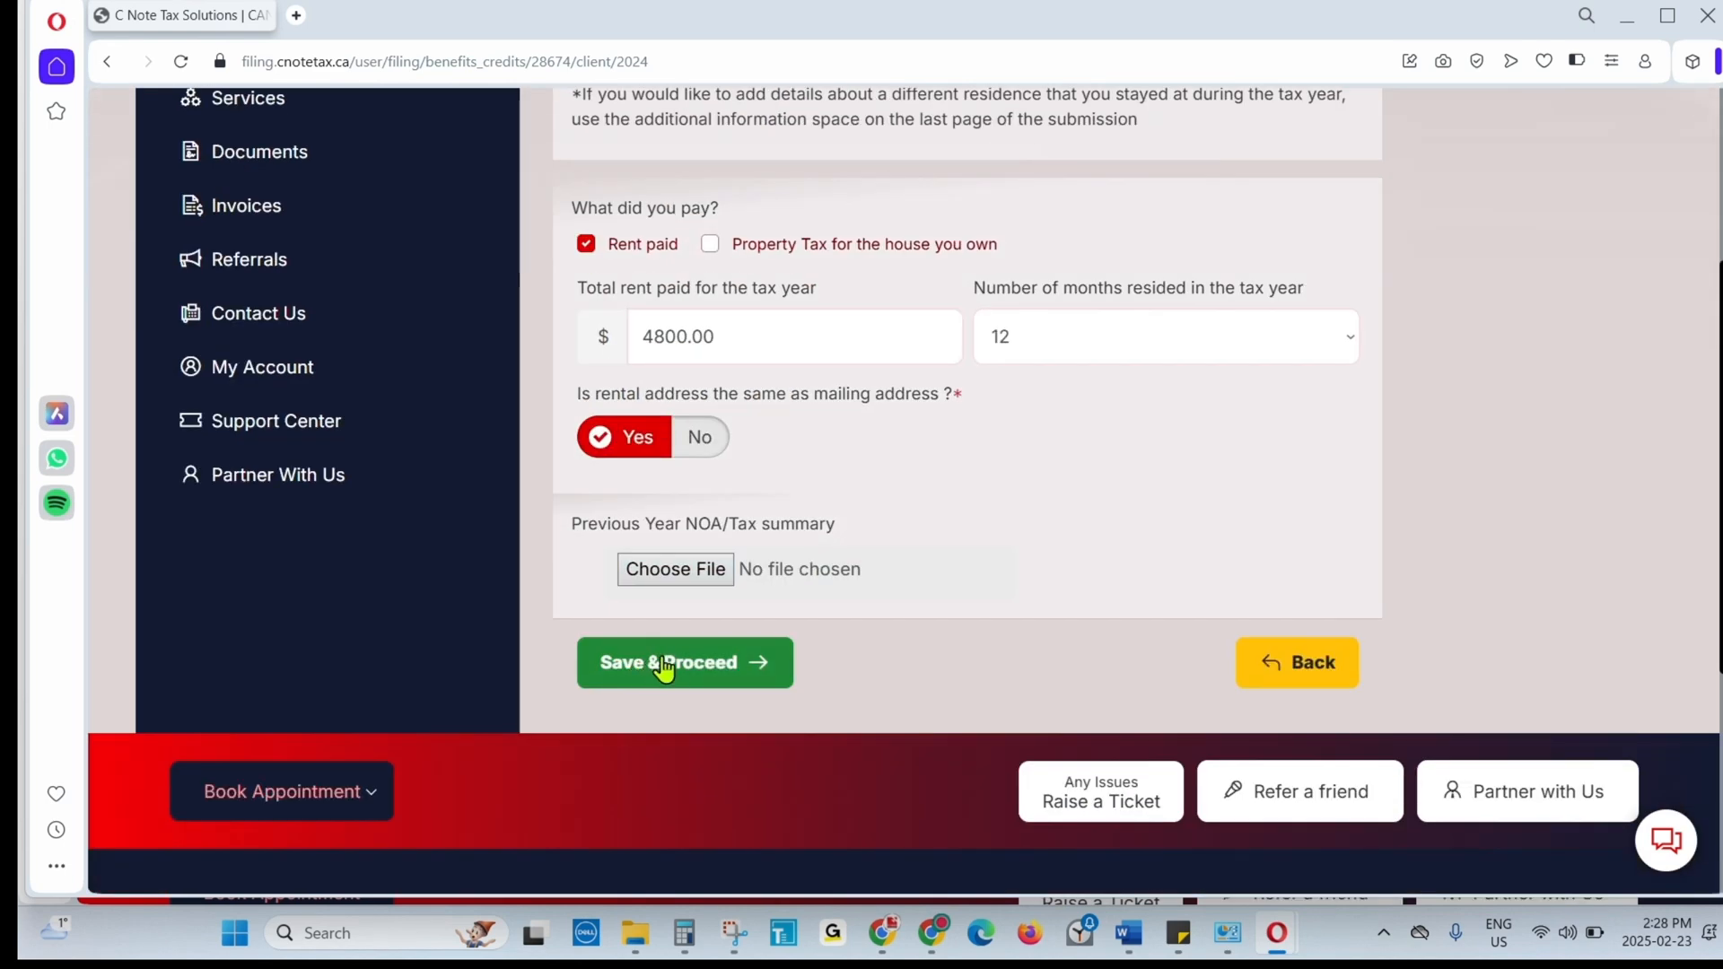
click(684, 661)
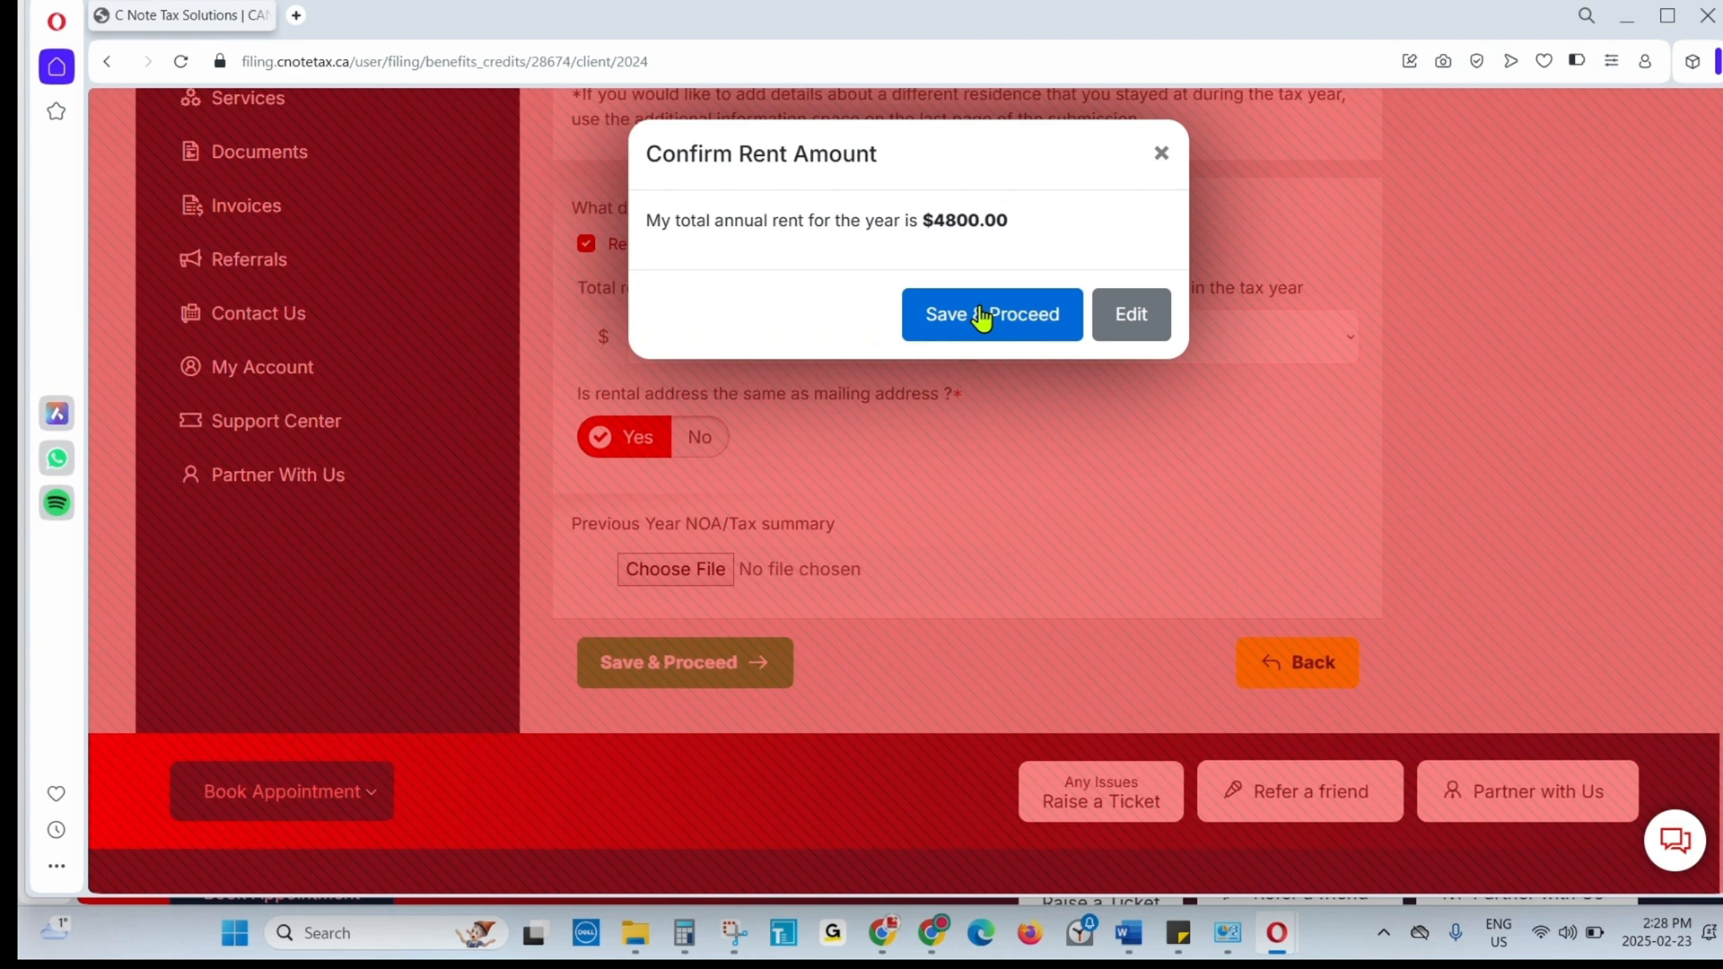
click(989, 314)
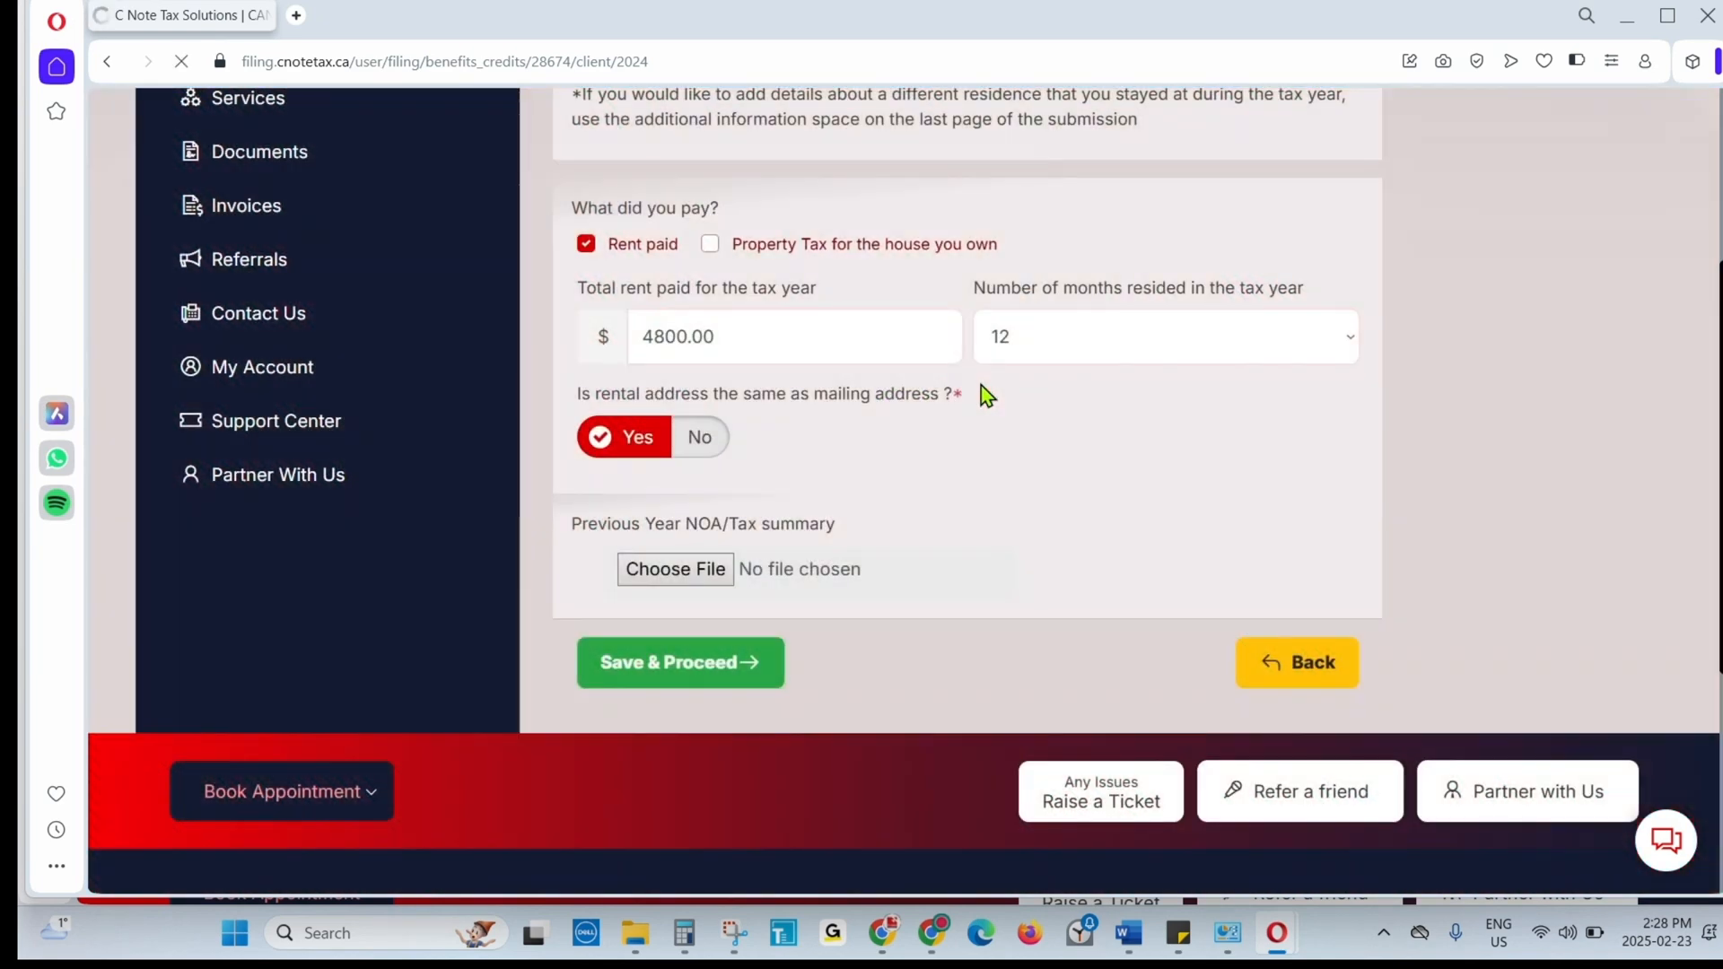
click(679, 662)
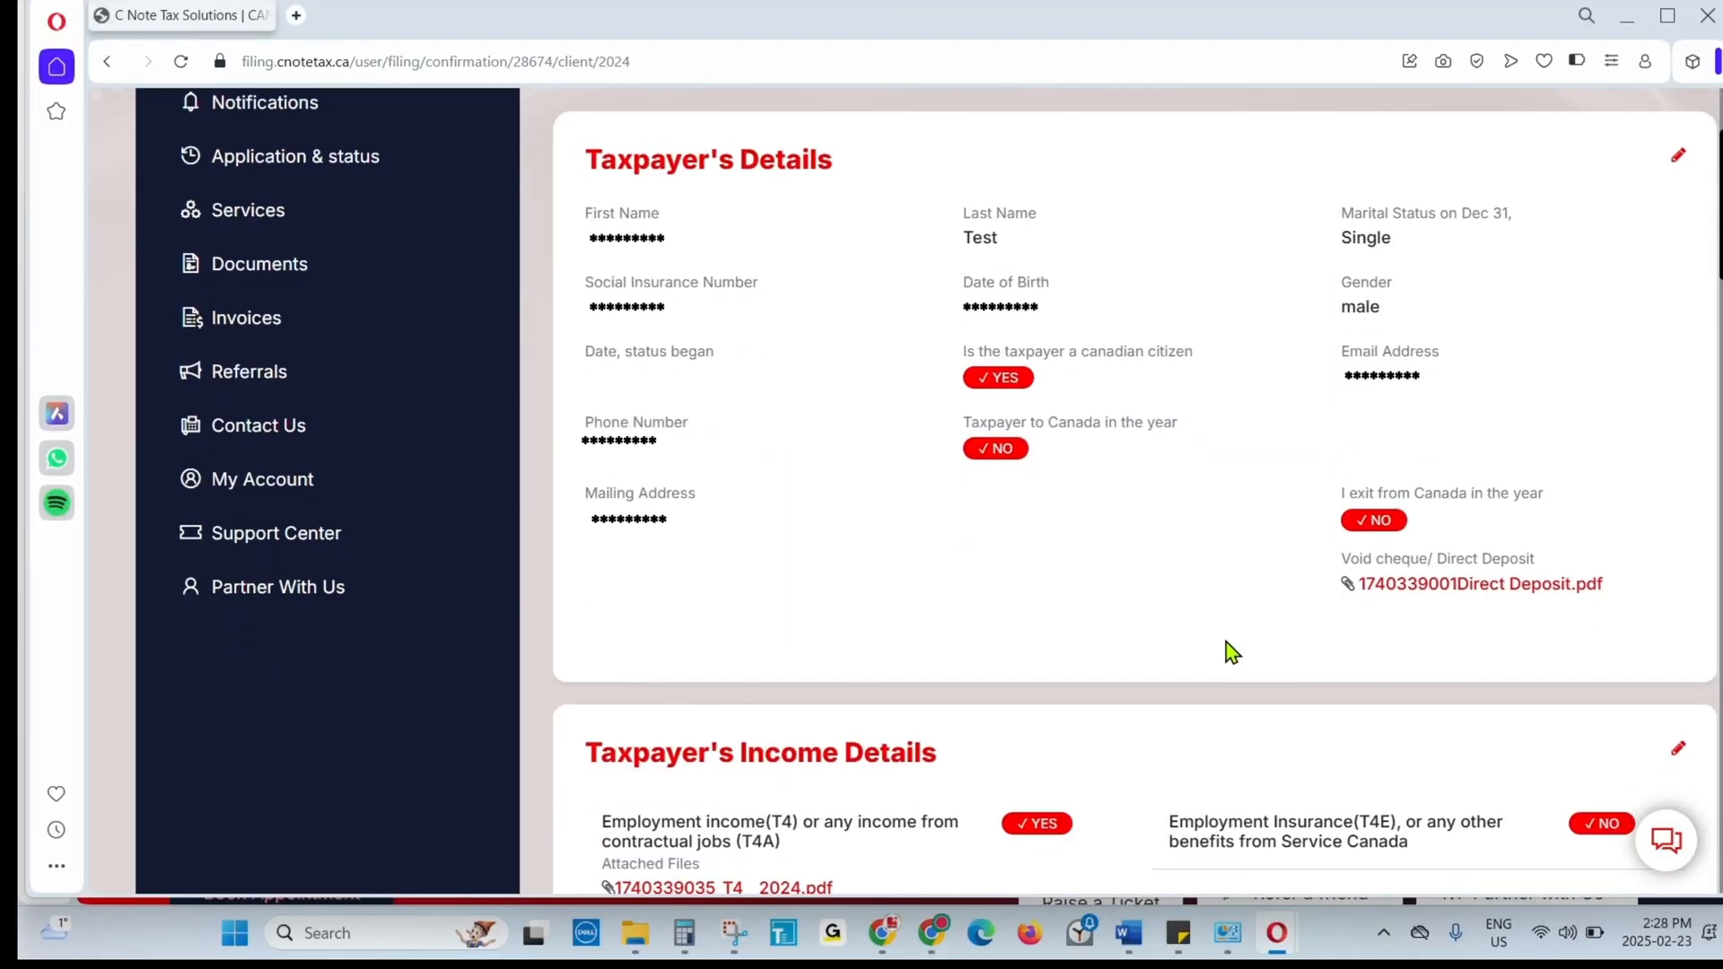
mouse_move(1678, 154)
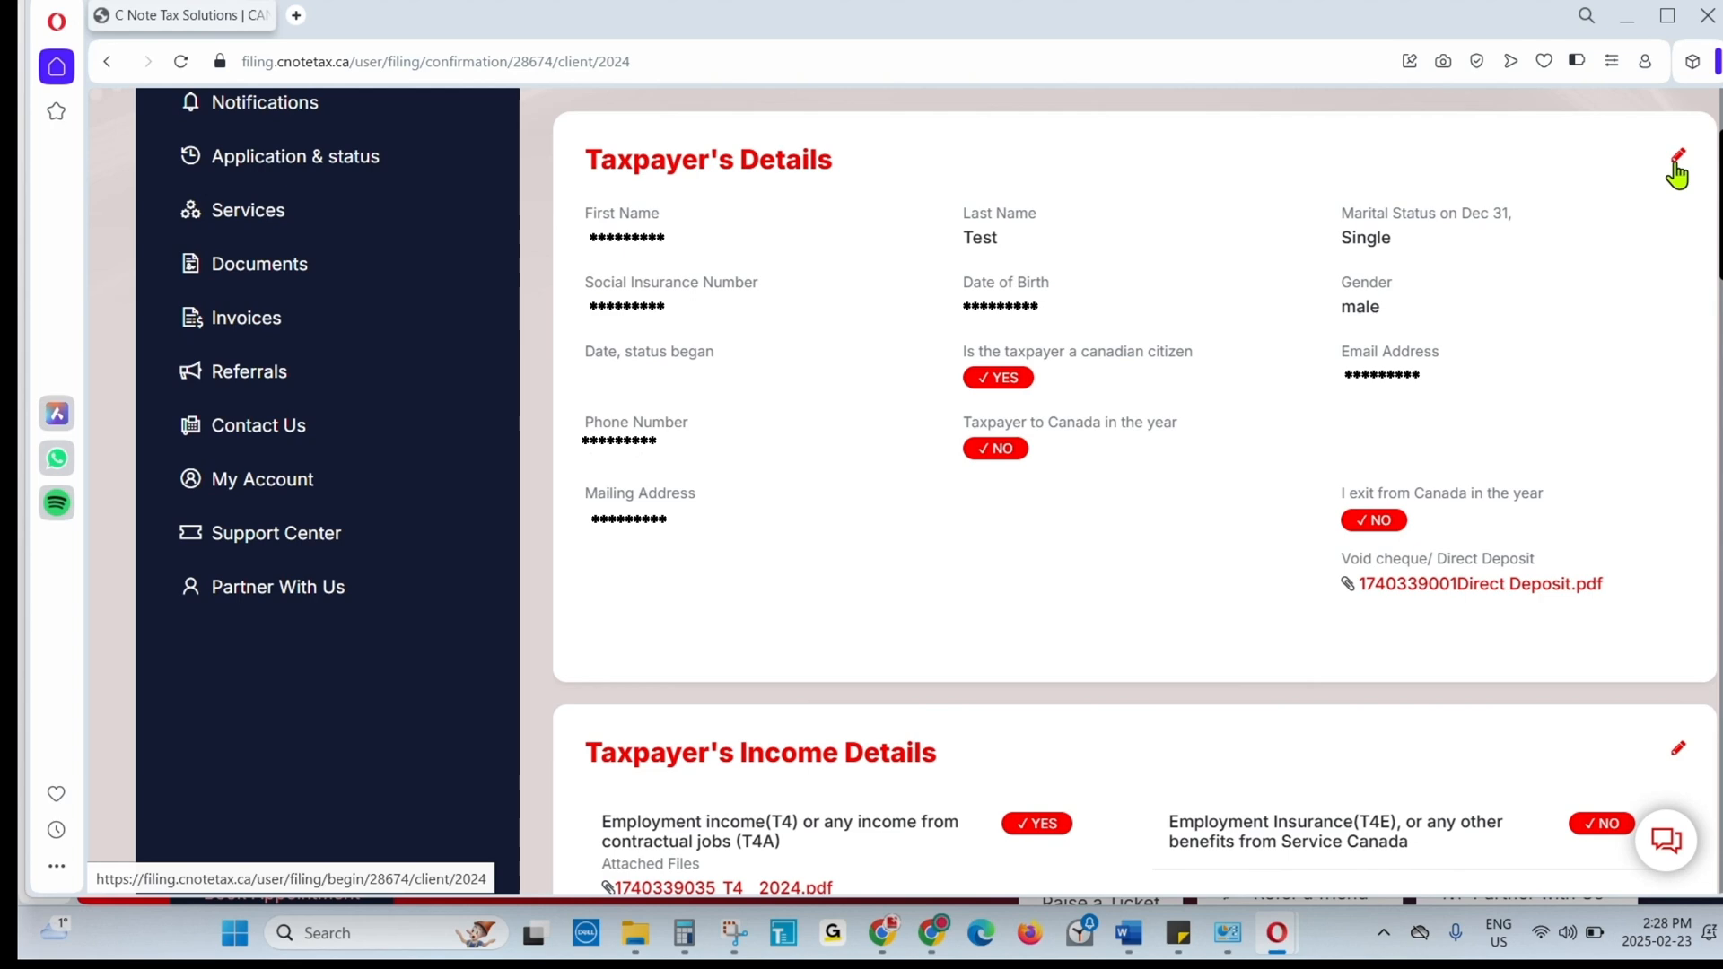
Scroll the 2024 return summary down to the comments box and consent section
scroll(down, 3)
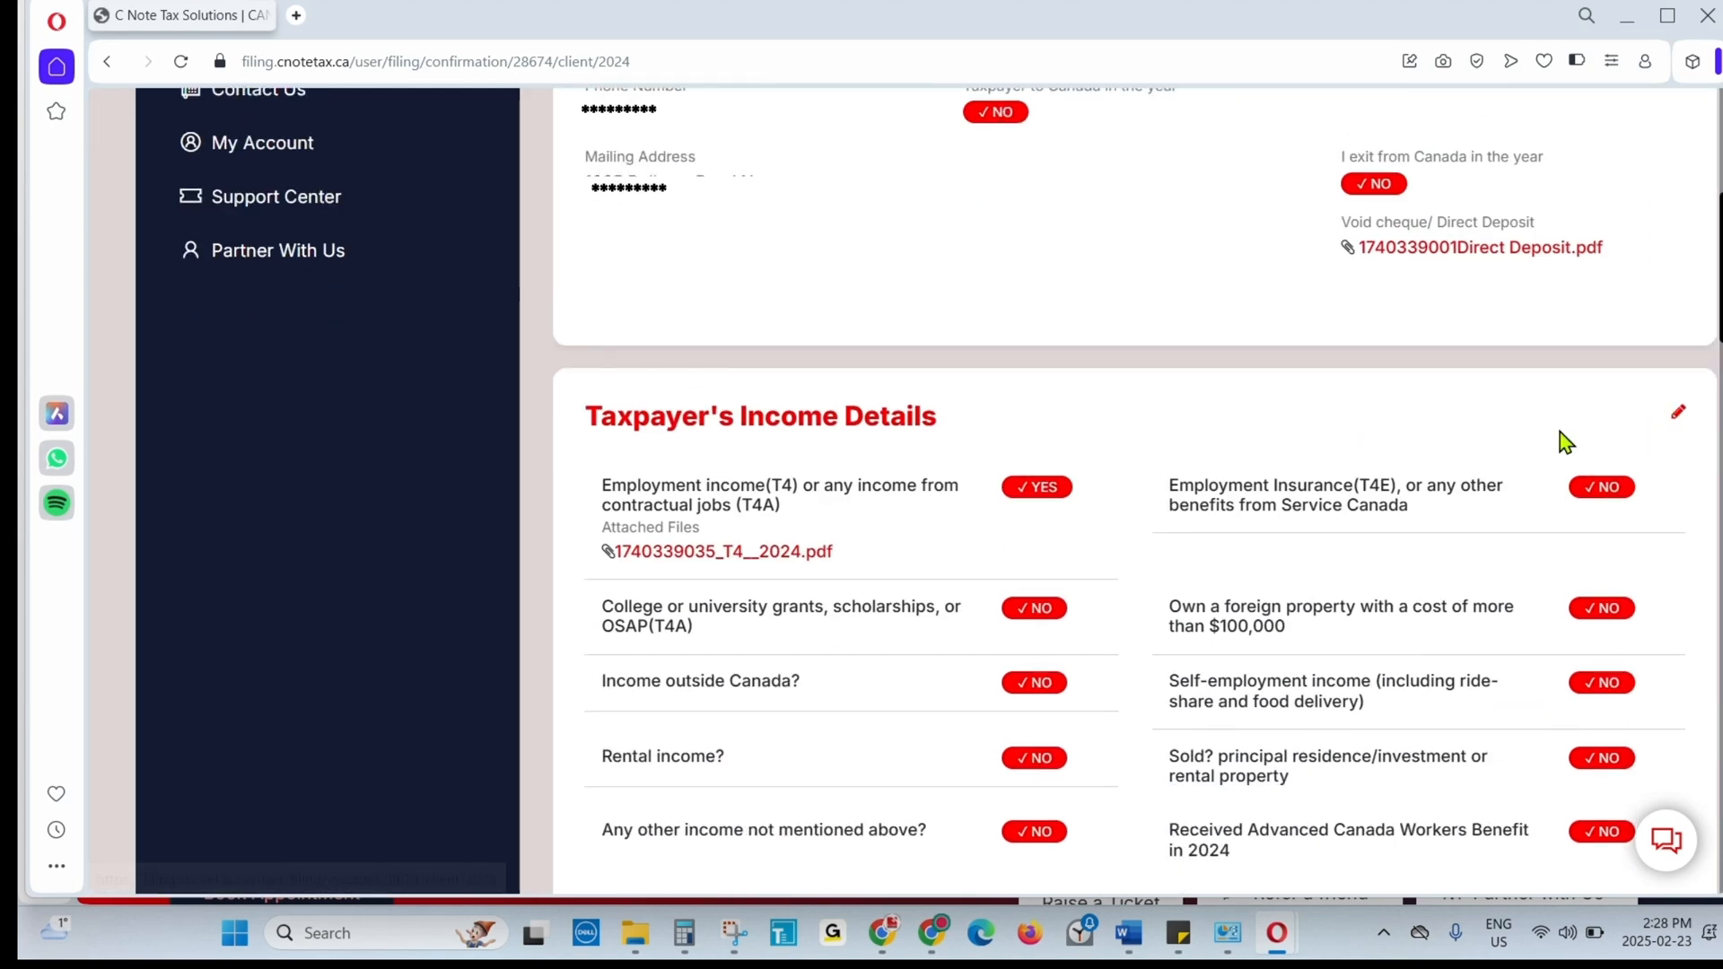
scroll(down, 3)
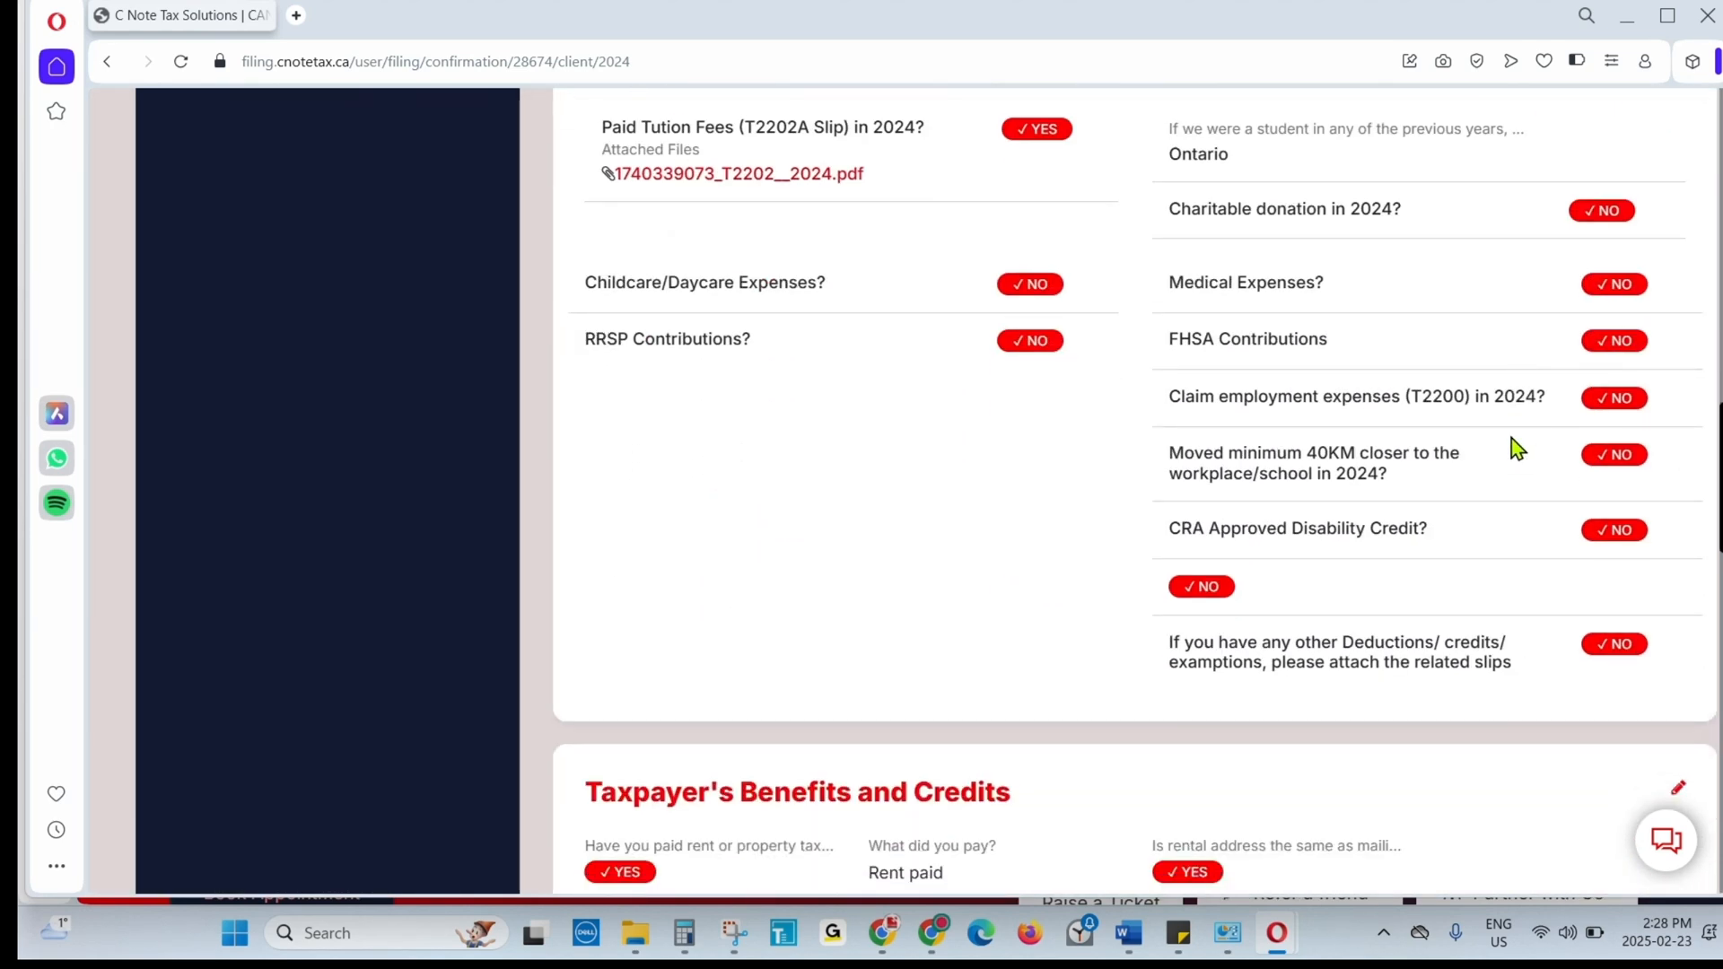
scroll(down, 3)
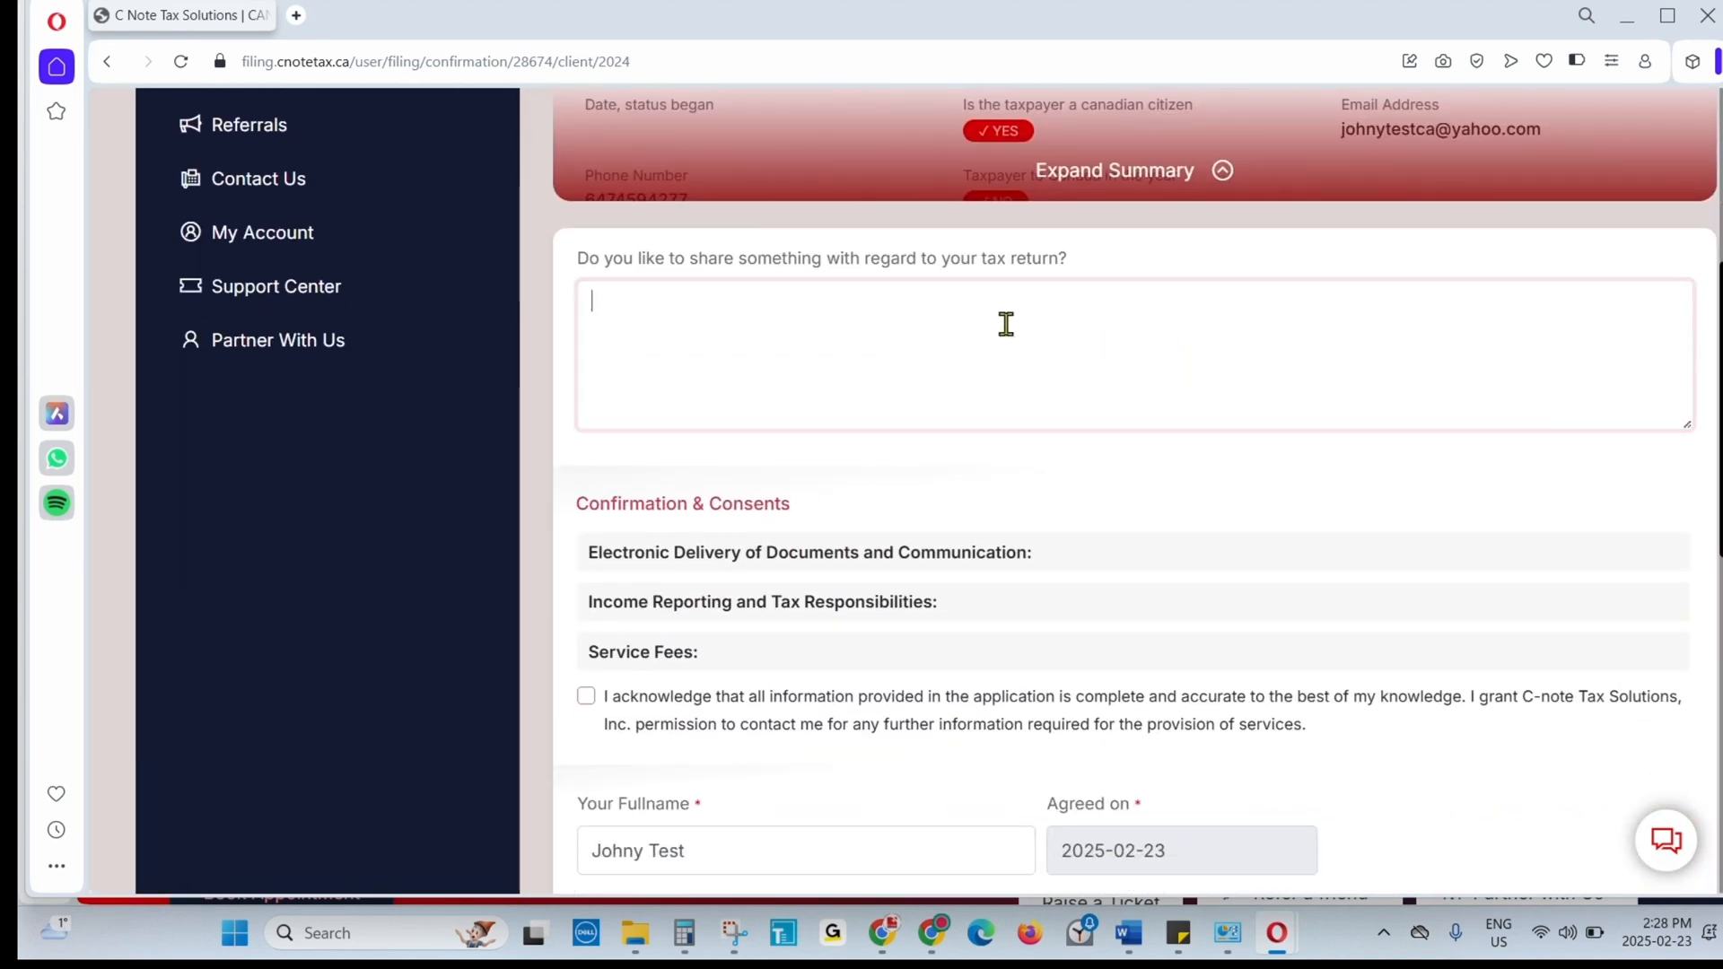
Expand the electronic delivery, income reporting and service fees terms, then submit the 2024 application
scroll(down, 3)
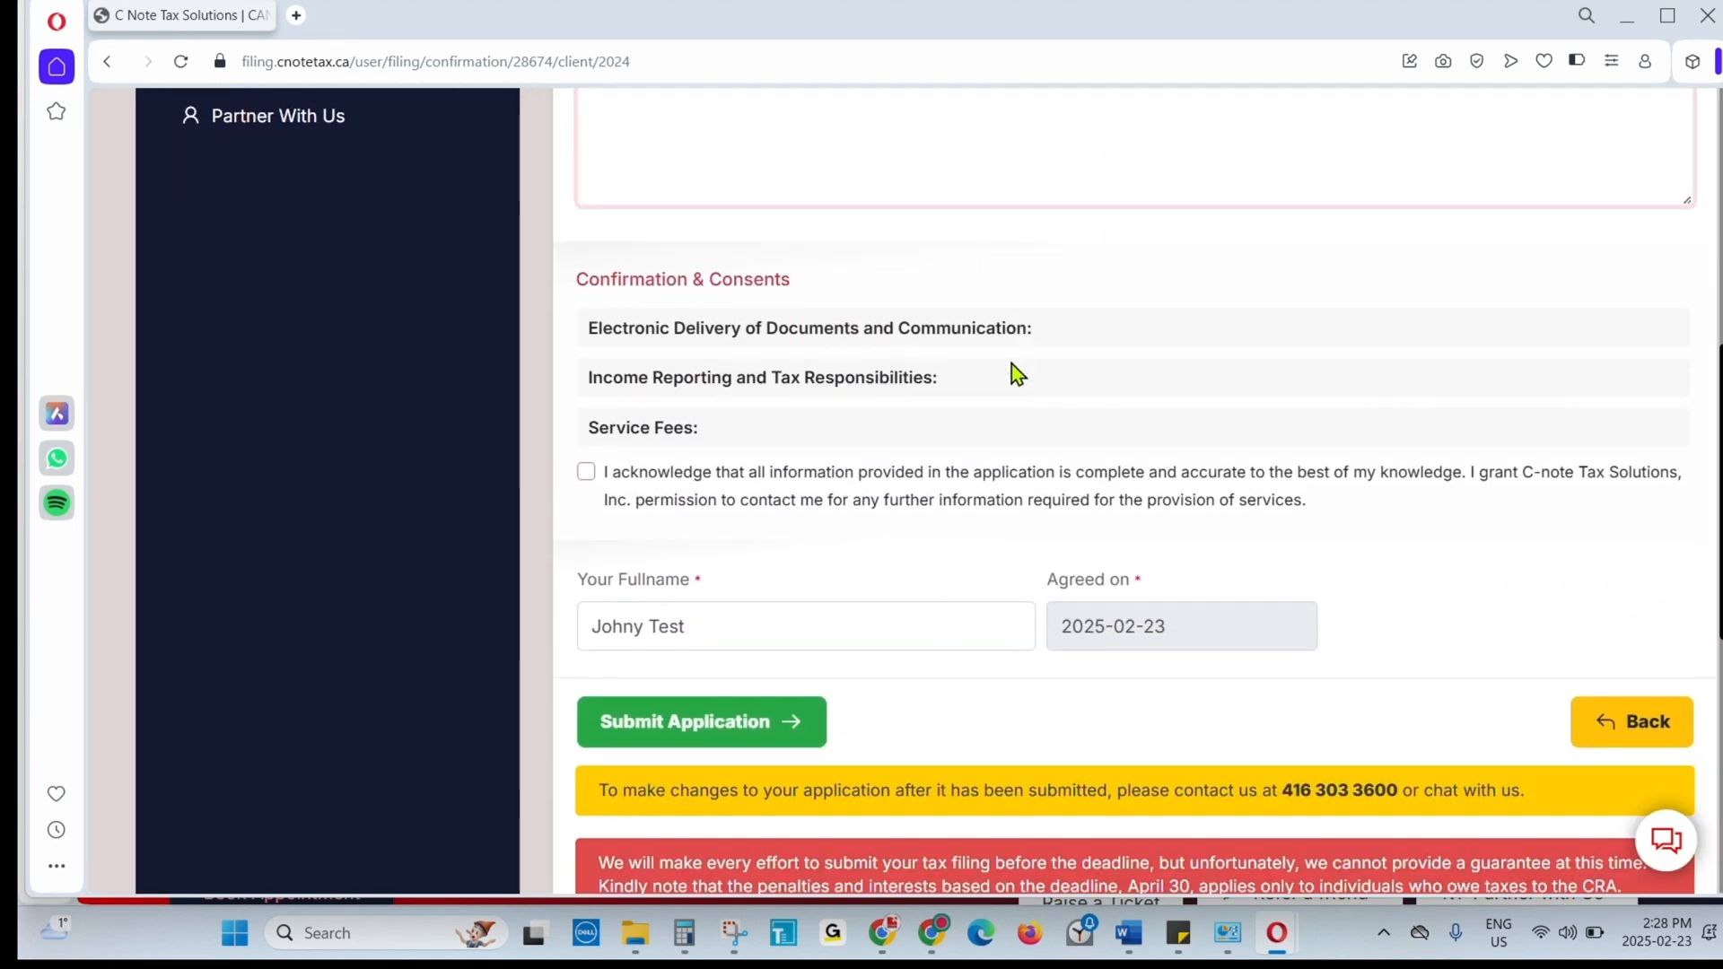
click(807, 328)
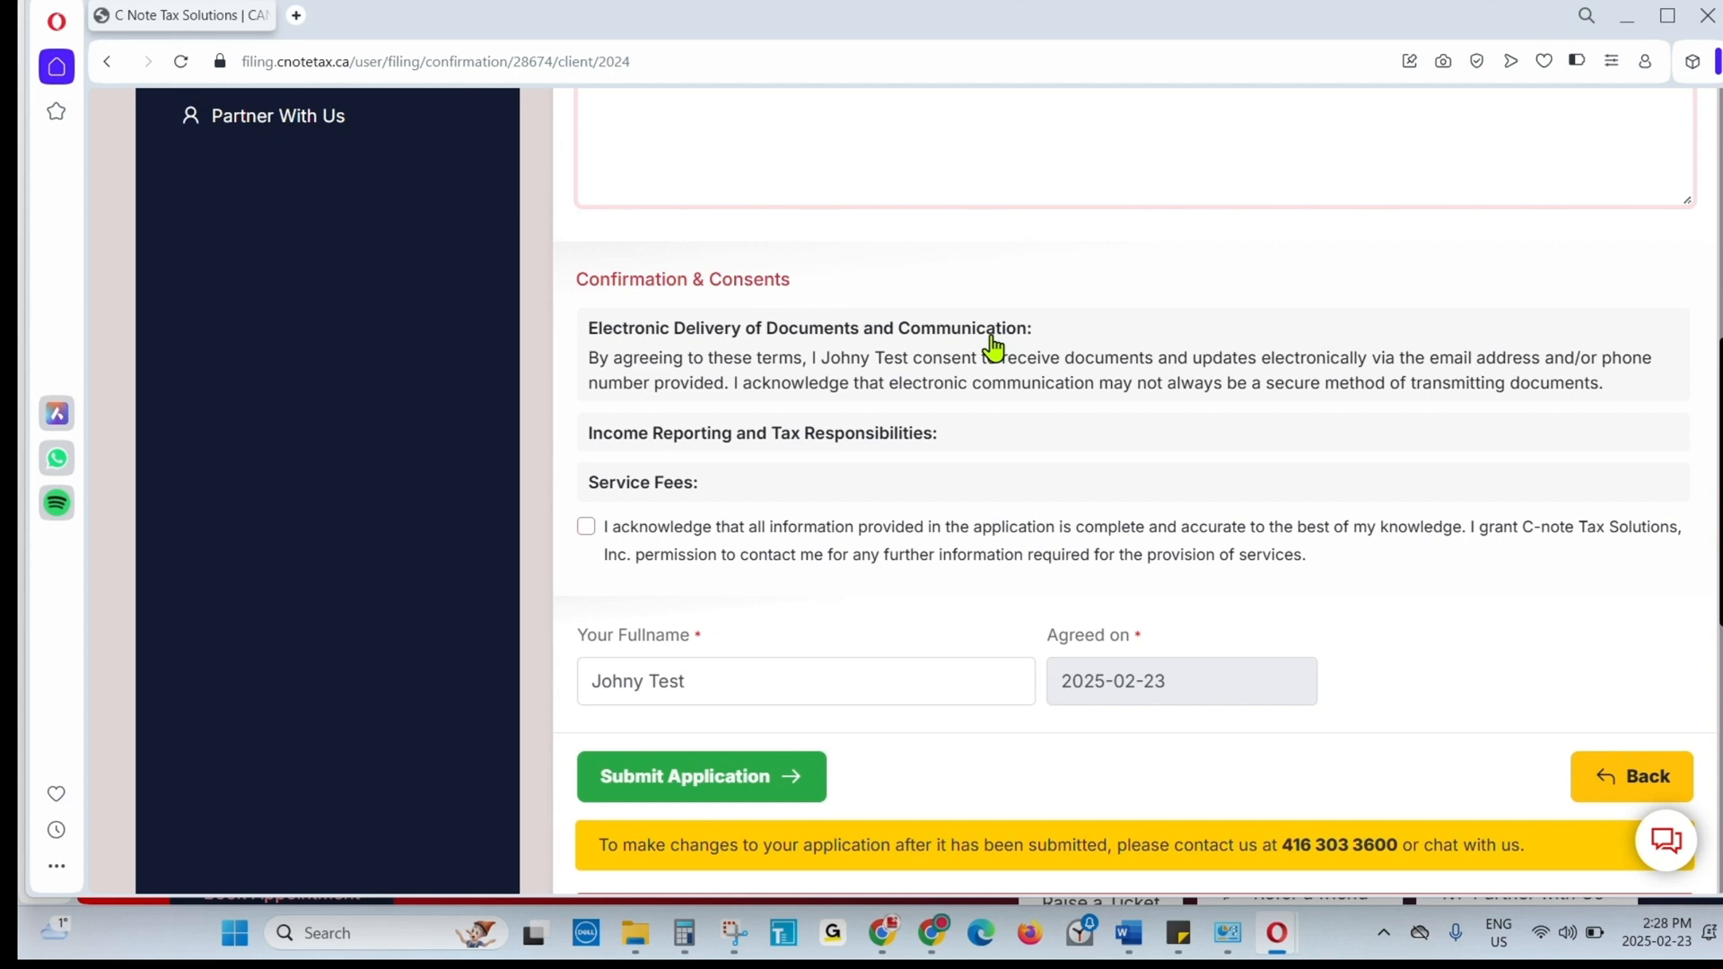
click(762, 431)
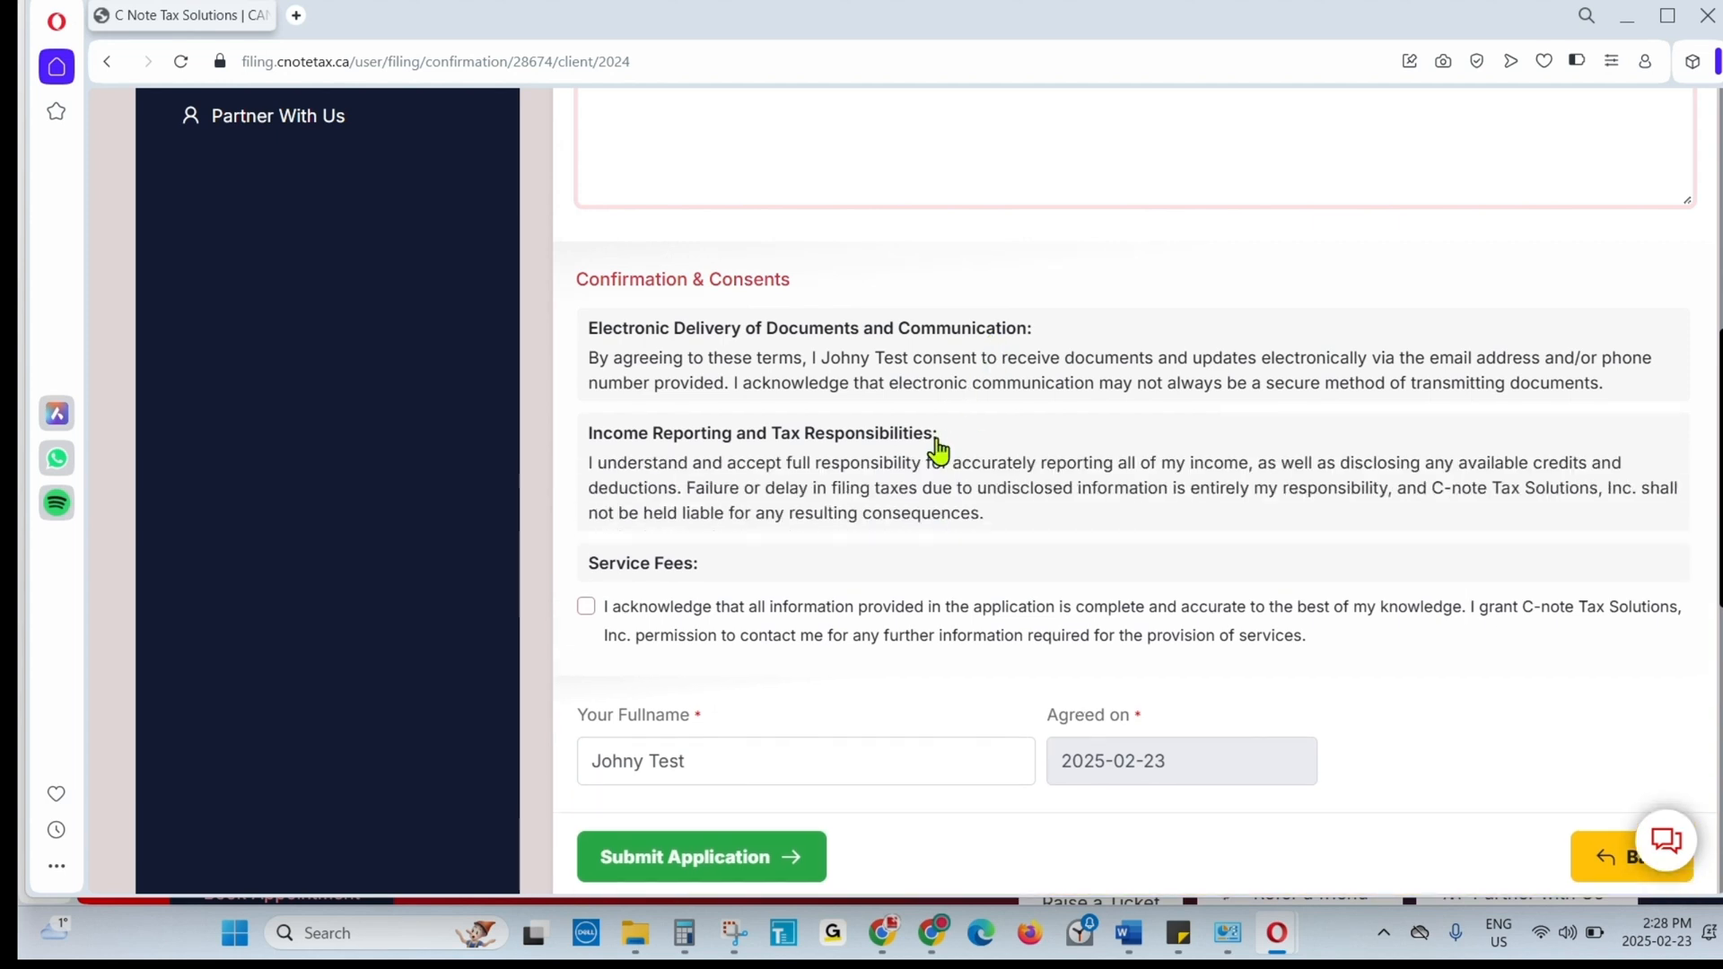
mouse_move(903, 579)
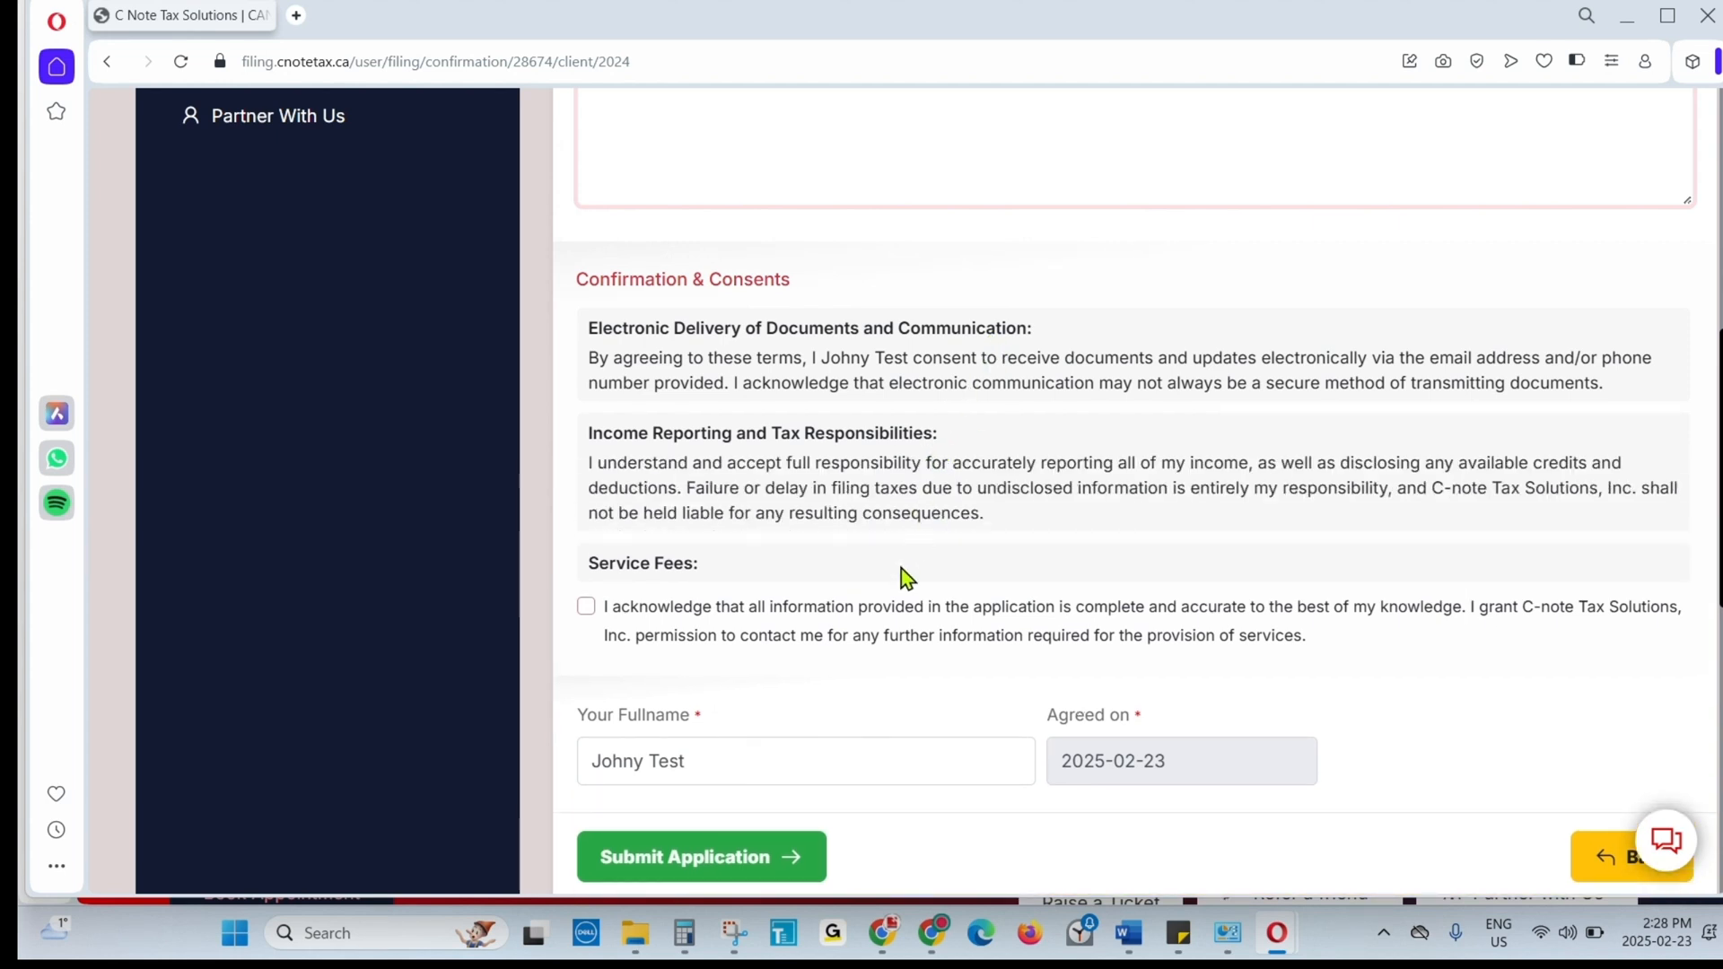
mouse_move(703, 577)
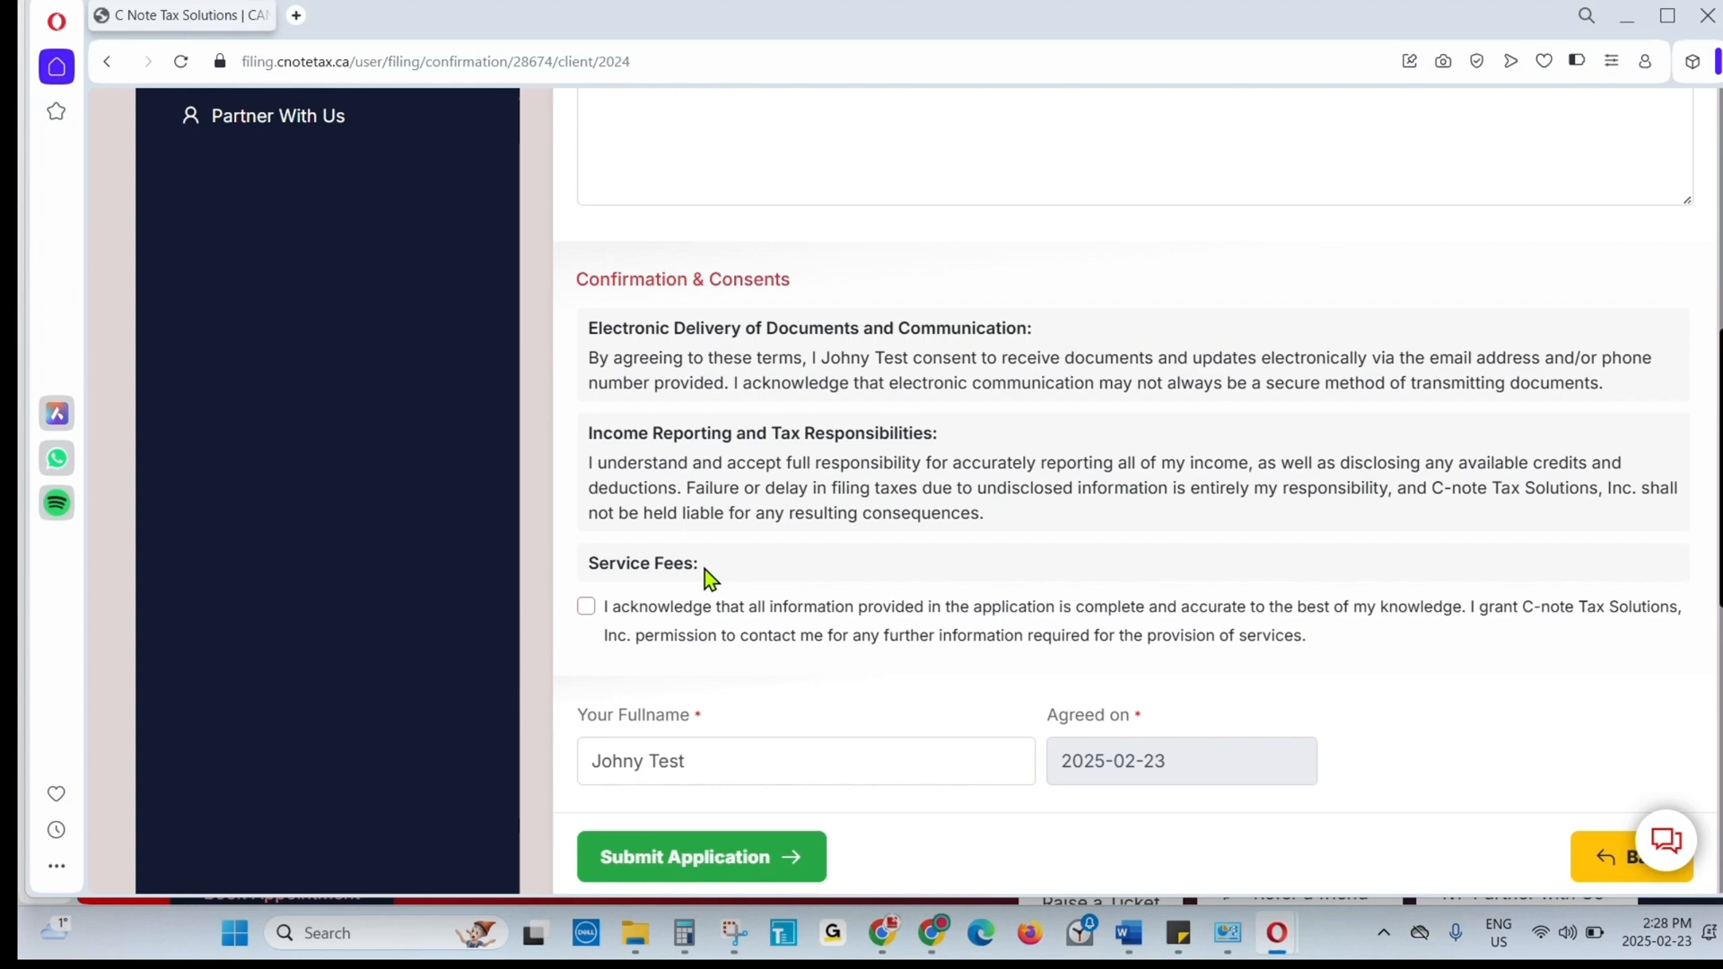
click(586, 605)
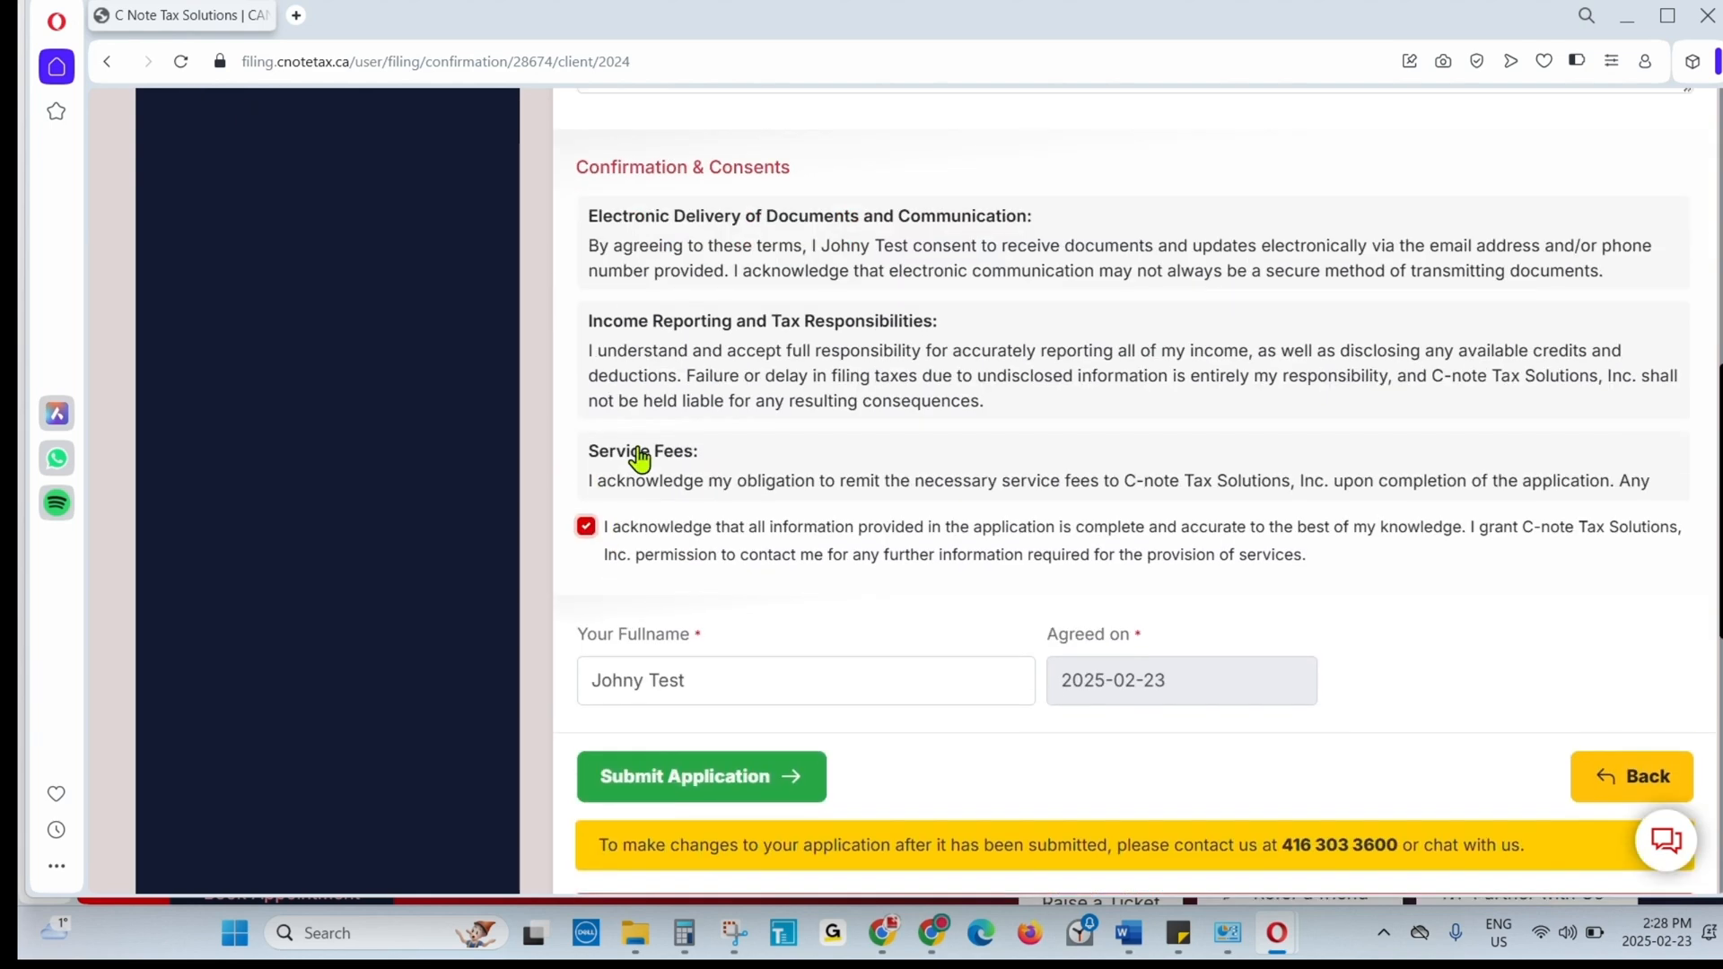
scroll(down, 3)
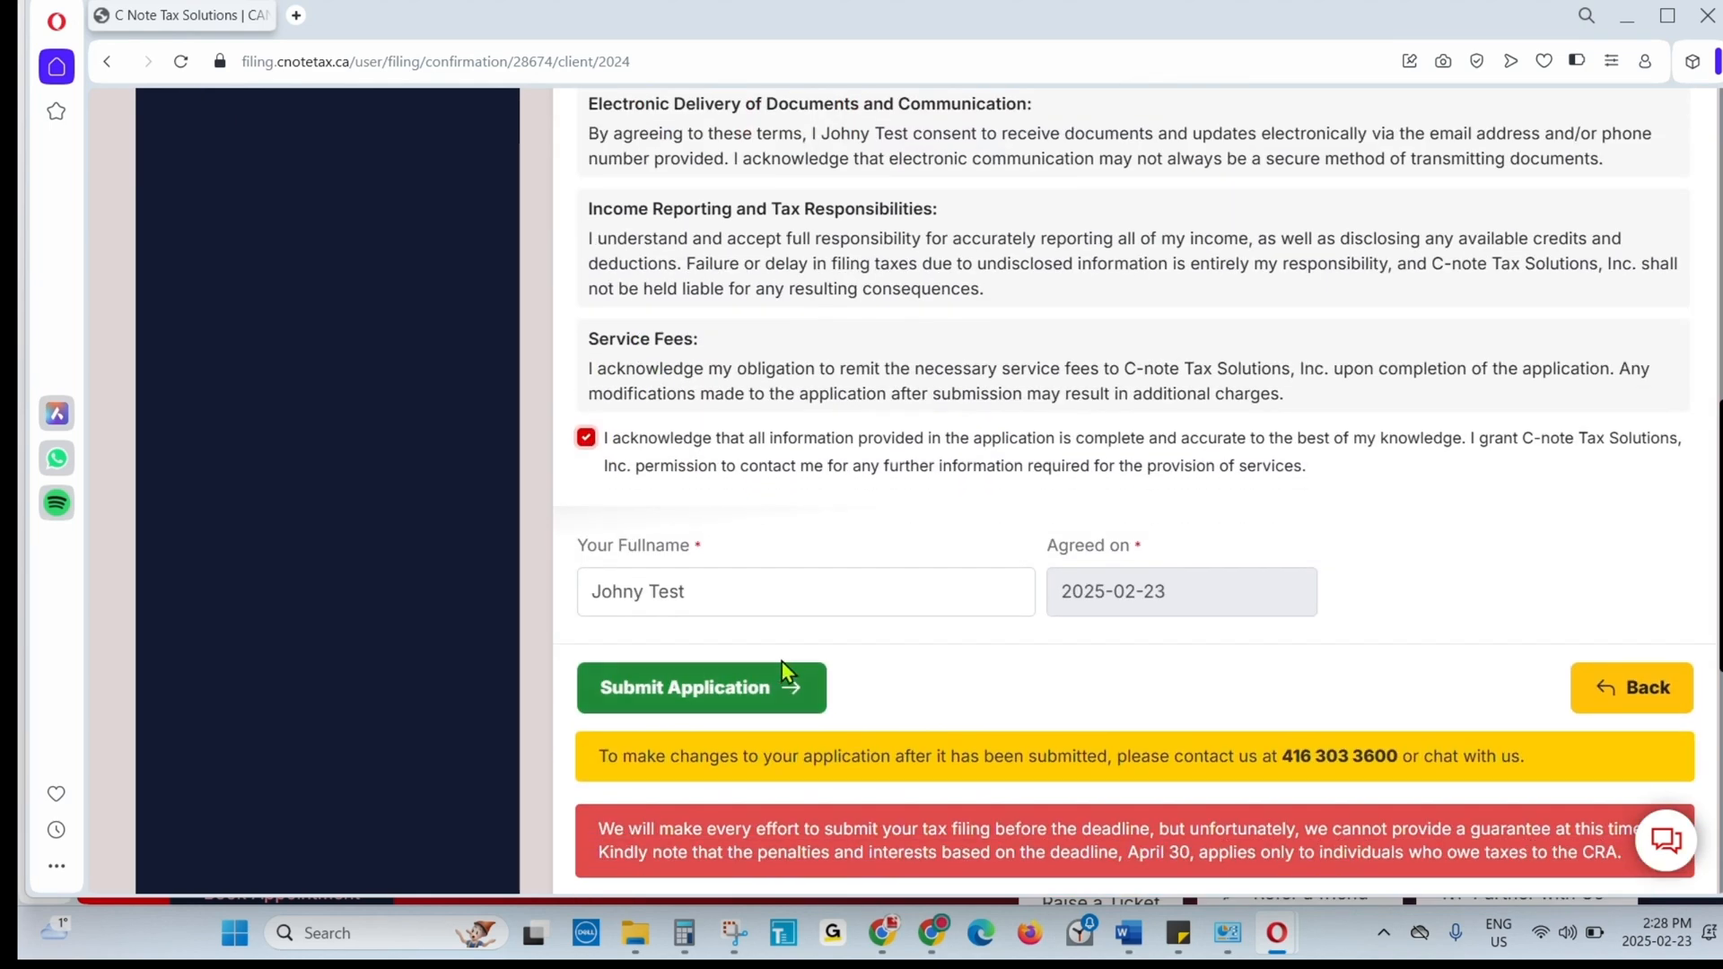
click(700, 686)
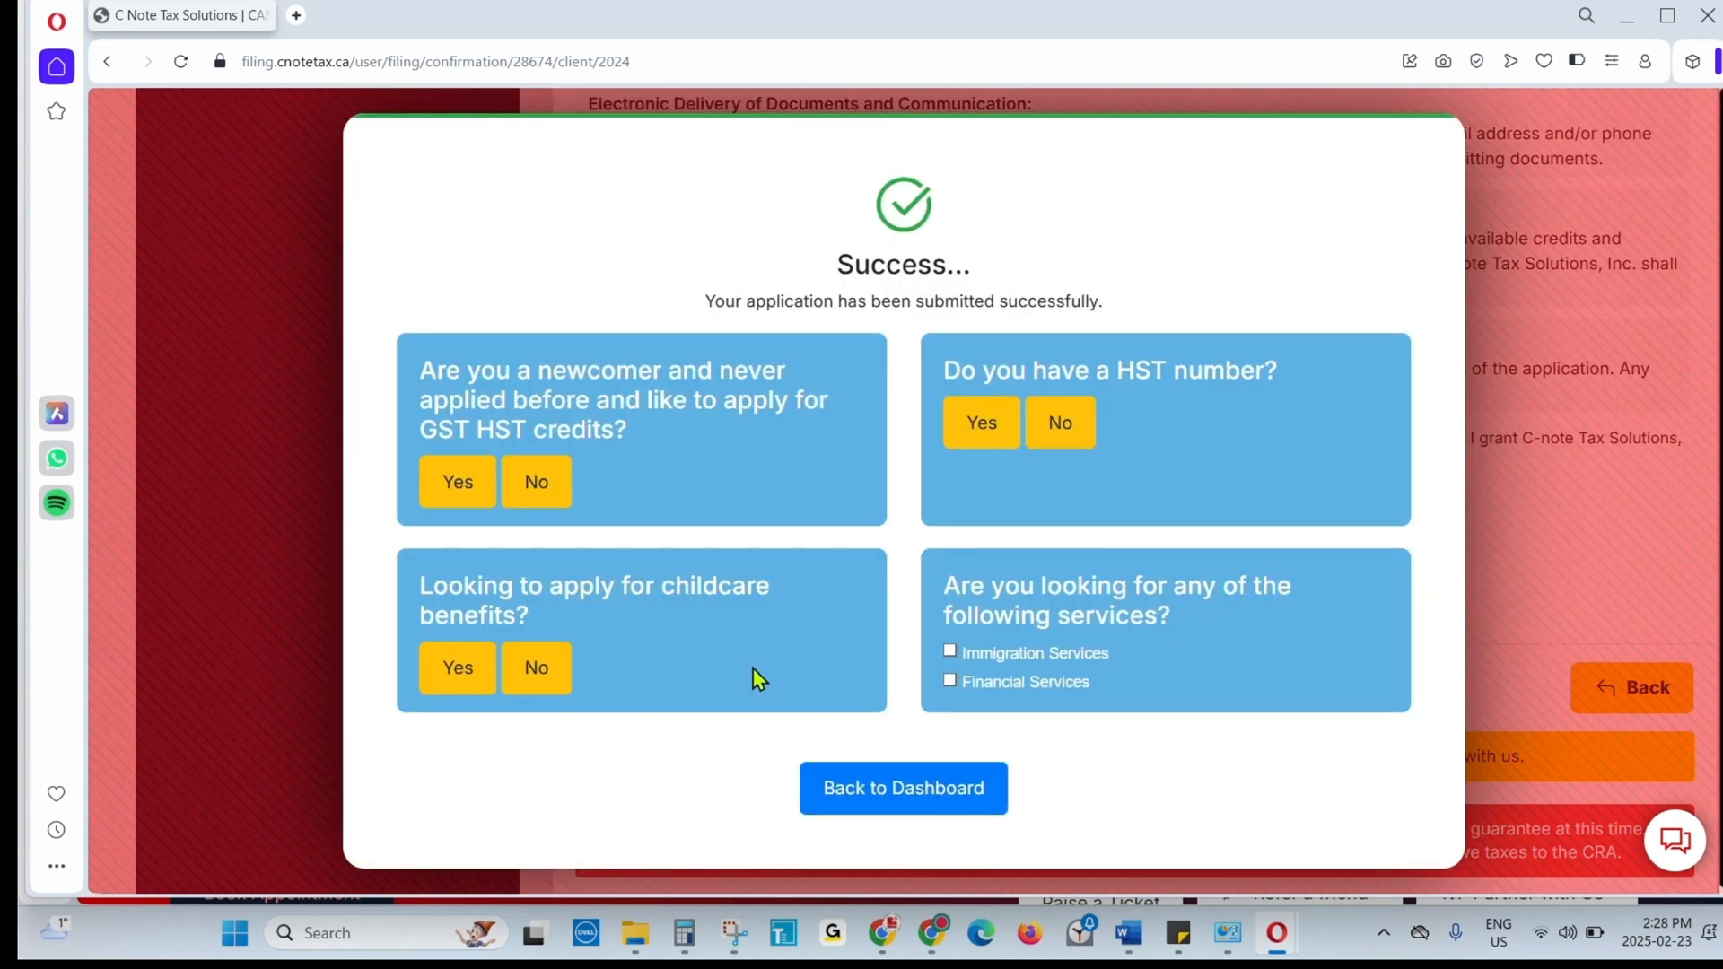
mouse_move(791, 612)
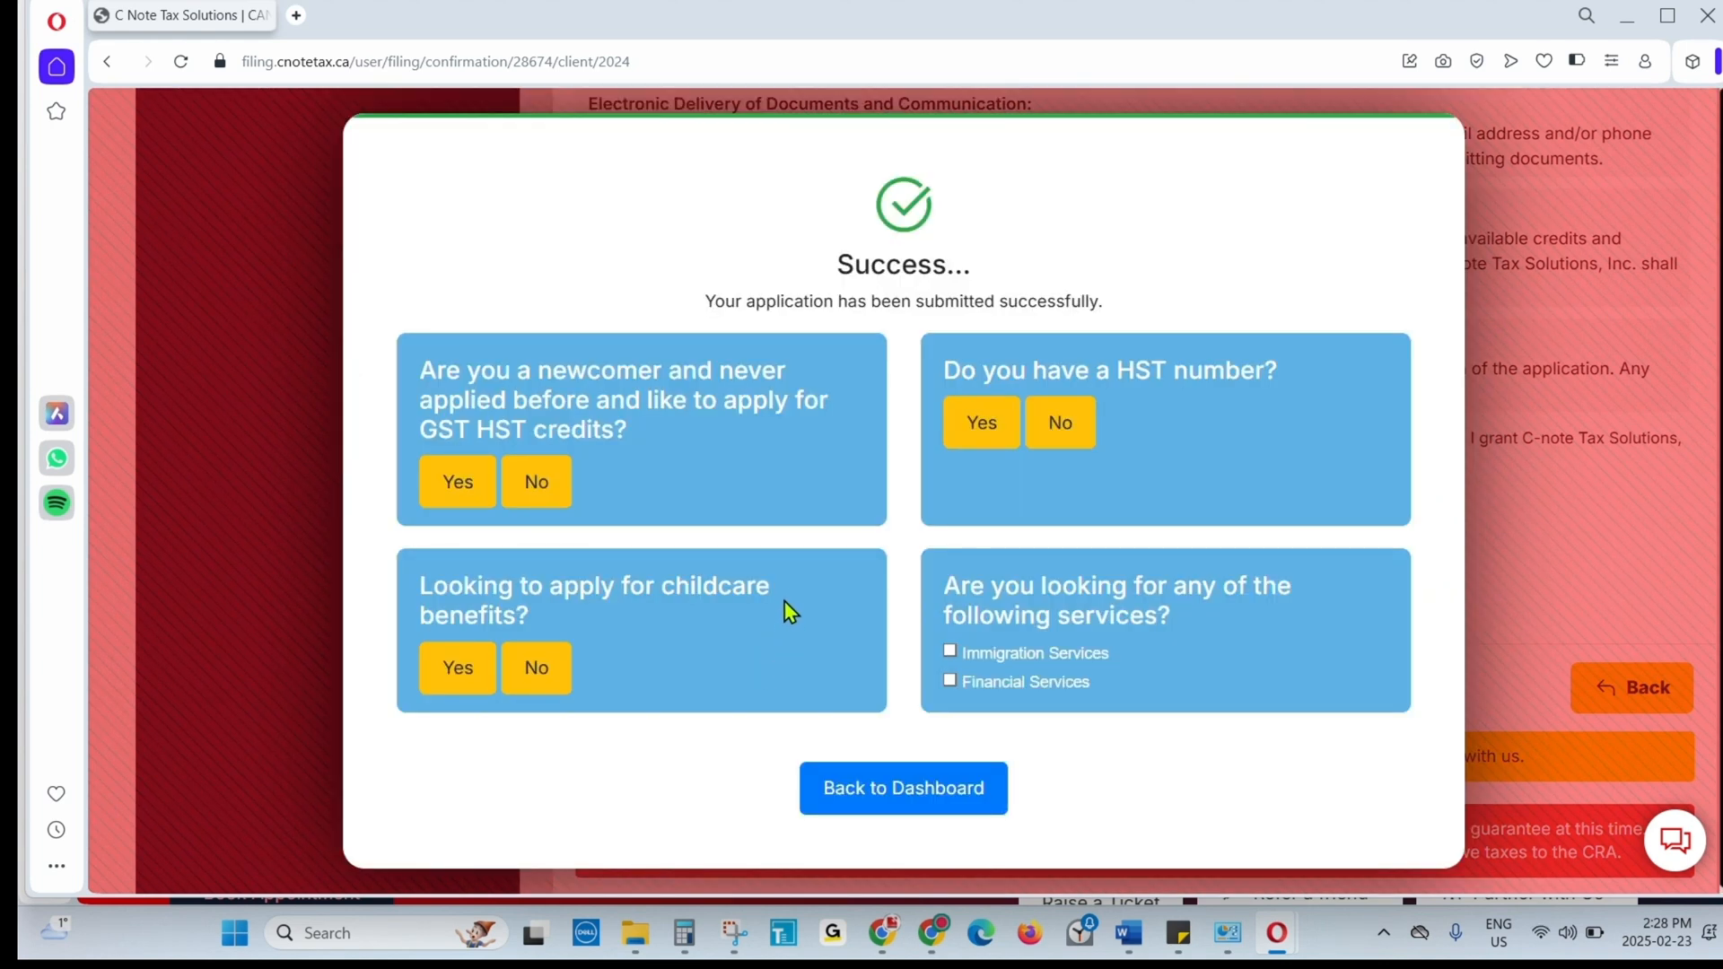
mouse_move(793, 598)
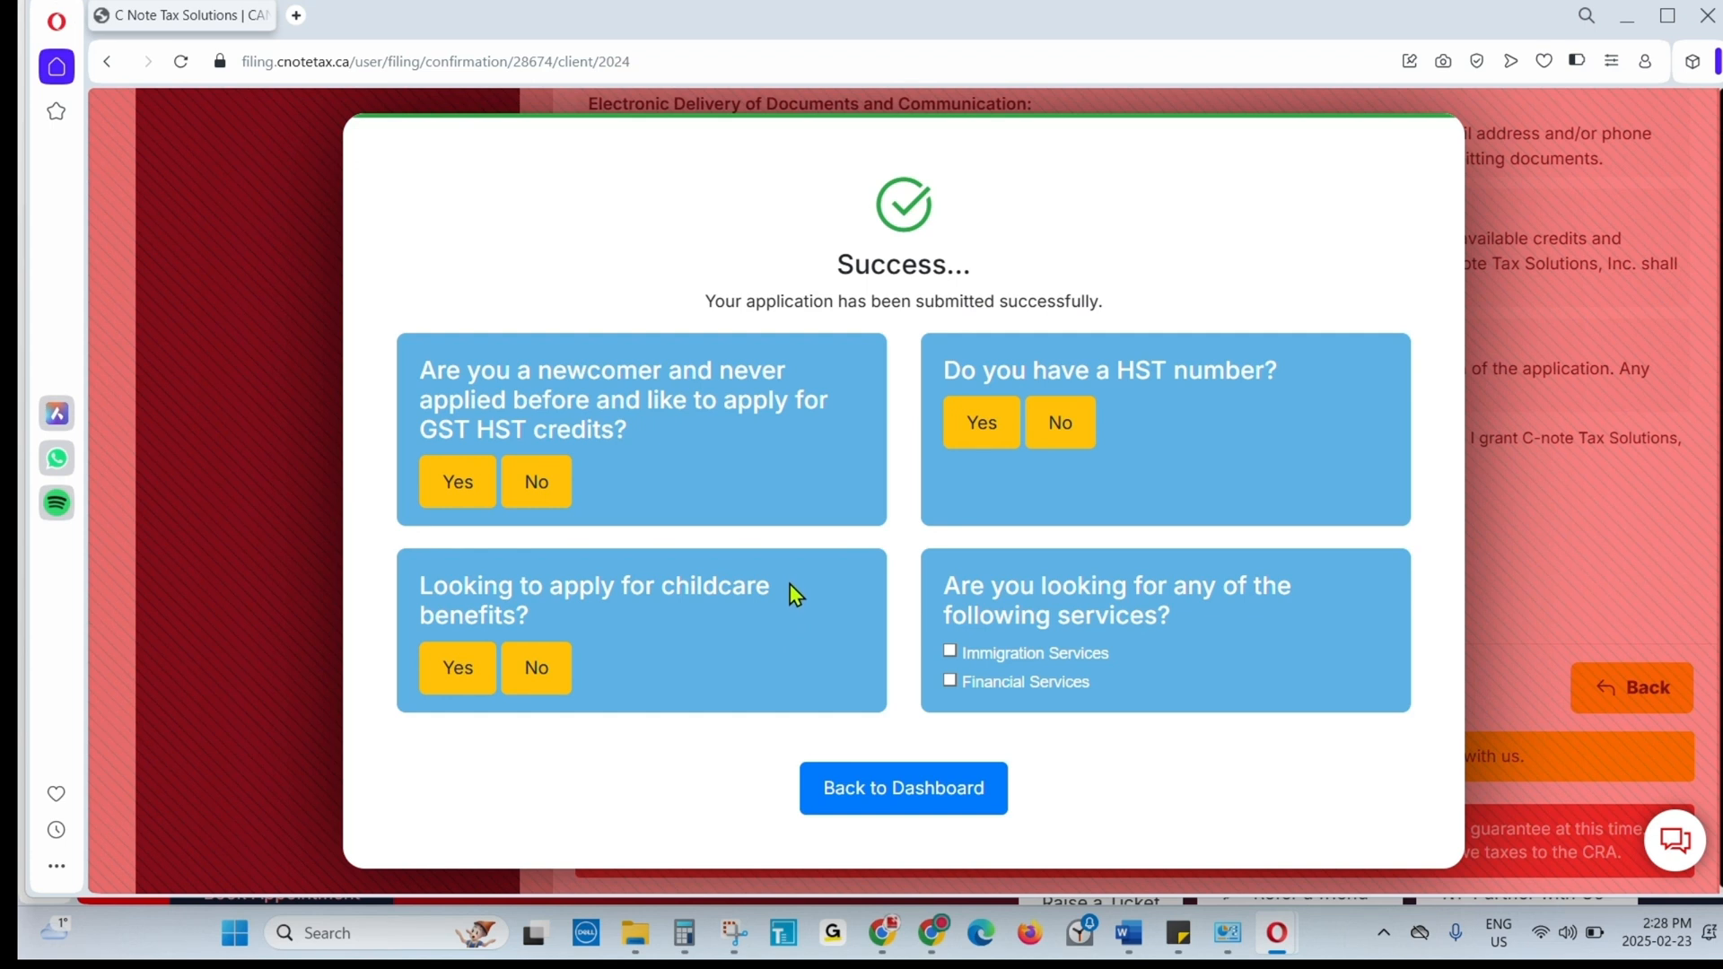
mouse_move(762, 33)
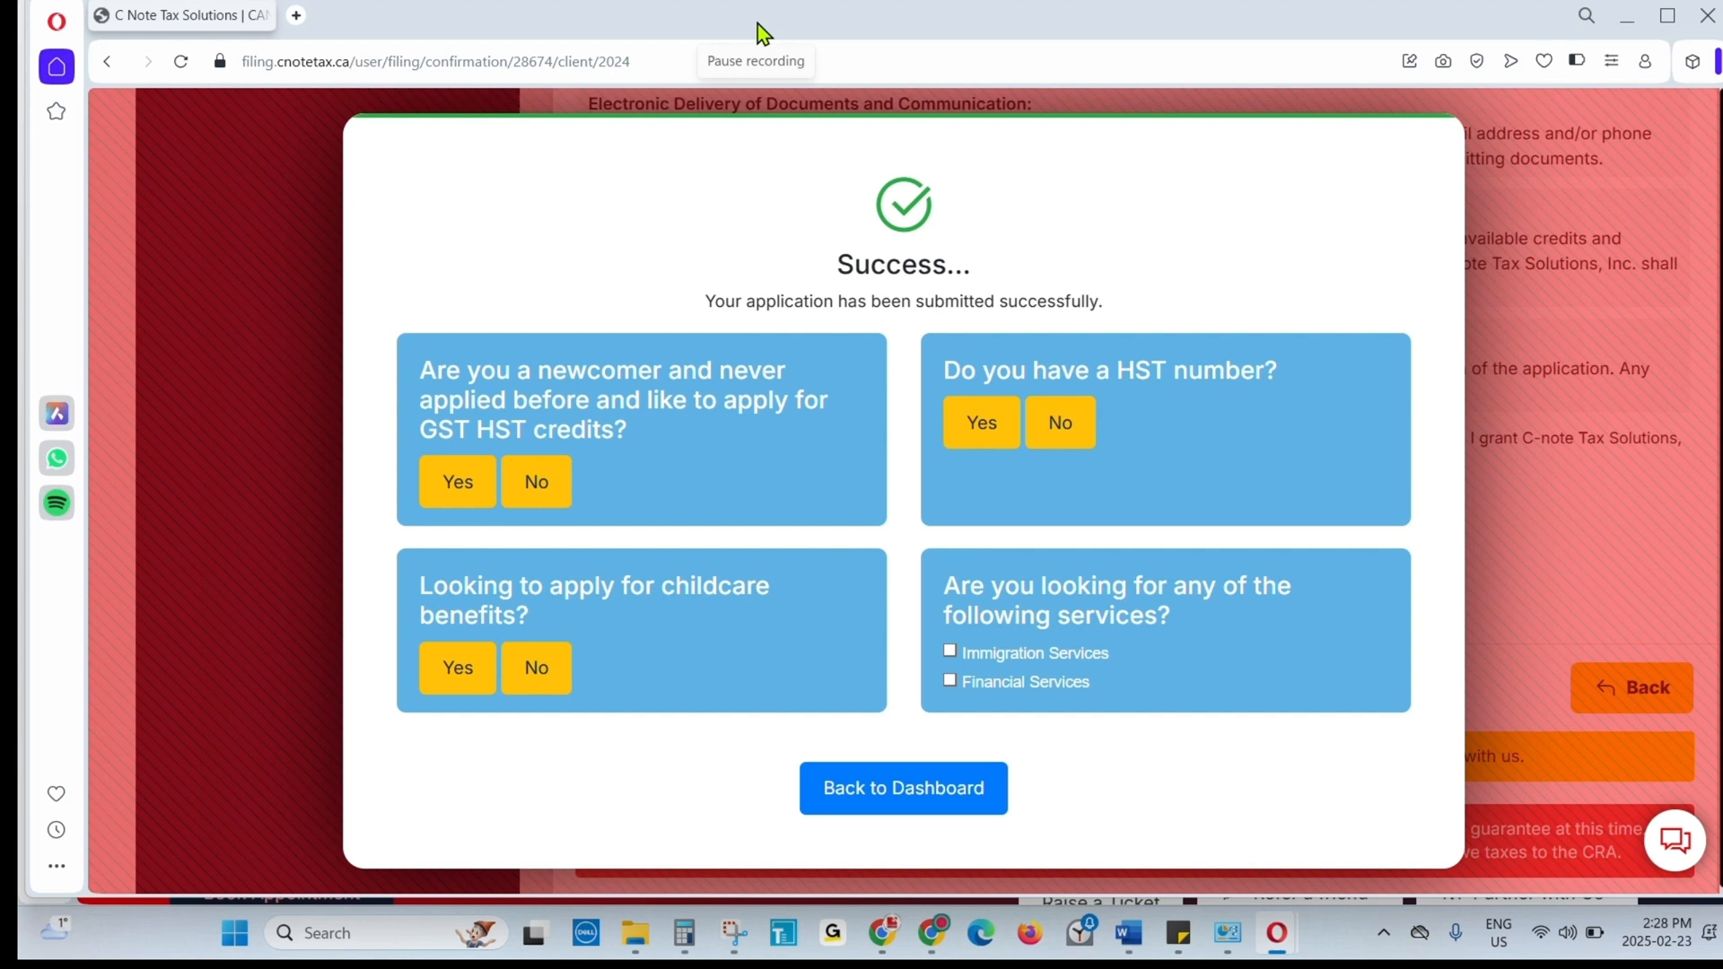